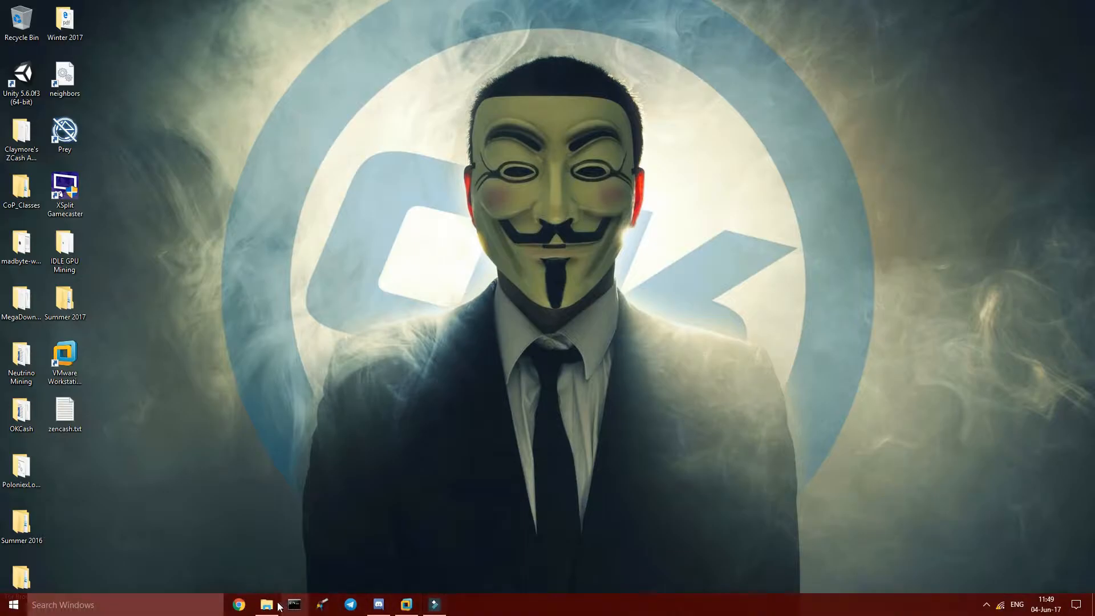
Browse to github.com/zencashio/eleos/releases and download eleos-win64-v0.0.5.zip.
click(239, 604)
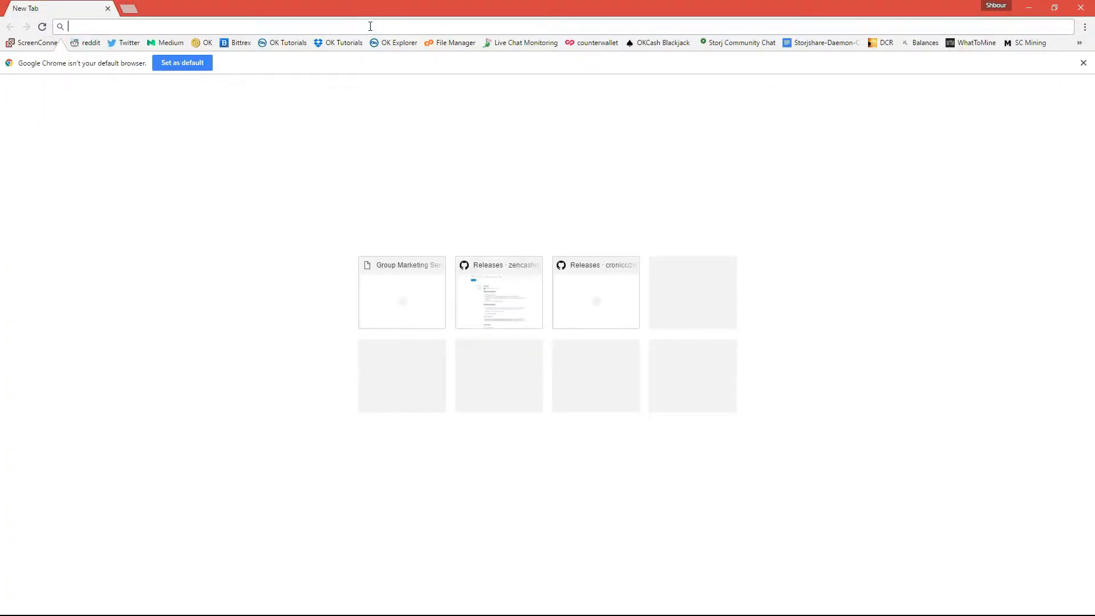
text(github.com/zencashio/eleos/releases)
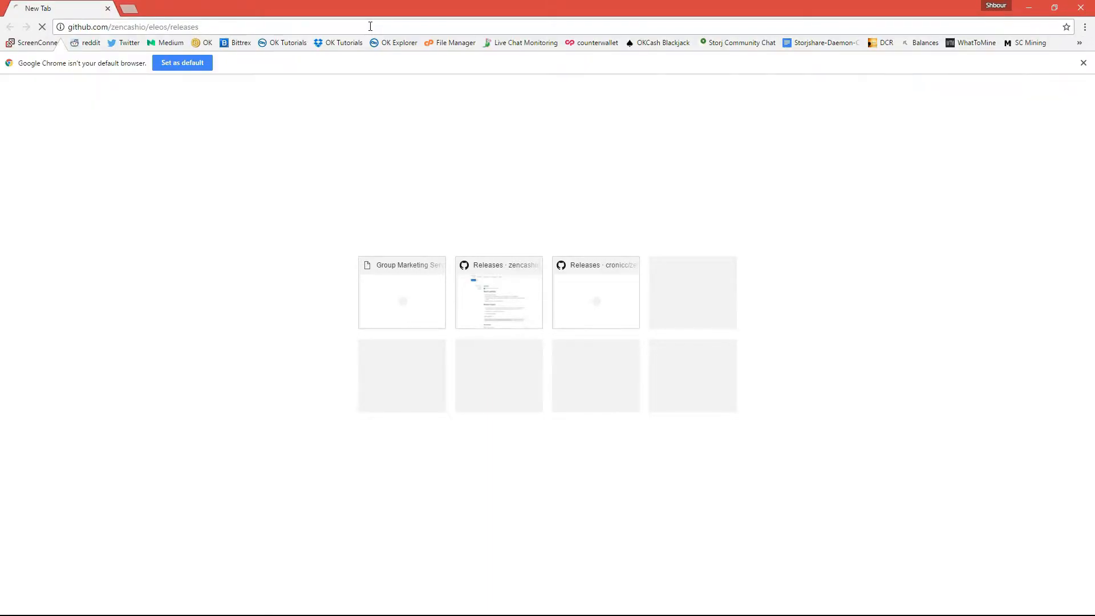
key(Return)
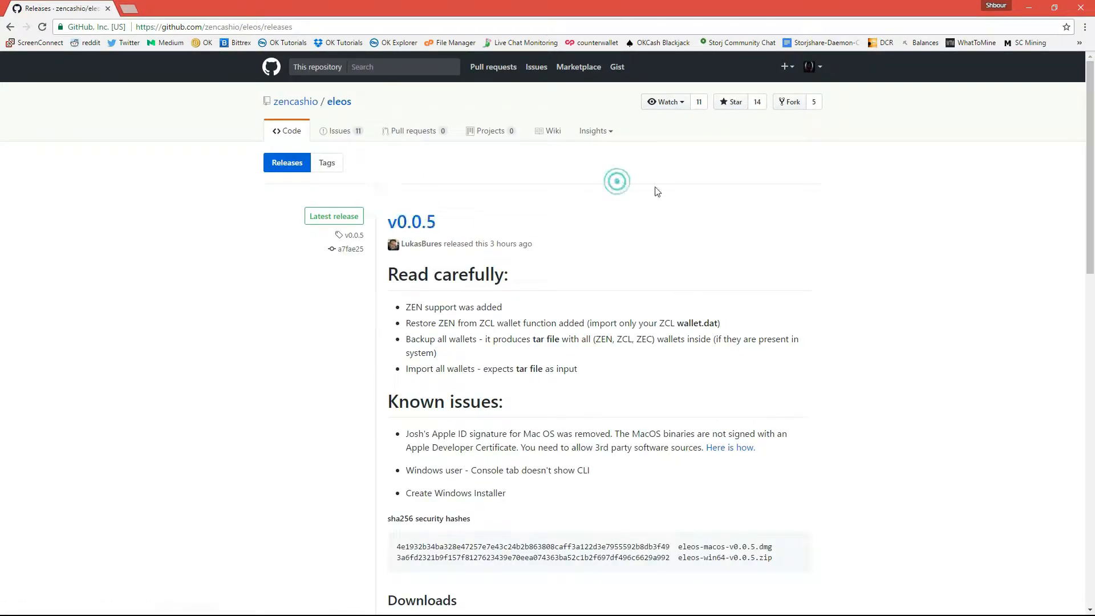
scroll(down, 3)
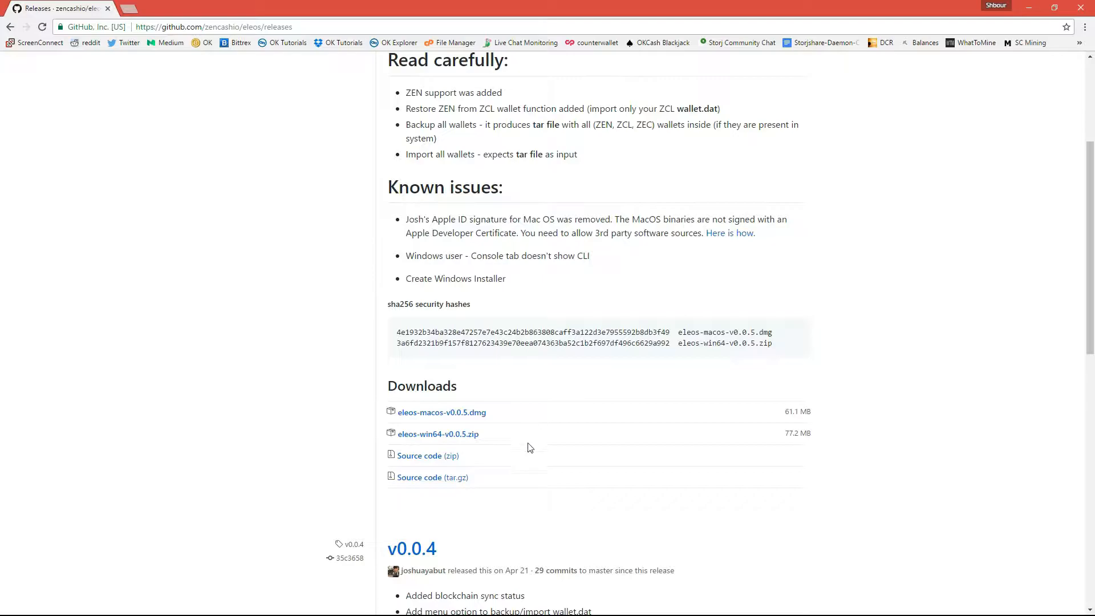
mouse_move(505, 419)
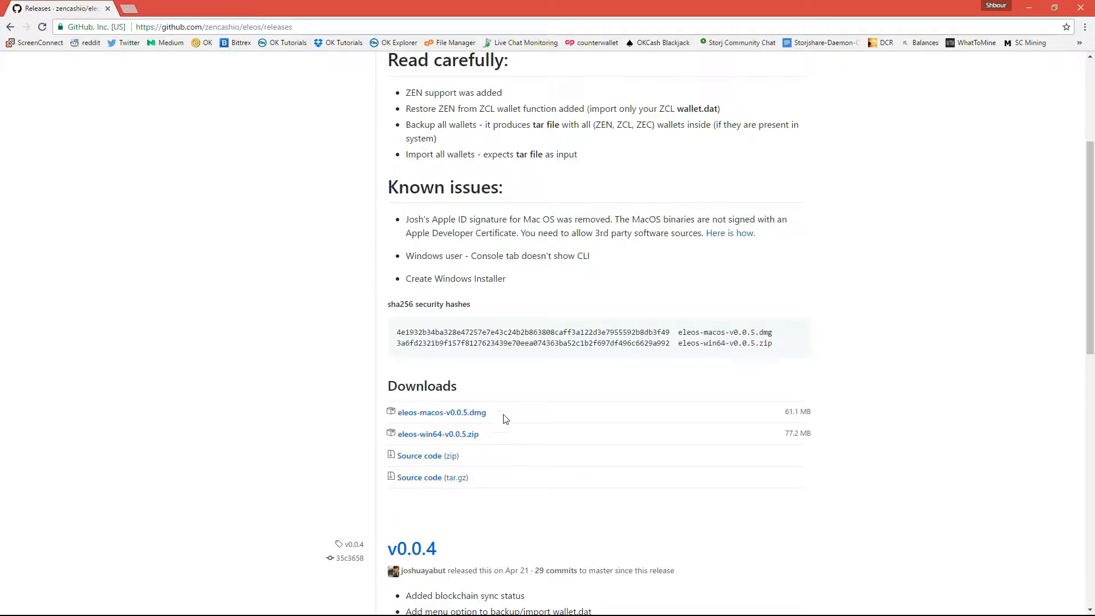
click(438, 434)
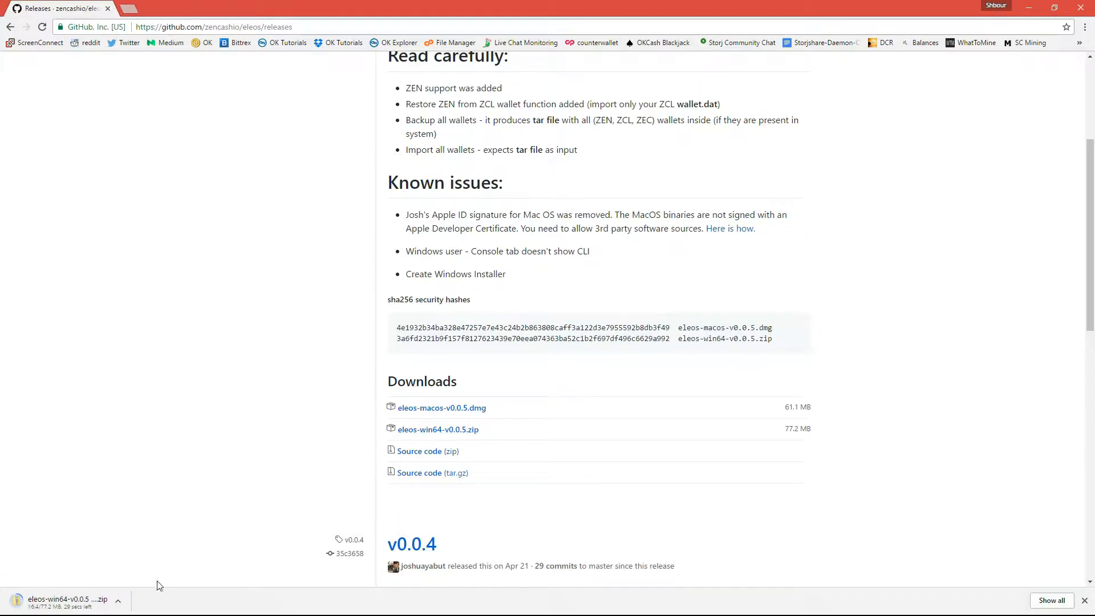
mouse_move(172, 511)
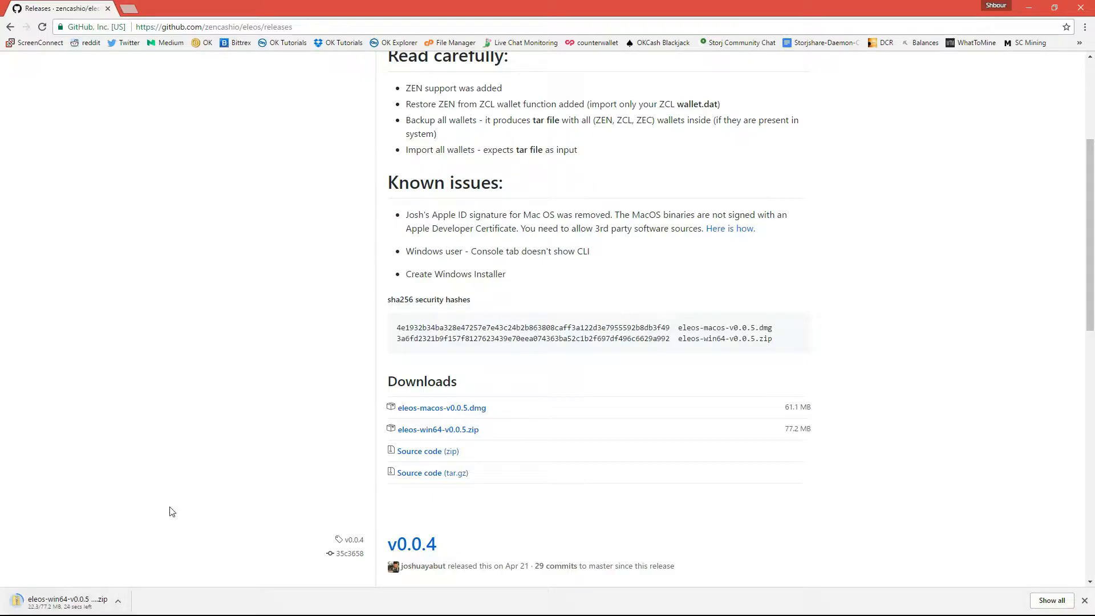
mouse_move(956, 568)
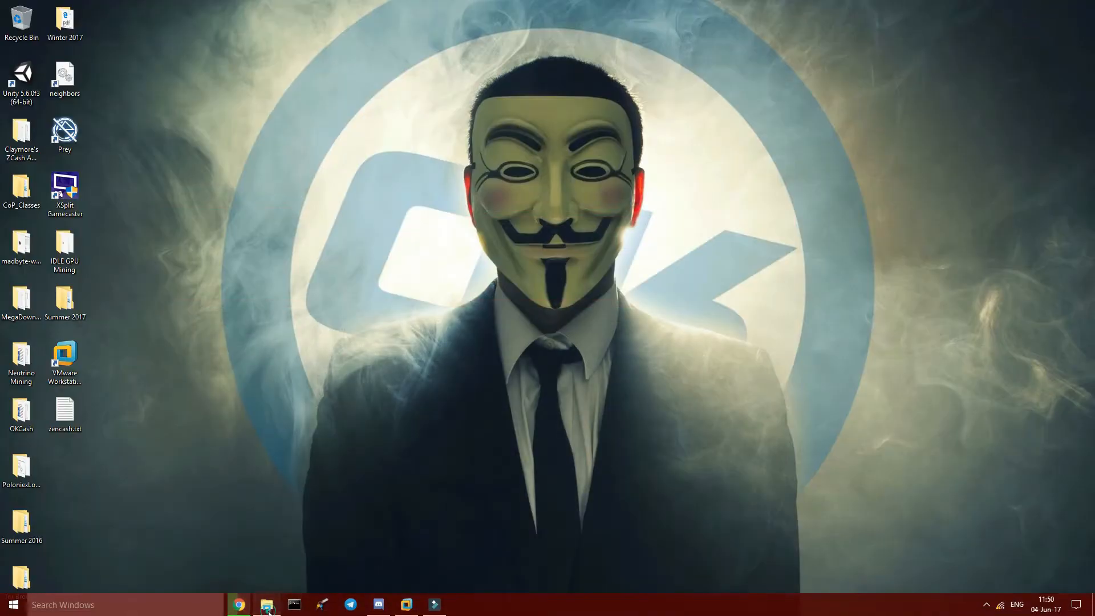
In Downloads, discard the duplicate Eleos zip and enter the eleos-win64-v0.0.5 archive.
click(266, 604)
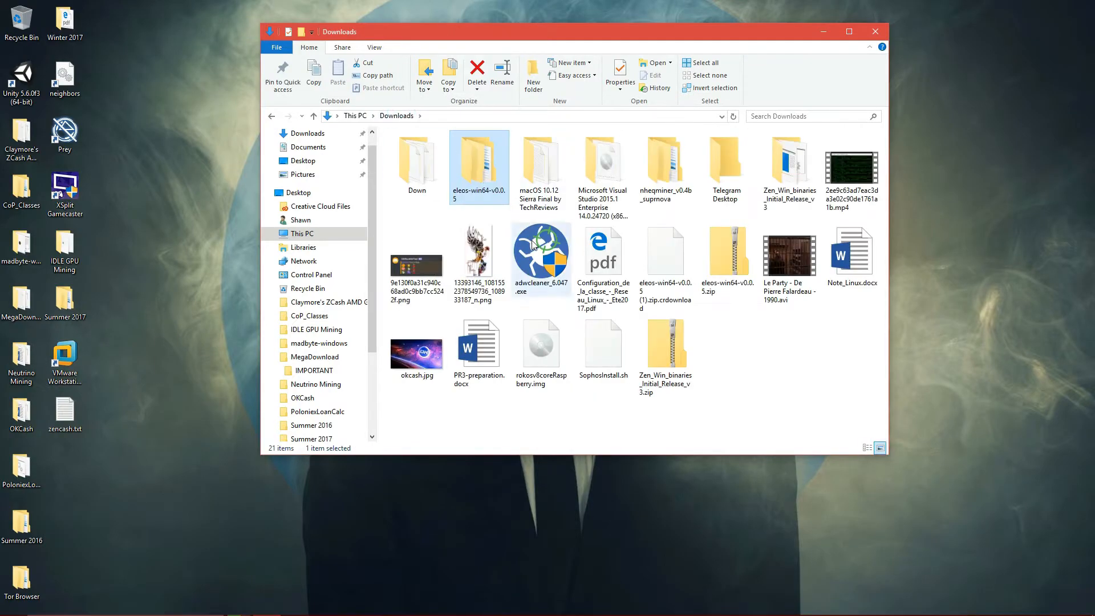
click(726, 251)
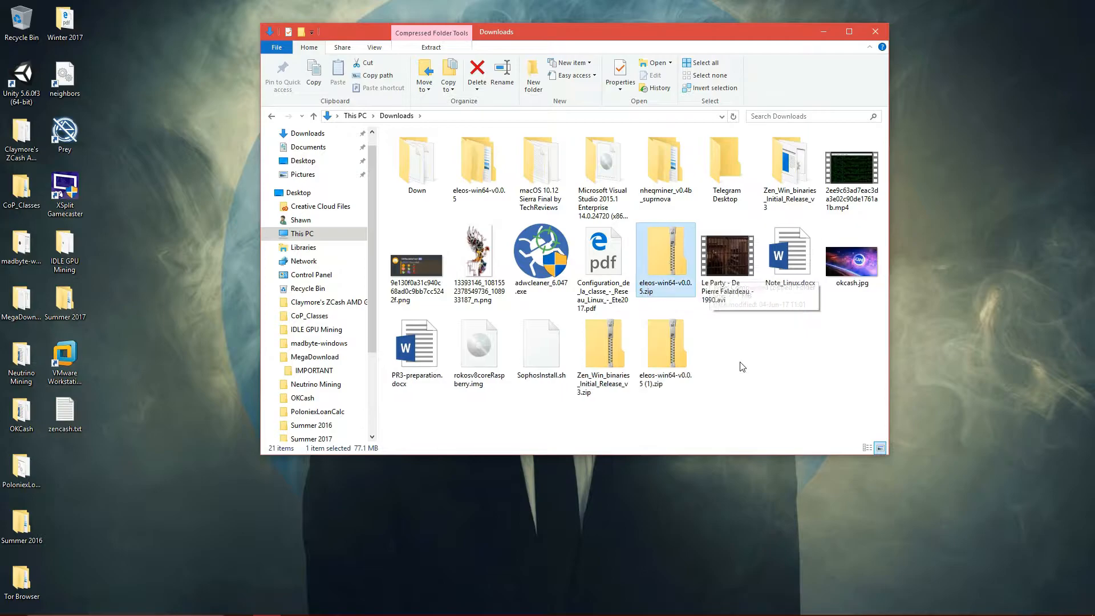
click(665, 349)
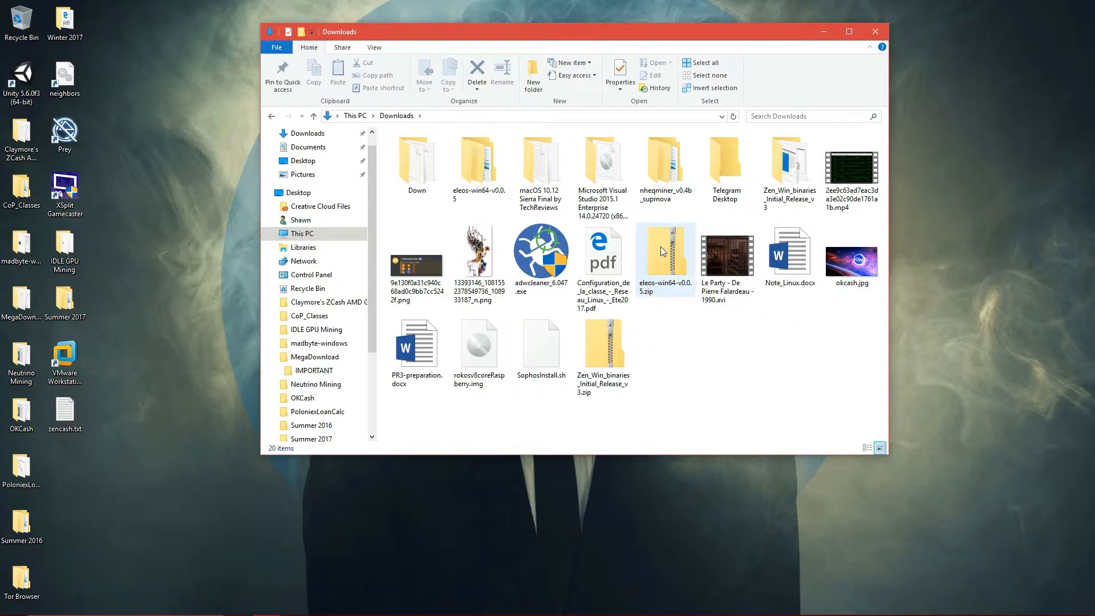
double_click(665, 253)
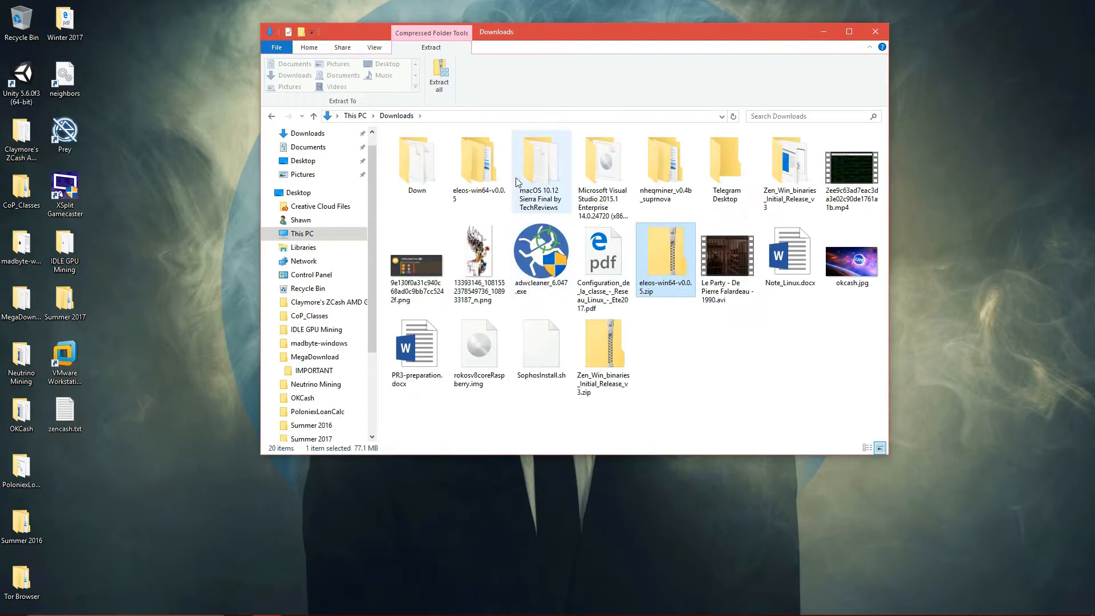
Drill into eleos-win64-v0.0.5 > eleos-win32-x64 and select eleos.exe.
double_click(478, 158)
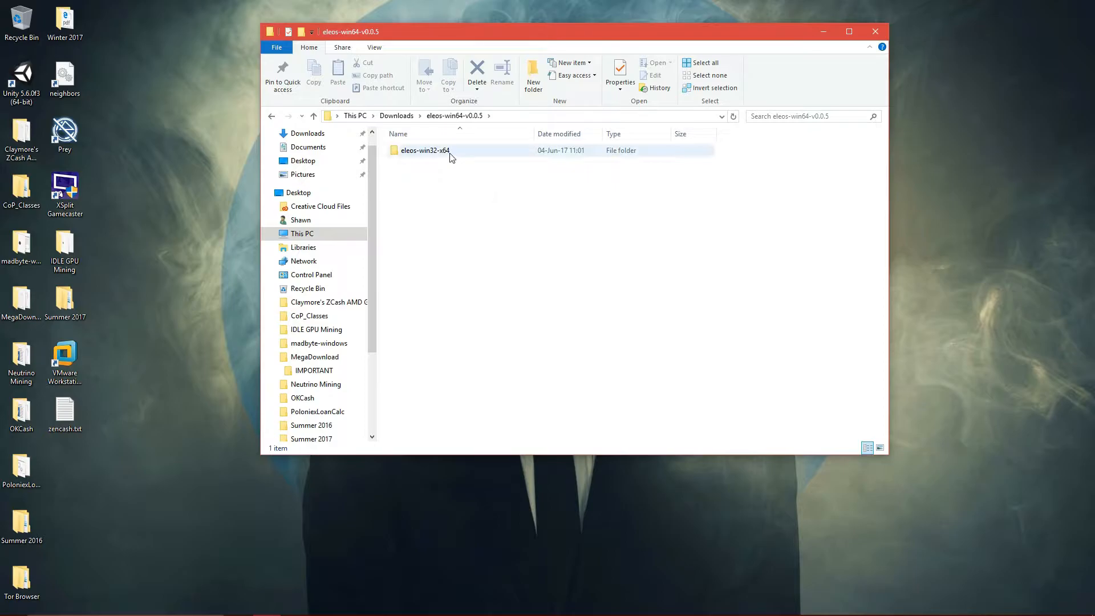
double_click(424, 150)
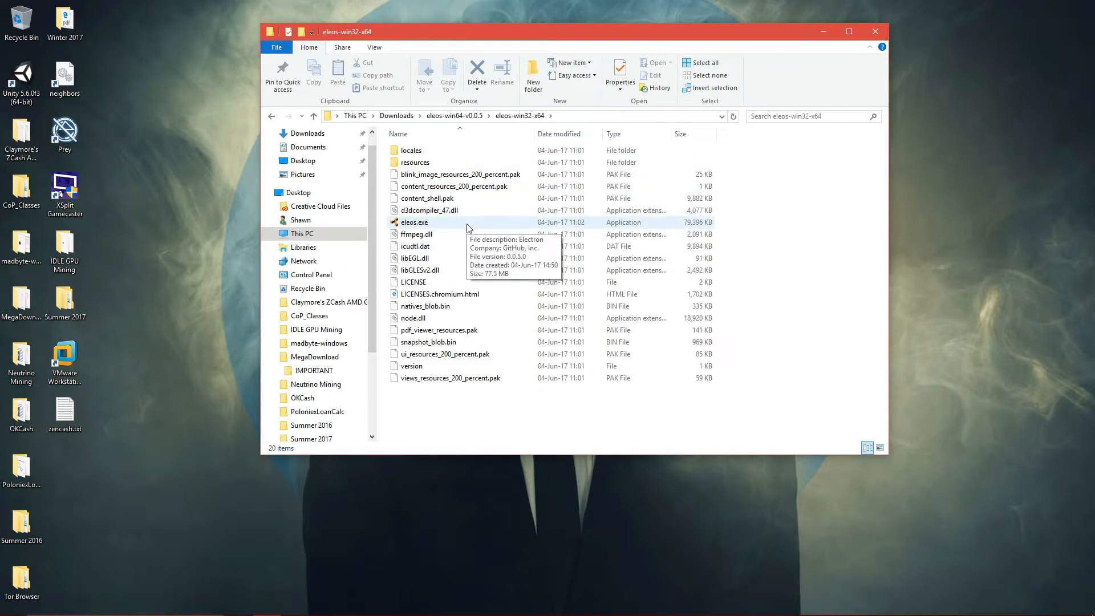
click(413, 223)
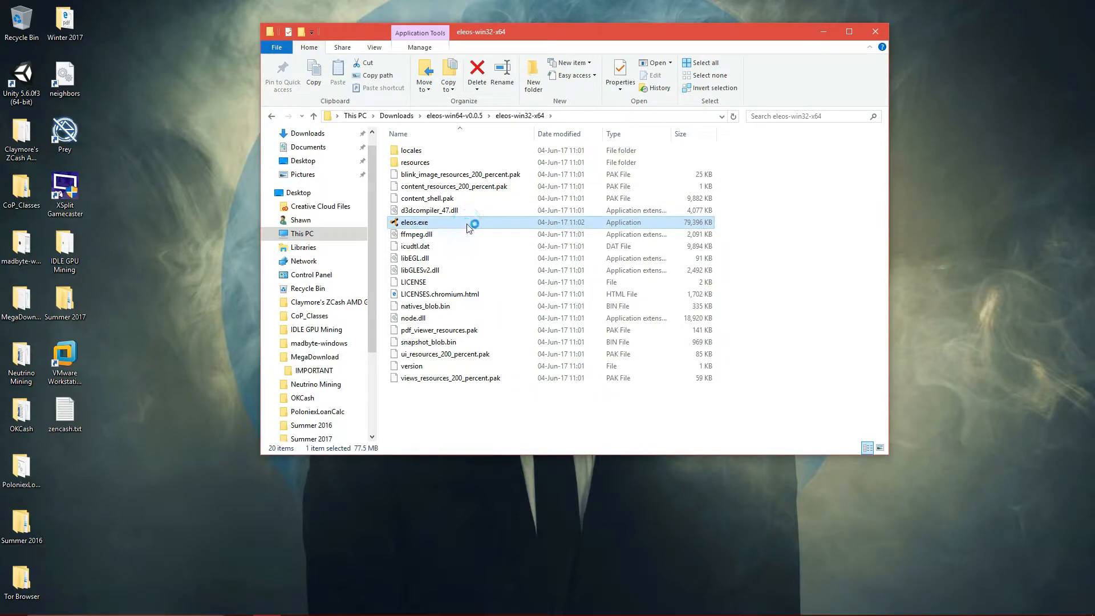
Launch eleos.exe, set the coin to Zencash (ZEN) and acknowledge the restart prompt.
double_click(413, 222)
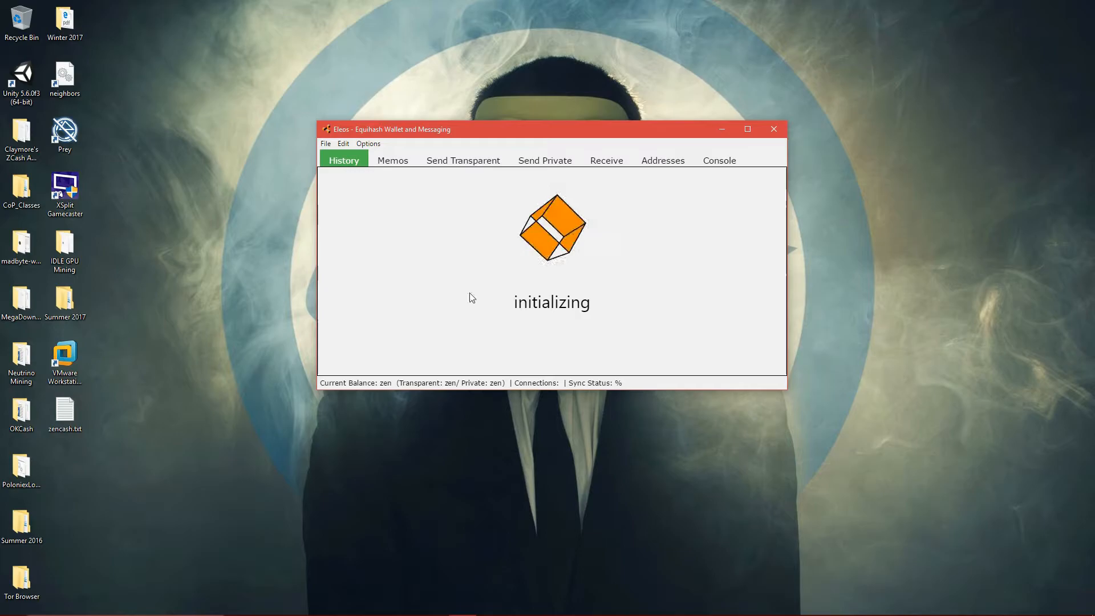
click(369, 144)
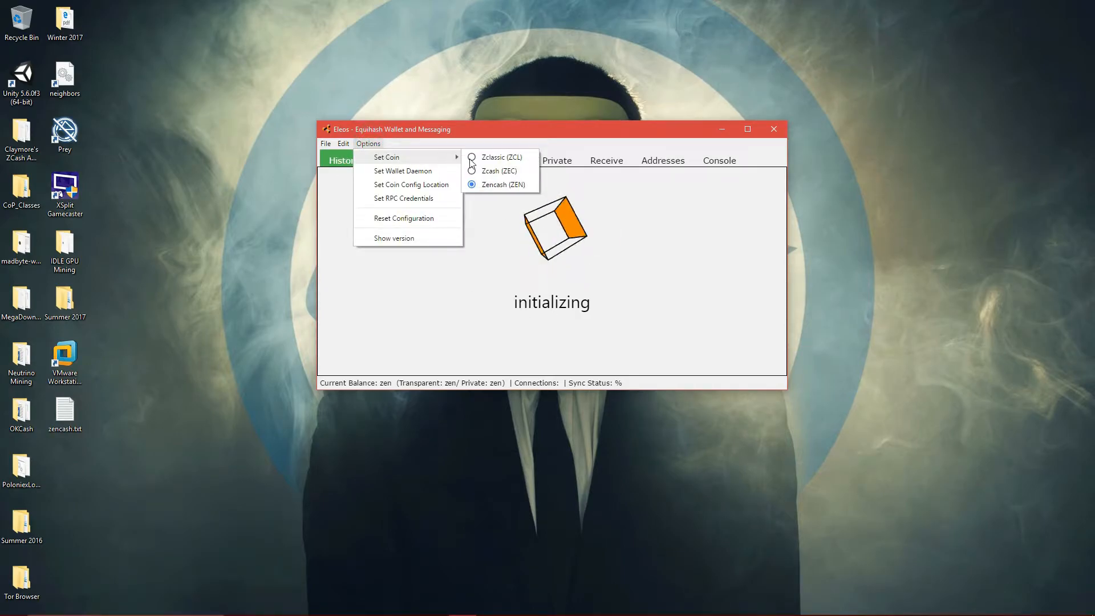
click(500, 170)
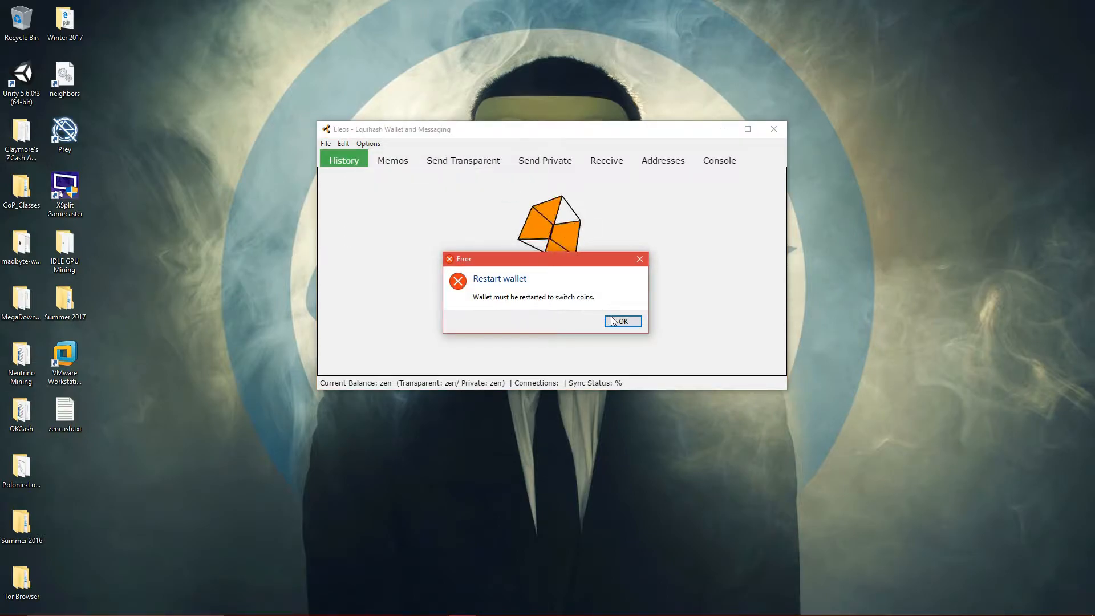
click(622, 322)
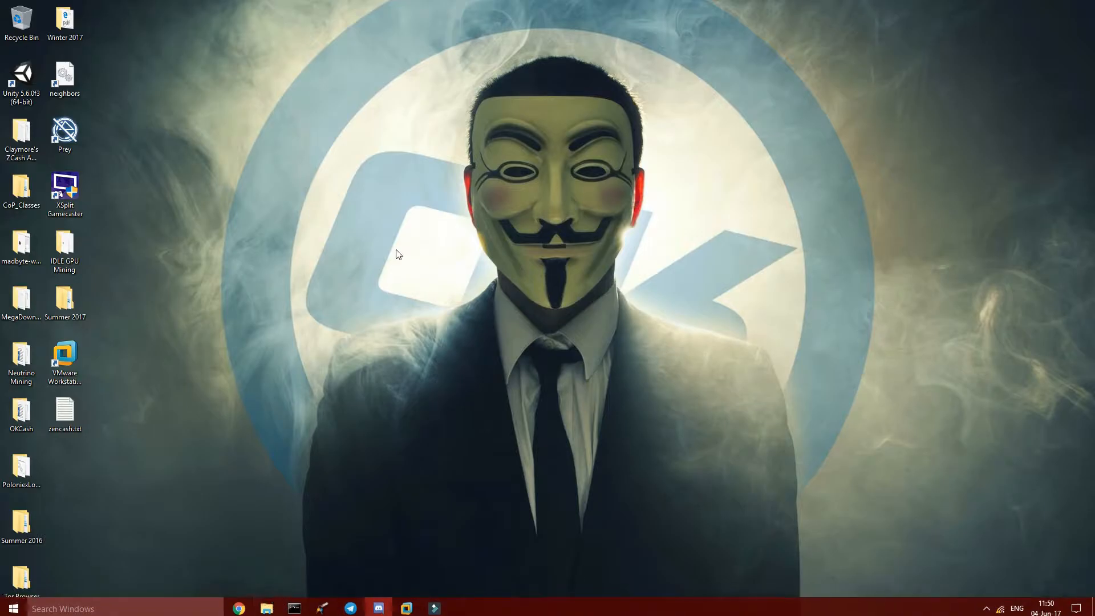
Navigate Downloads > eleos-win64-v0.0.5 > eleos-win32-x64 and select eleos.exe again.
click(266, 608)
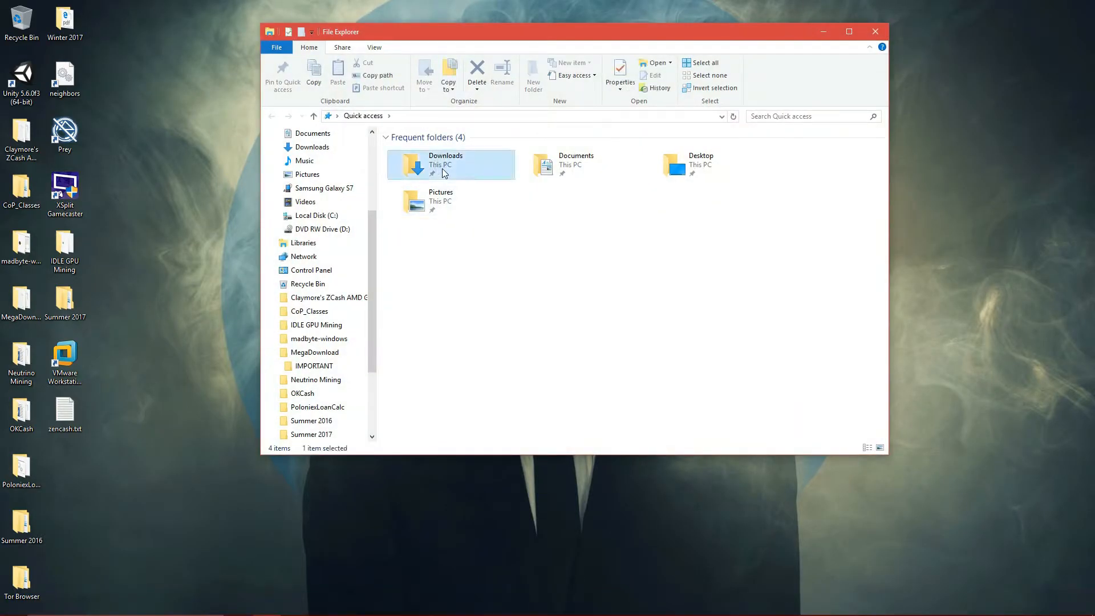
double_click(446, 164)
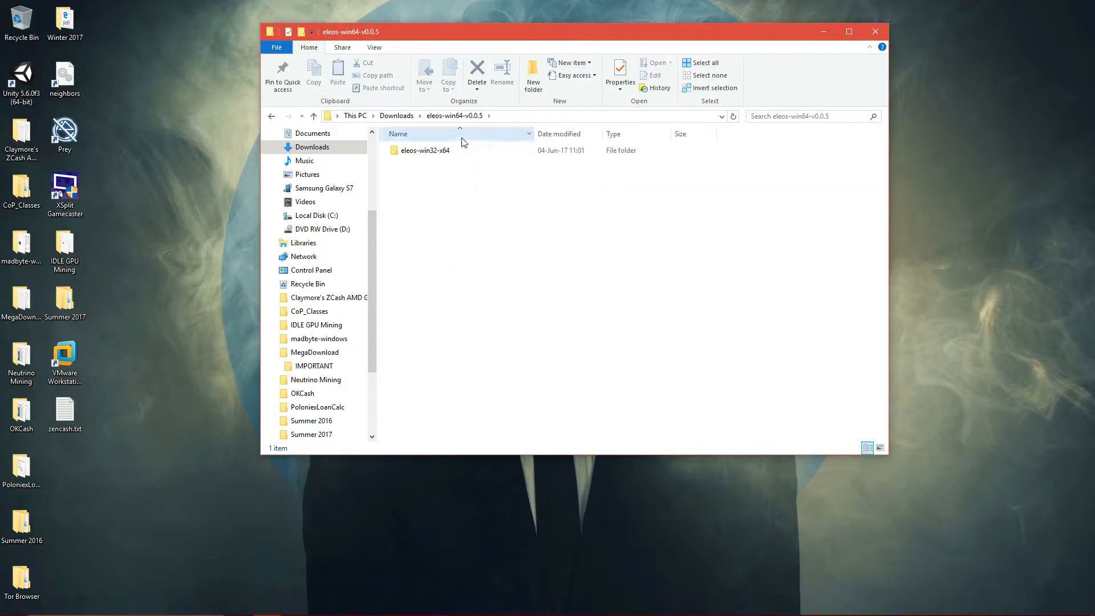
double_click(422, 150)
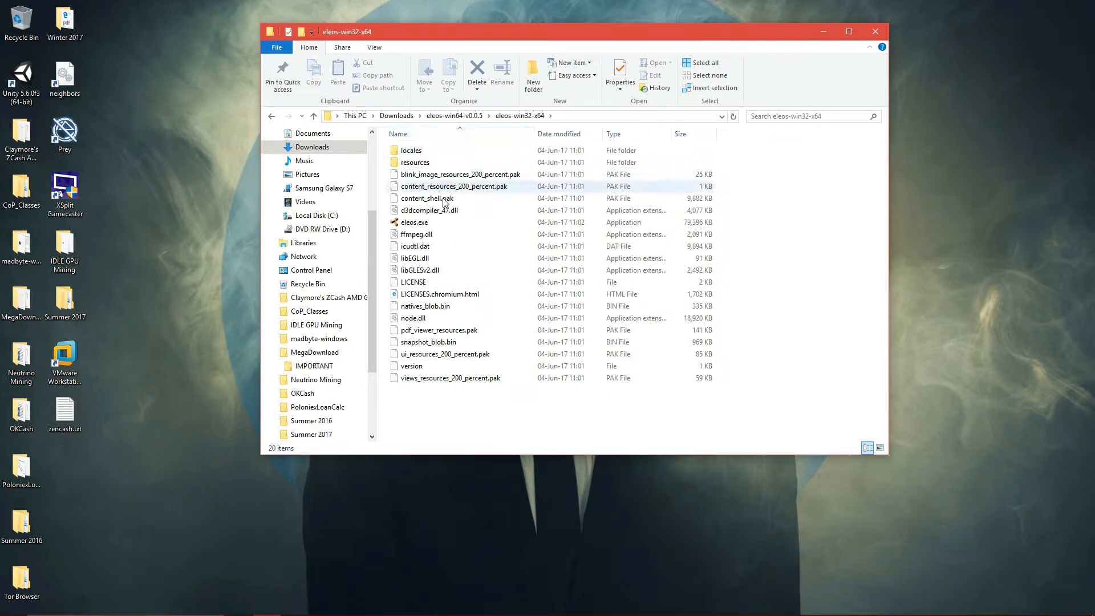
click(414, 222)
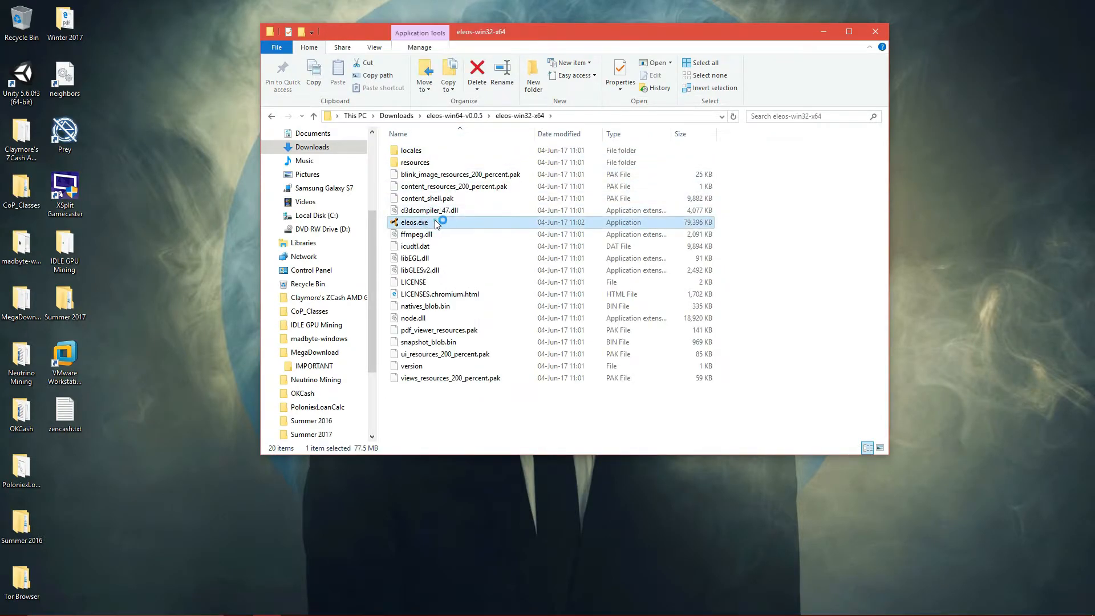
Relaunch Eleos and set resources\app\zend.exe as the wallet daemon via Options.
double_click(414, 223)
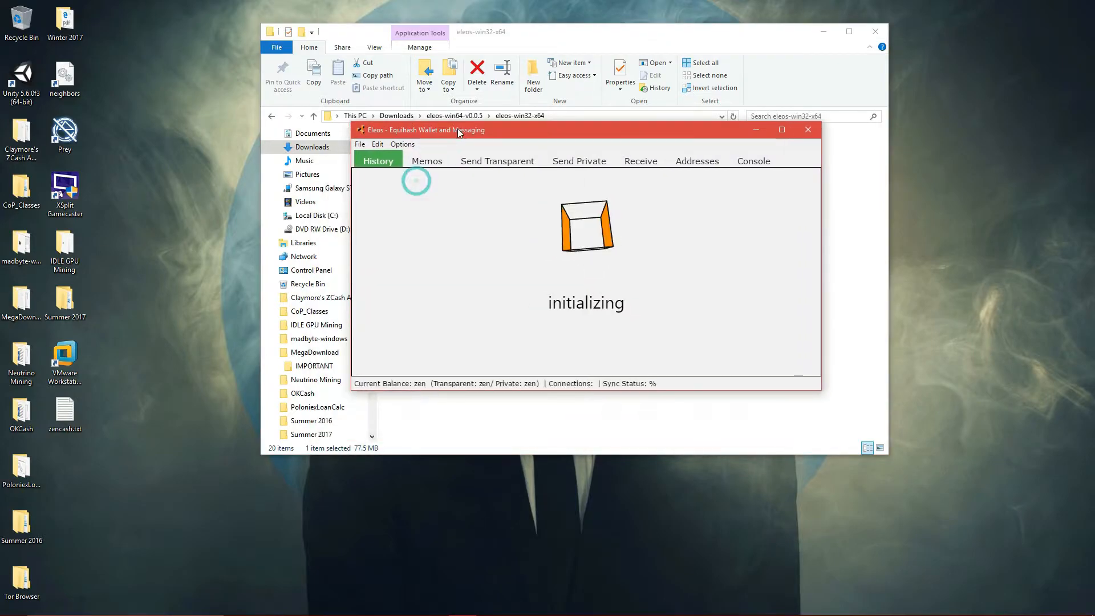
click(402, 144)
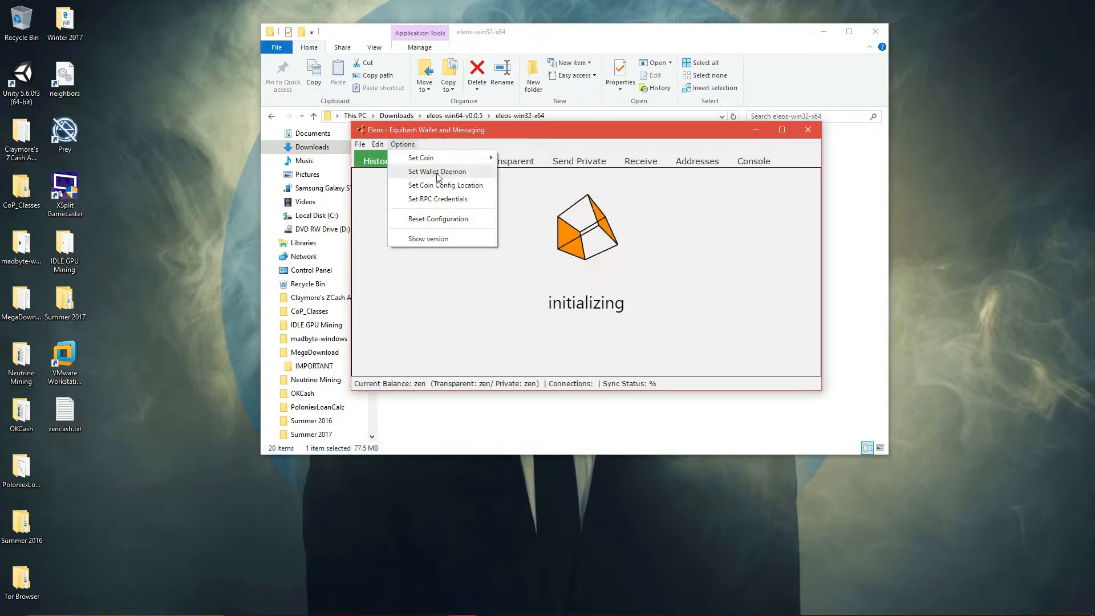
click(437, 172)
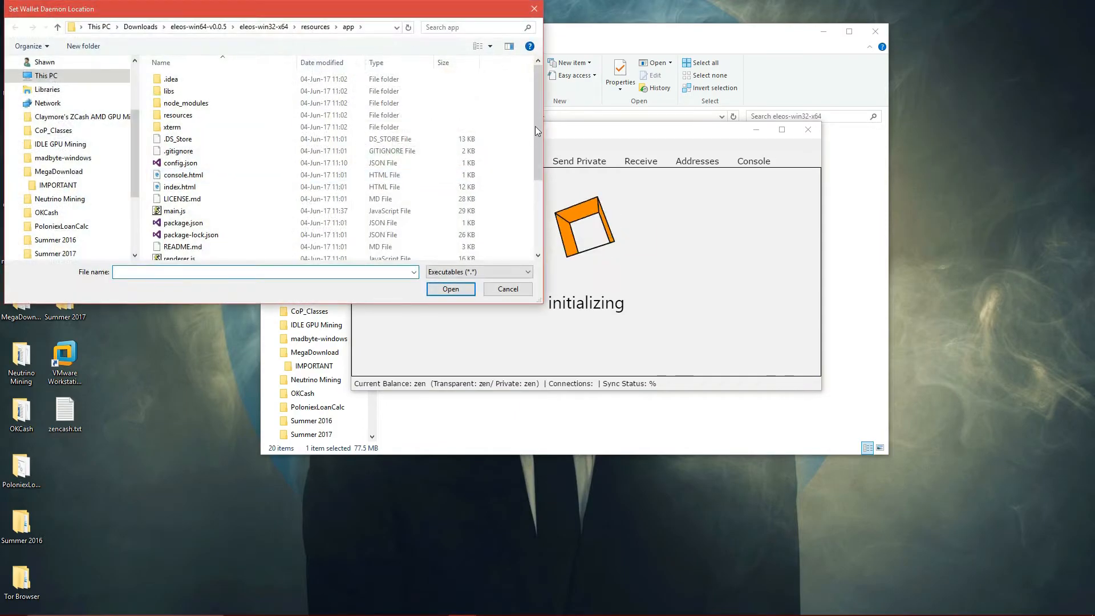
scroll(down, 3)
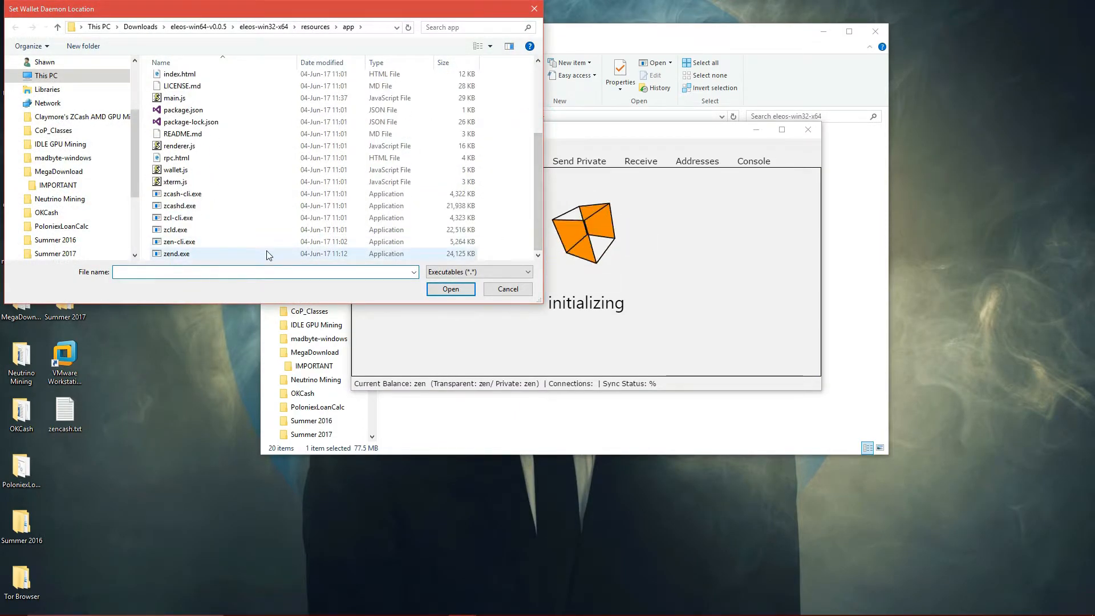
click(450, 289)
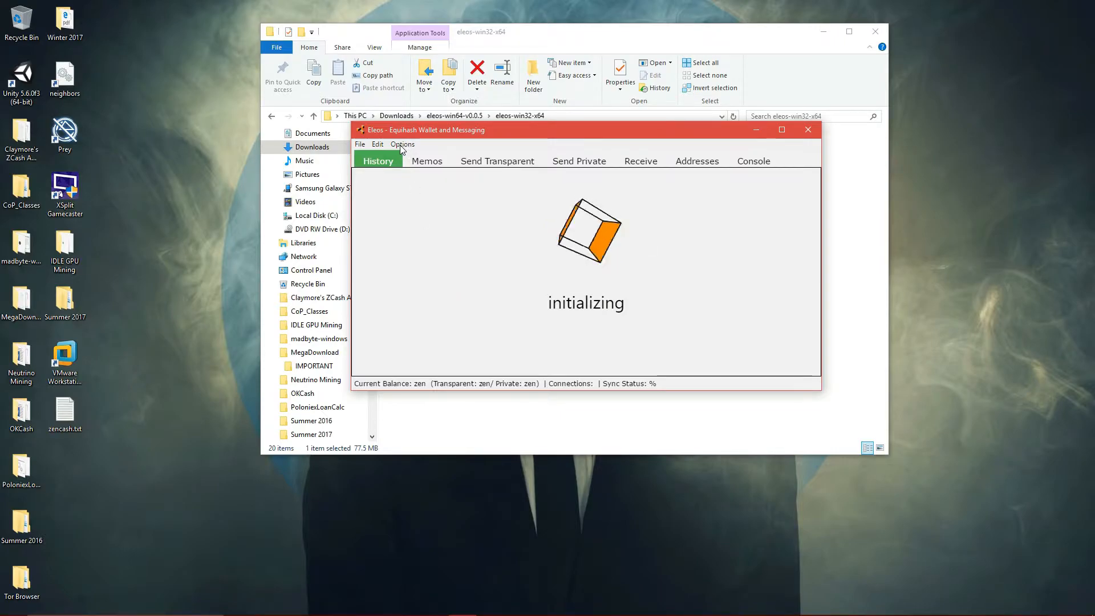
mouse_move(370, 218)
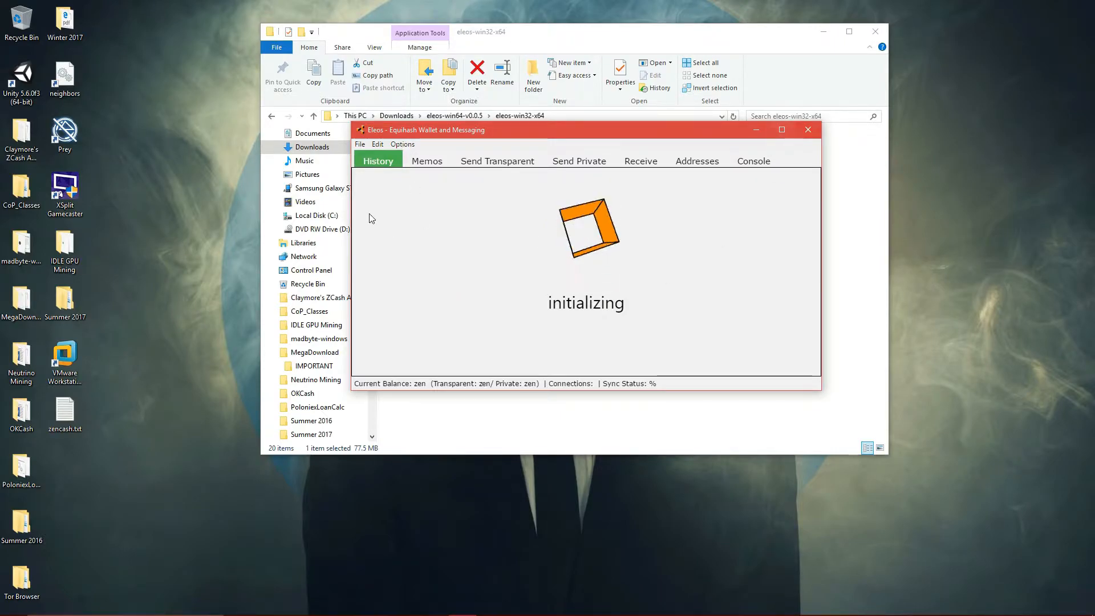
mouse_move(807, 130)
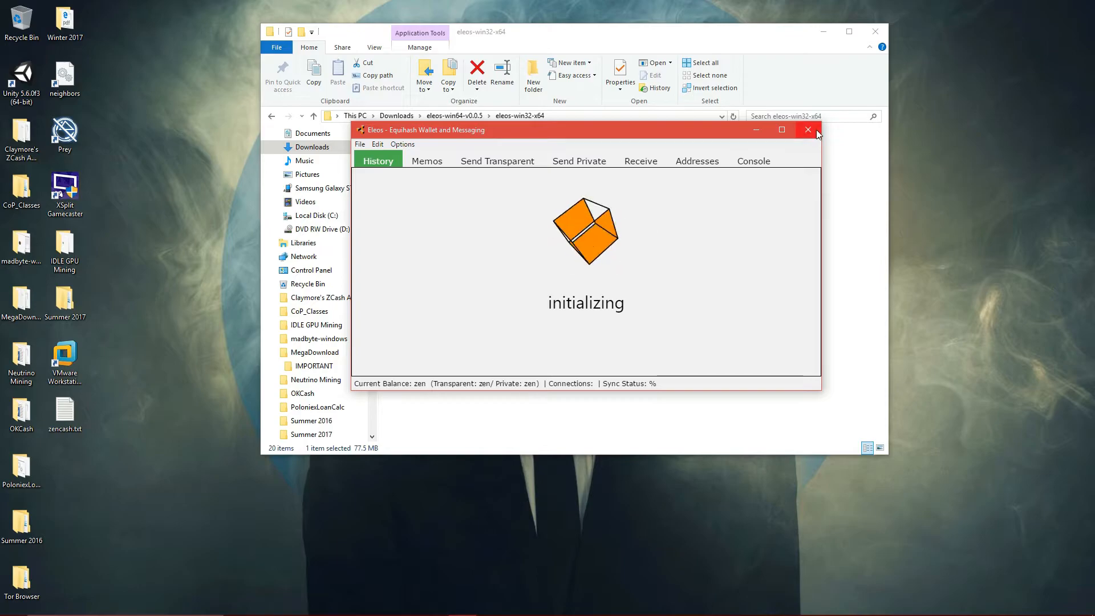
Launch eleos.exe once more, check Options, and close the File Explorer window.
click(807, 130)
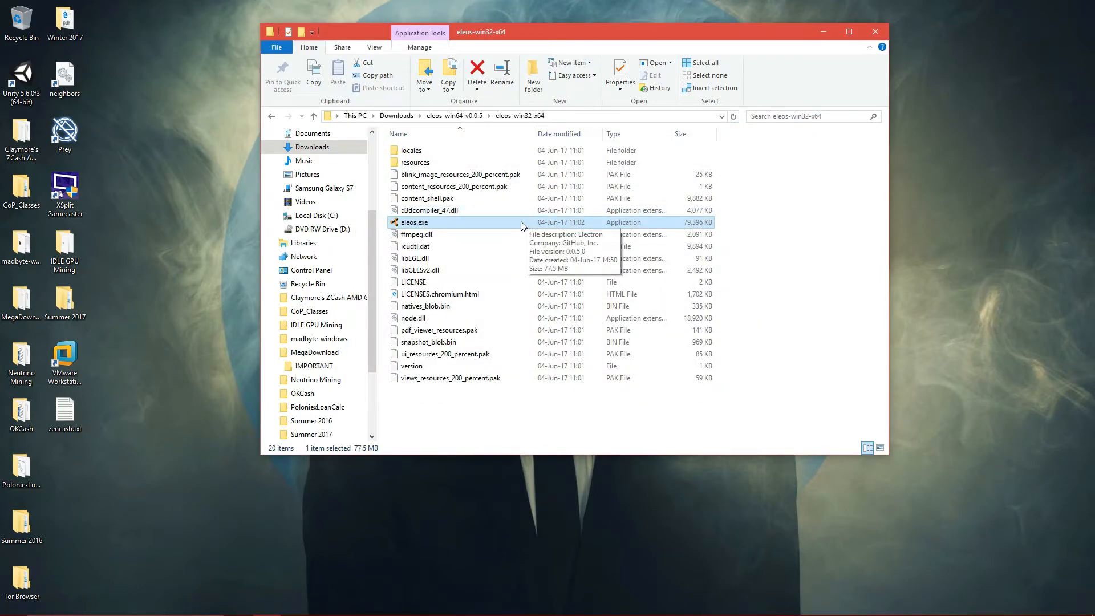
double_click(413, 223)
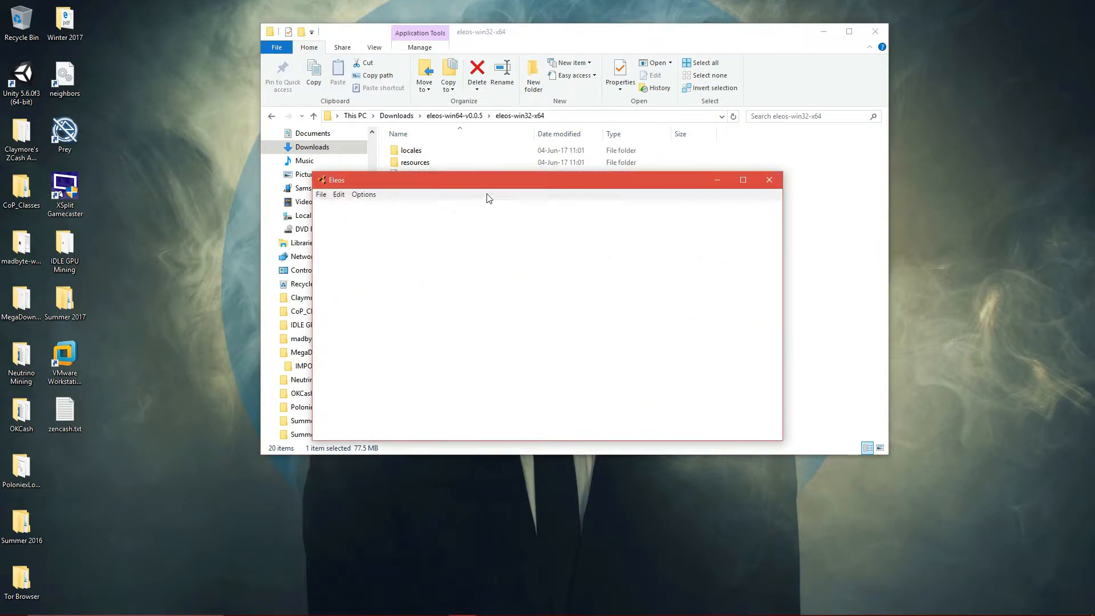
click(397, 57)
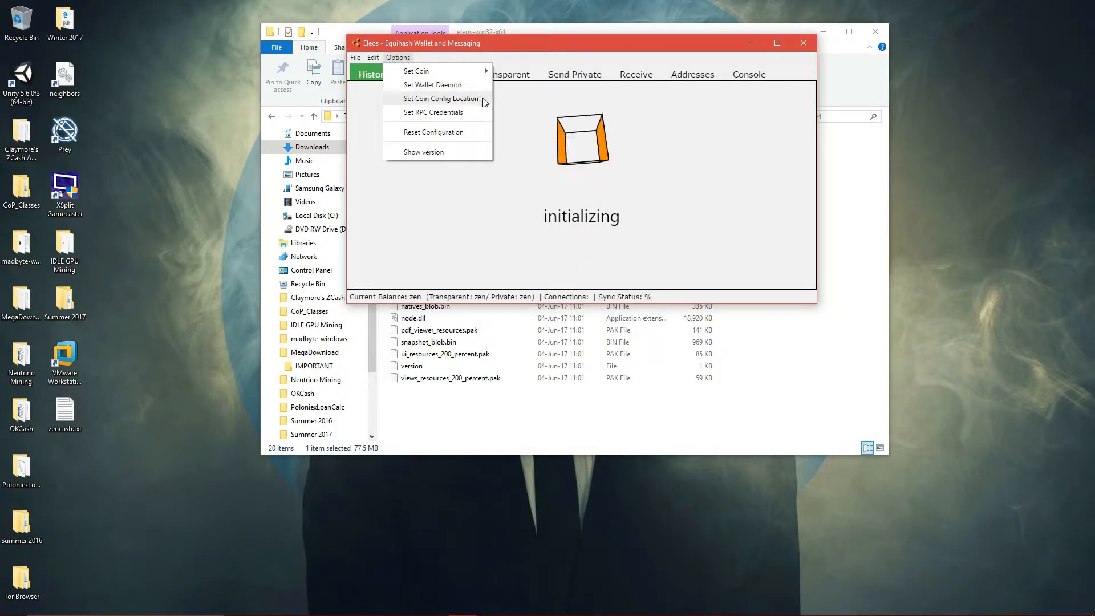
mouse_move(473, 132)
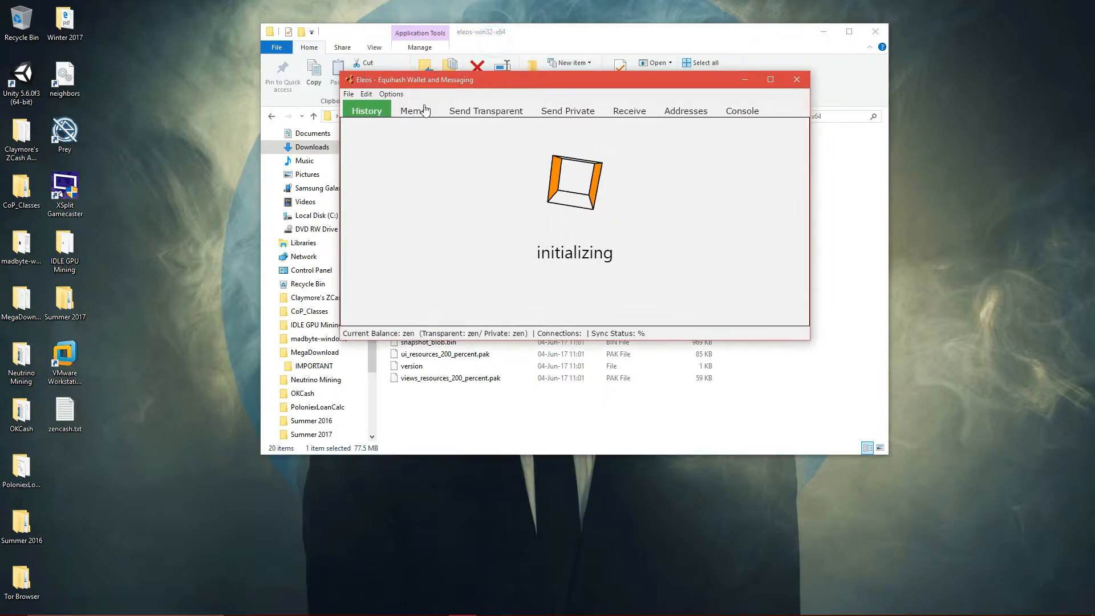
mouse_move(578, 222)
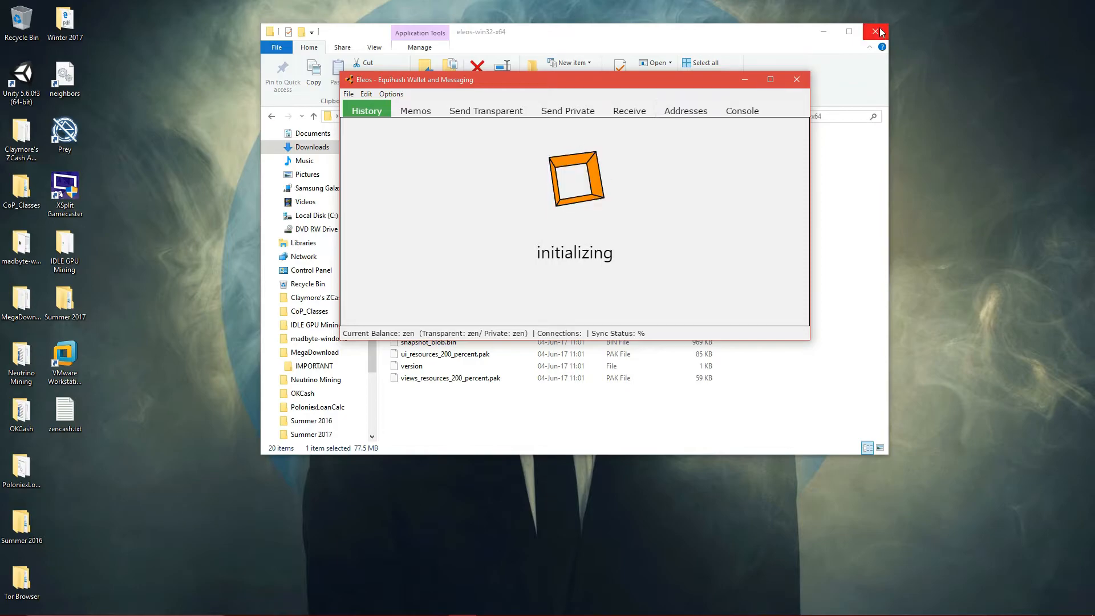
click(875, 32)
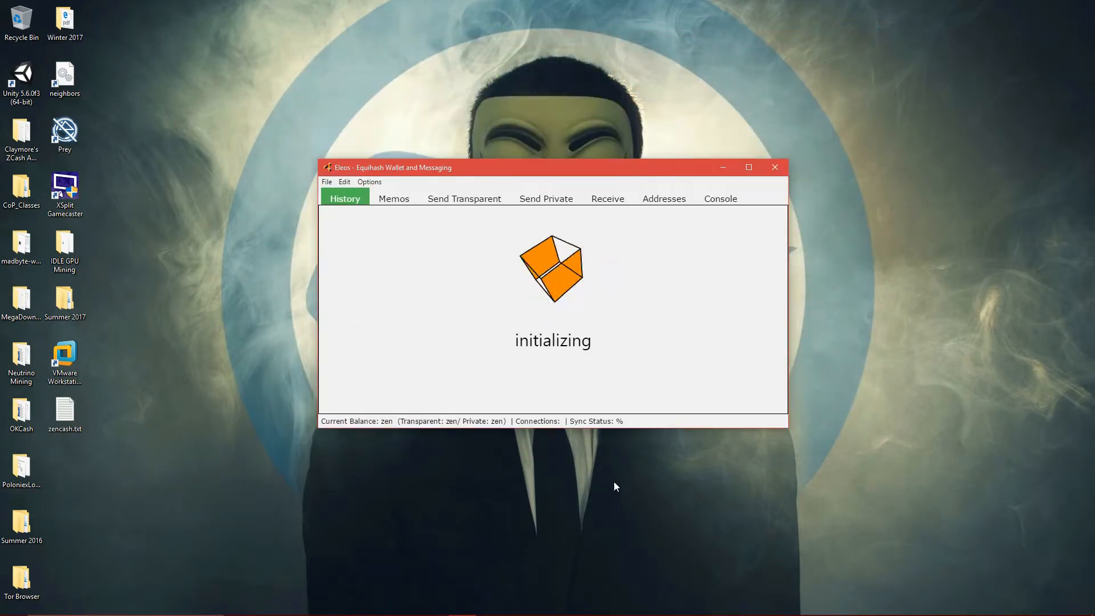
mouse_move(685, 320)
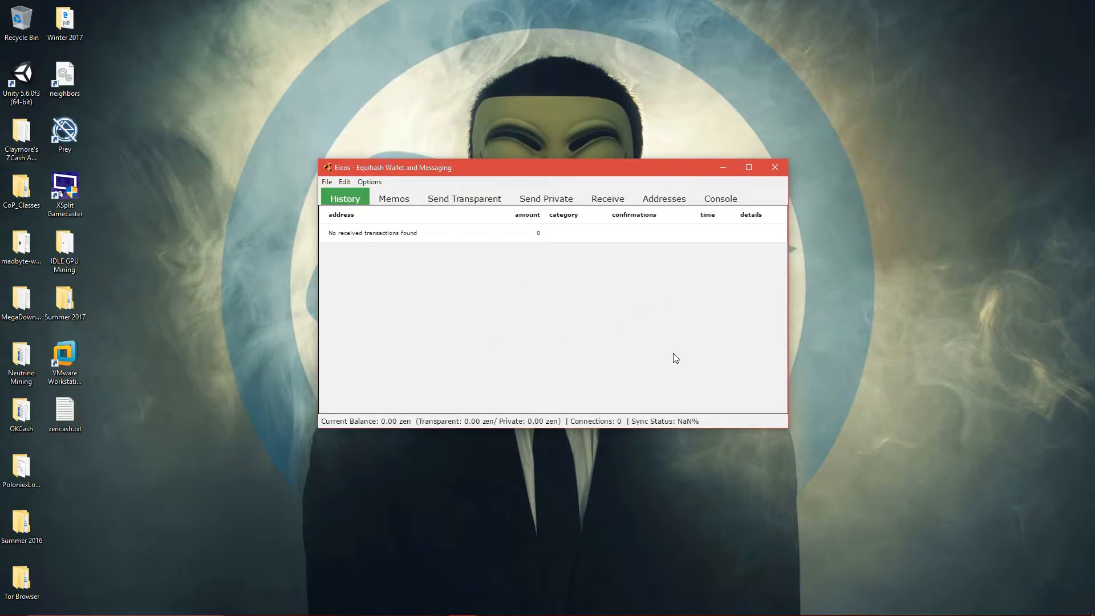
mouse_move(592, 175)
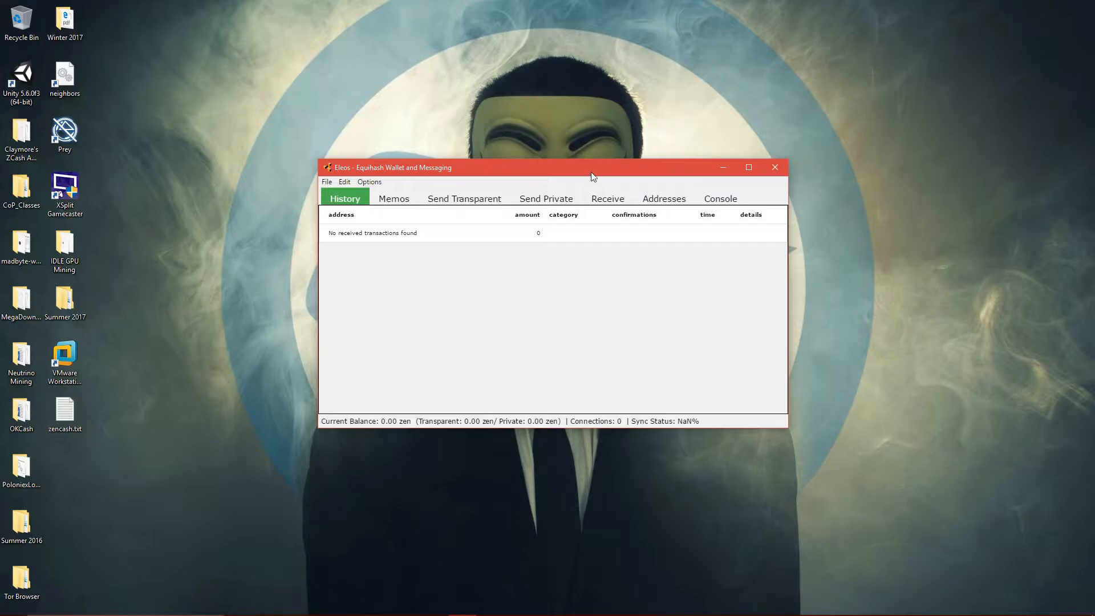
Tour the Memos, Send Transparent, Send Private and Receive tabs and generate a new transparent address.
click(394, 199)
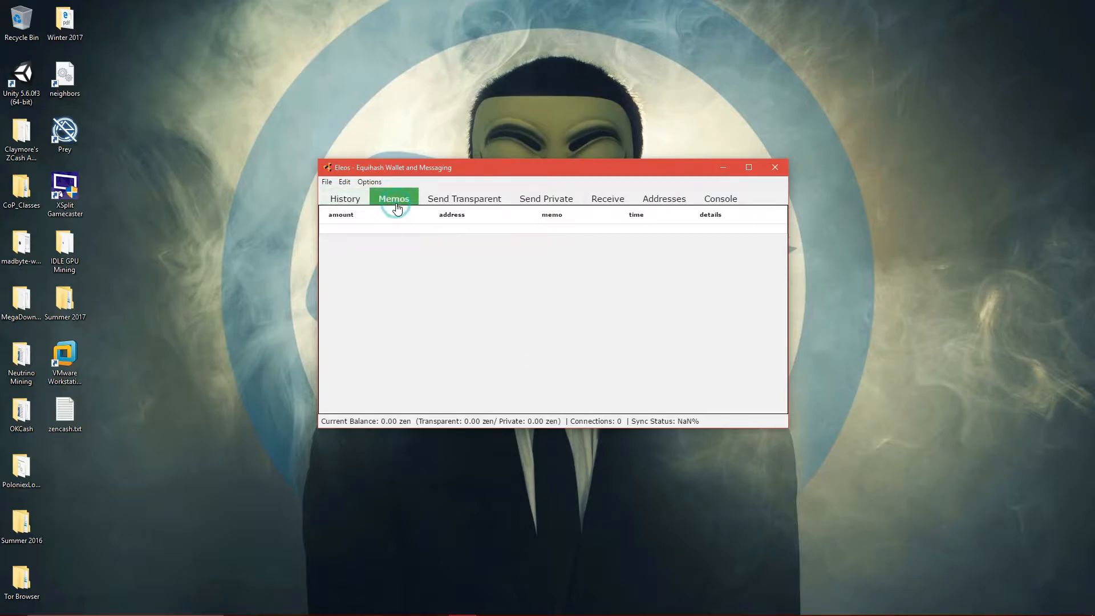
click(465, 198)
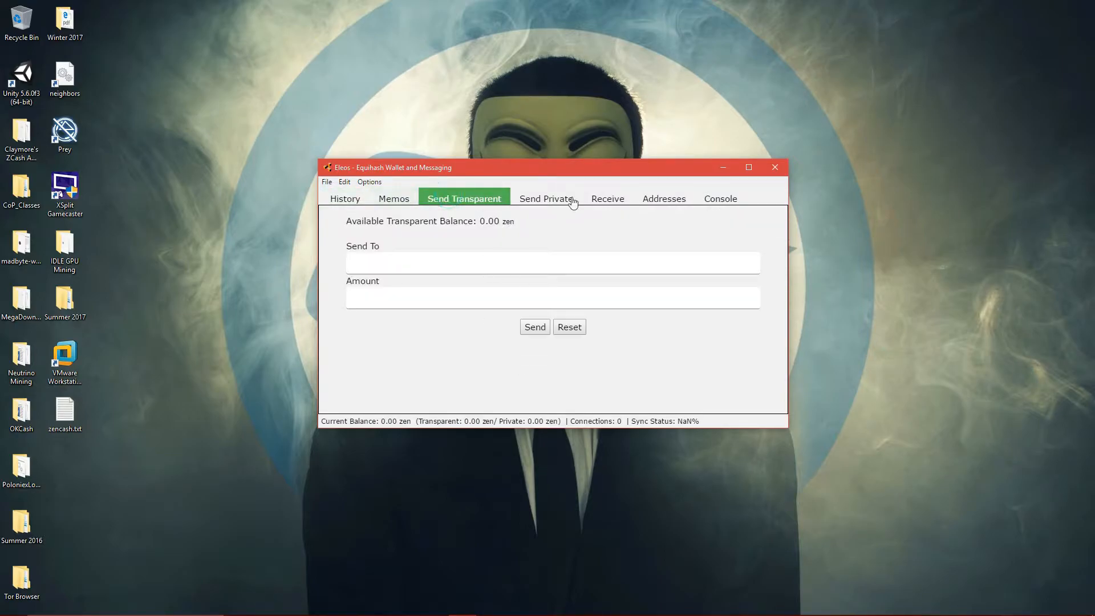
mouse_move(478, 282)
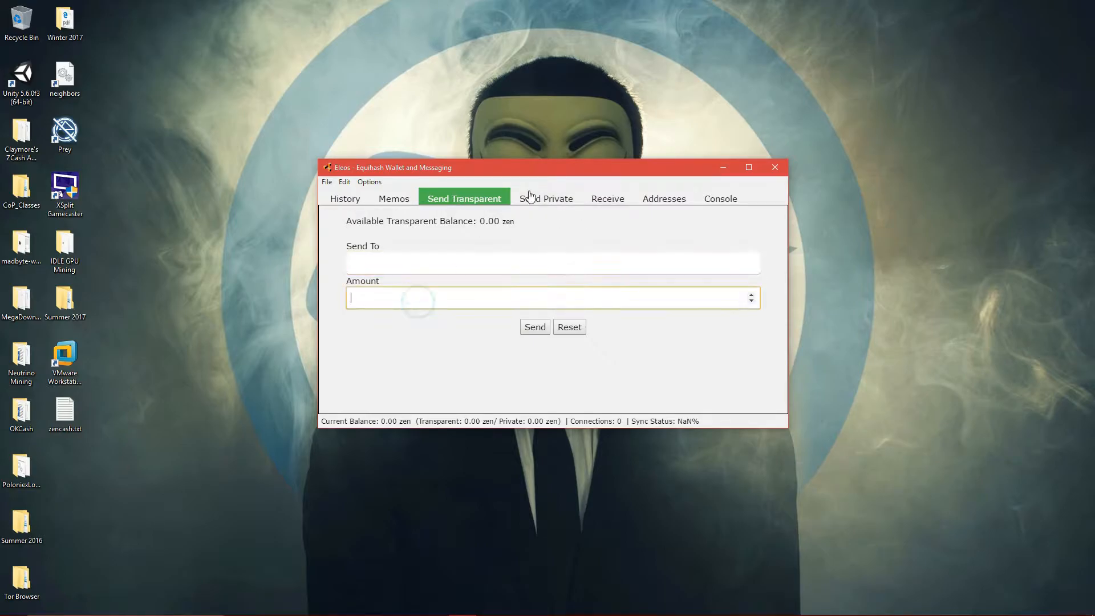
click(546, 199)
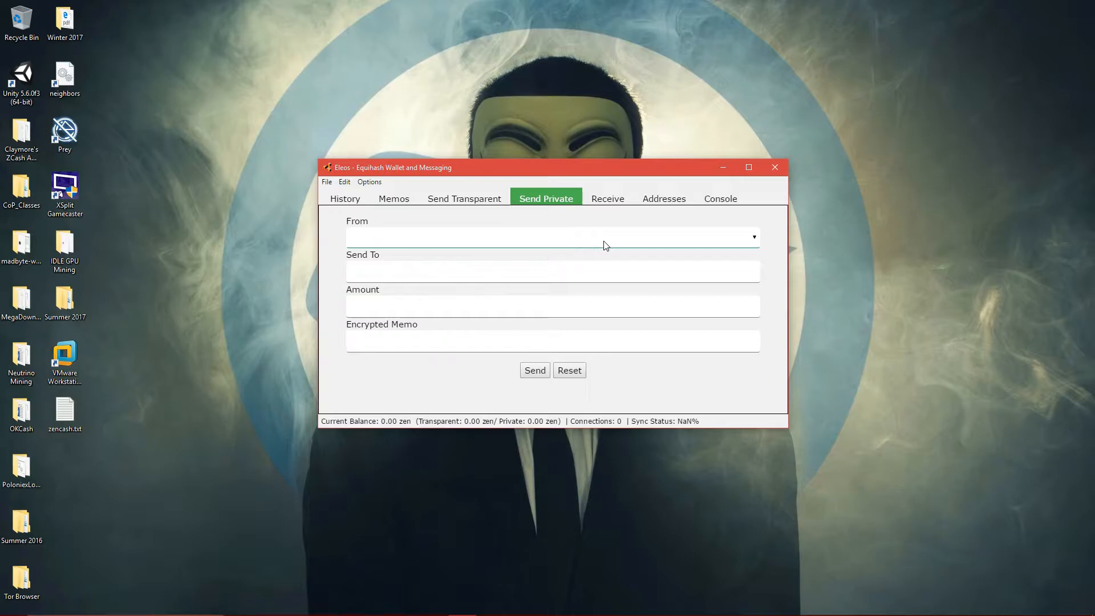
click(607, 199)
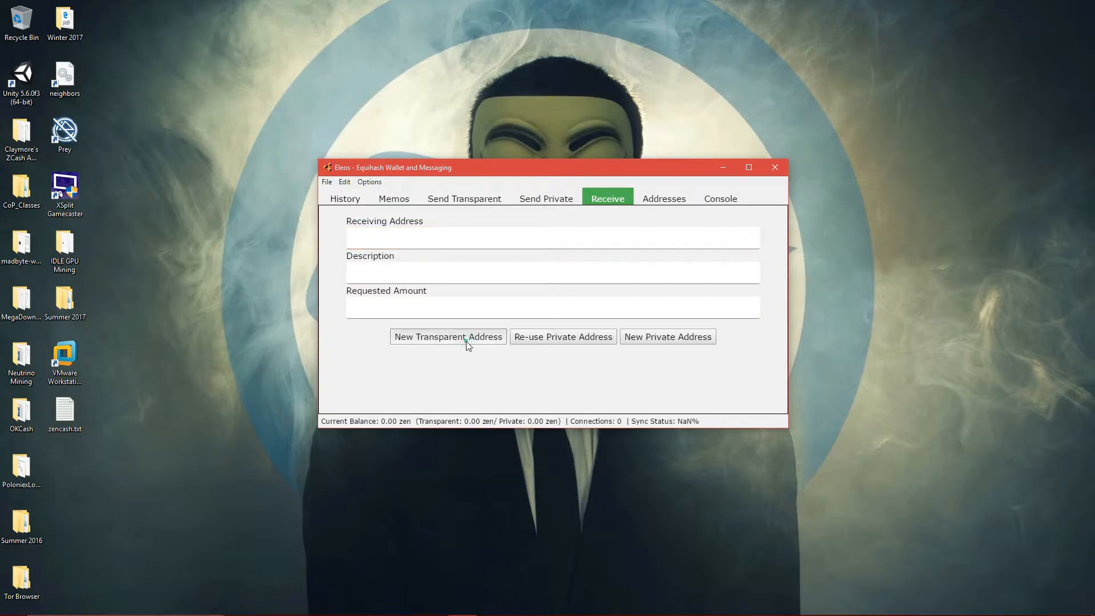
click(447, 336)
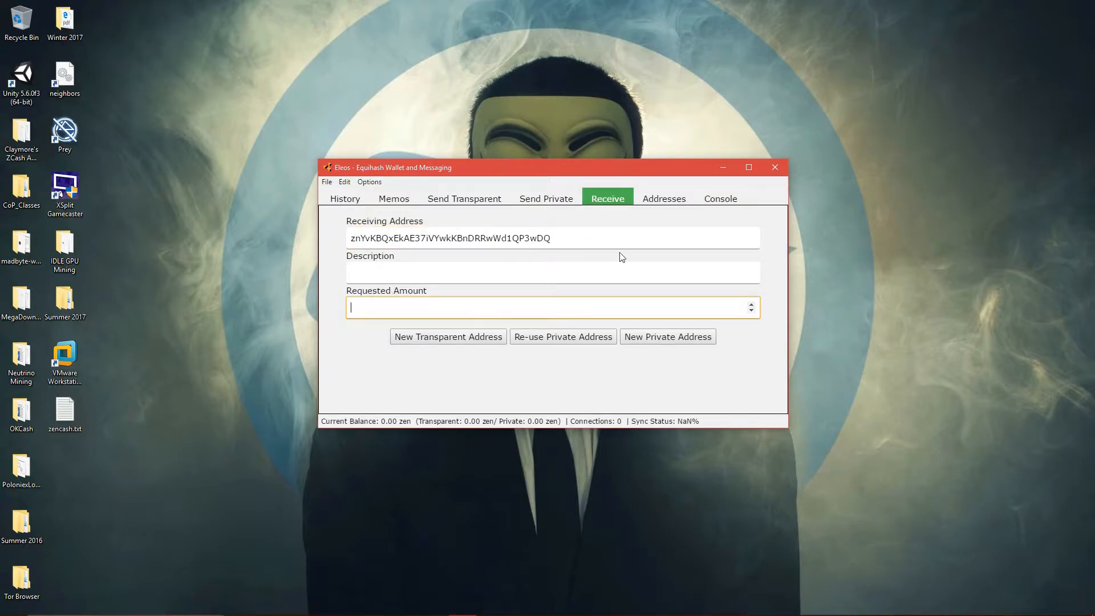
View the Addresses list and the wallet Console.
click(663, 199)
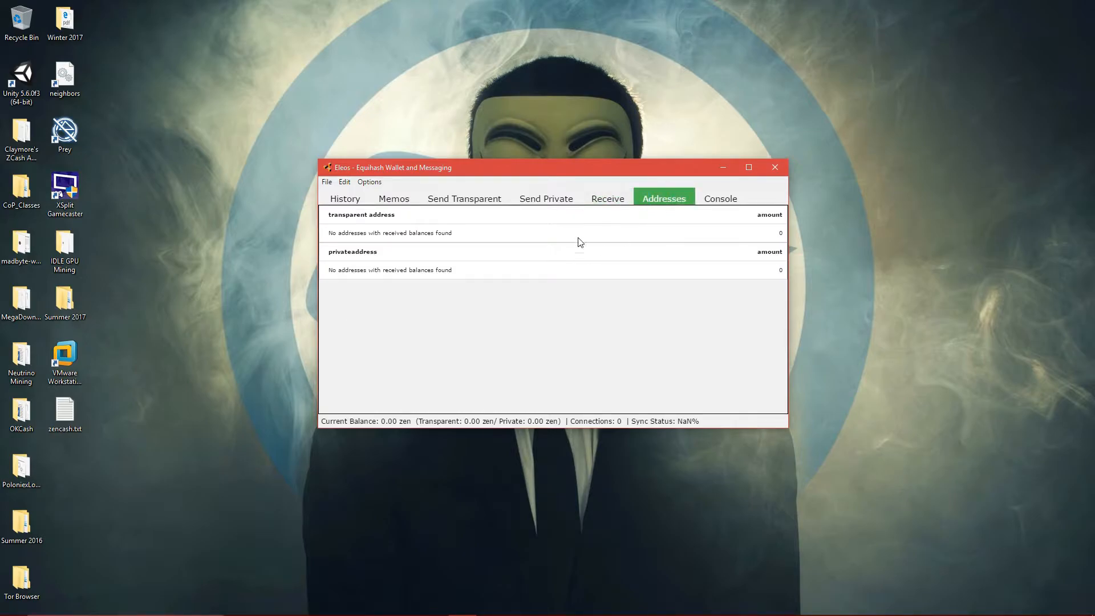
click(720, 199)
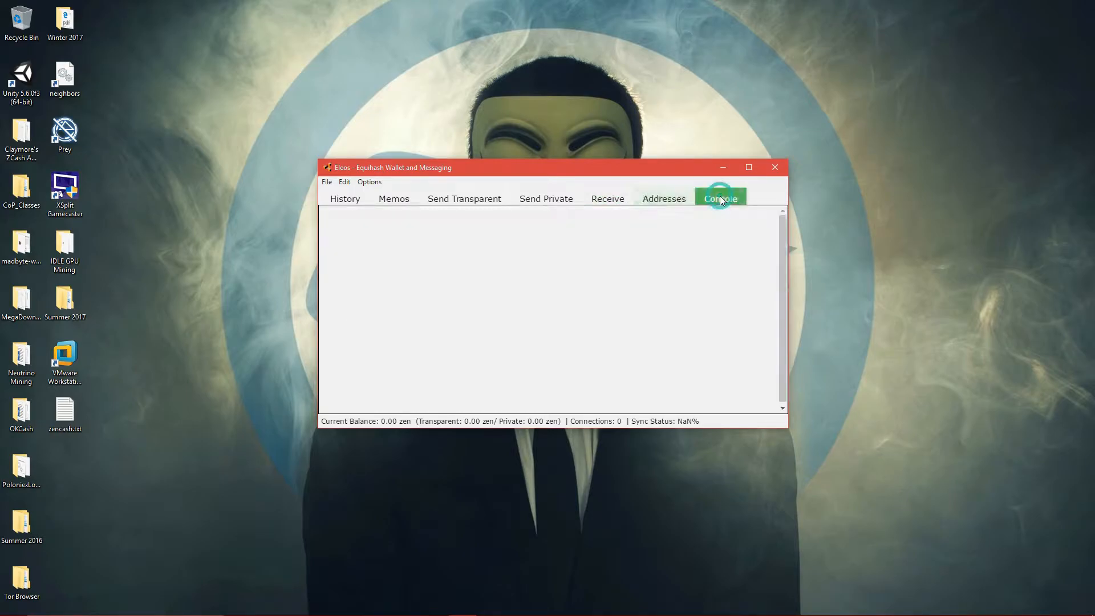
click(720, 199)
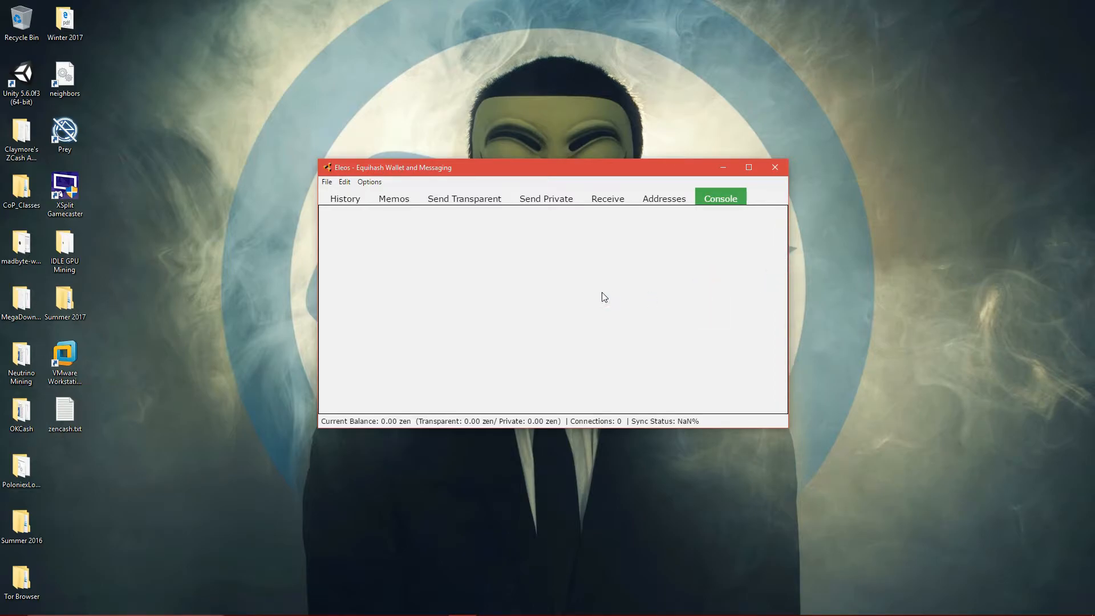
Look over the Edit and File menus' import, backup and ZCL-restore options, then show History.
click(343, 181)
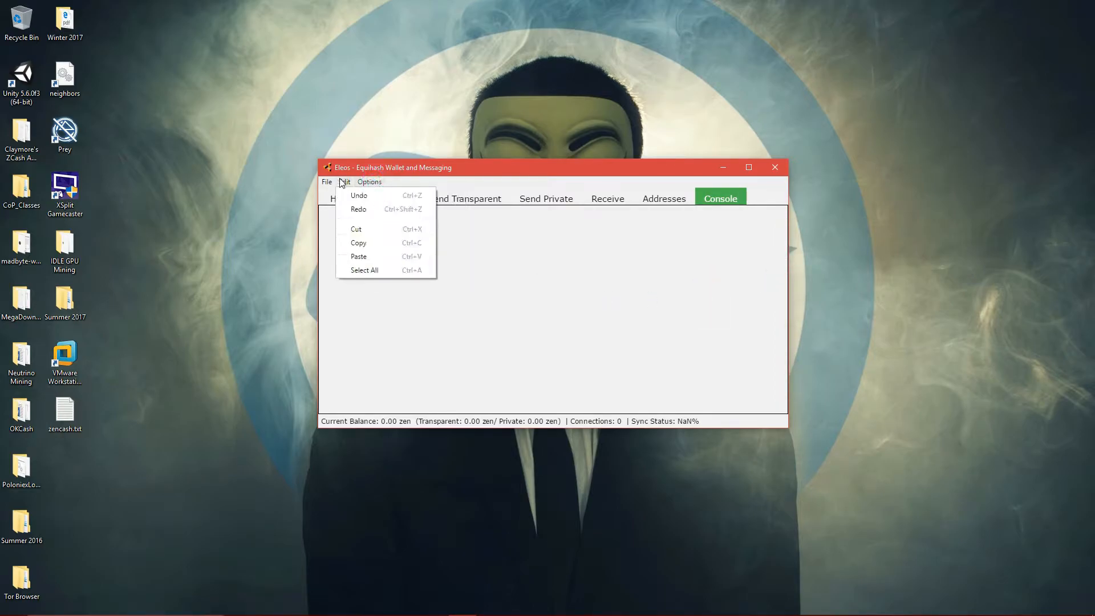
click(326, 182)
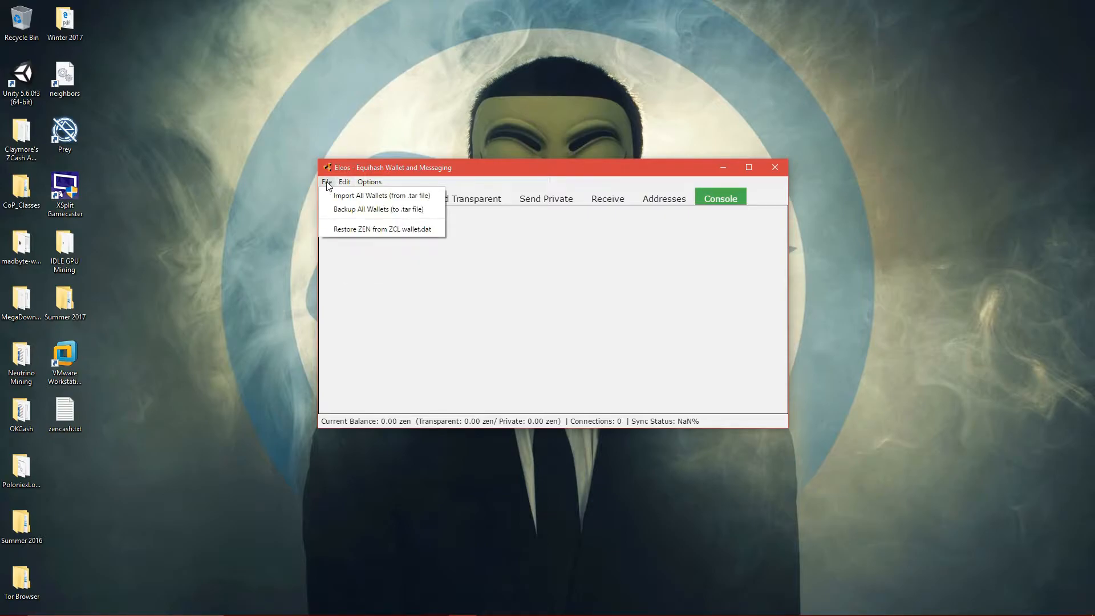
mouse_move(330, 186)
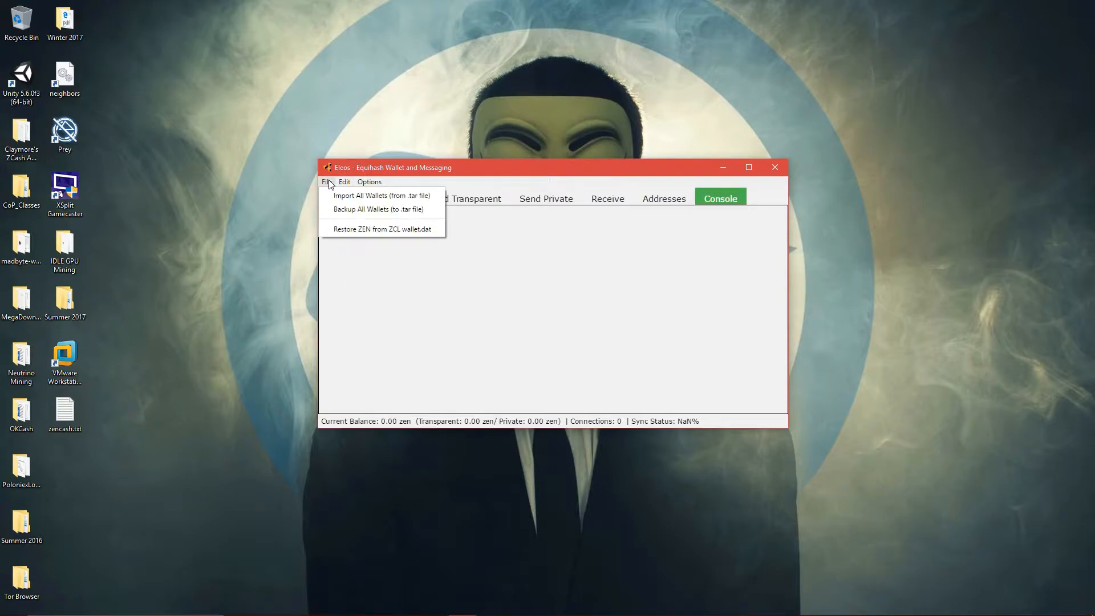
mouse_move(353, 234)
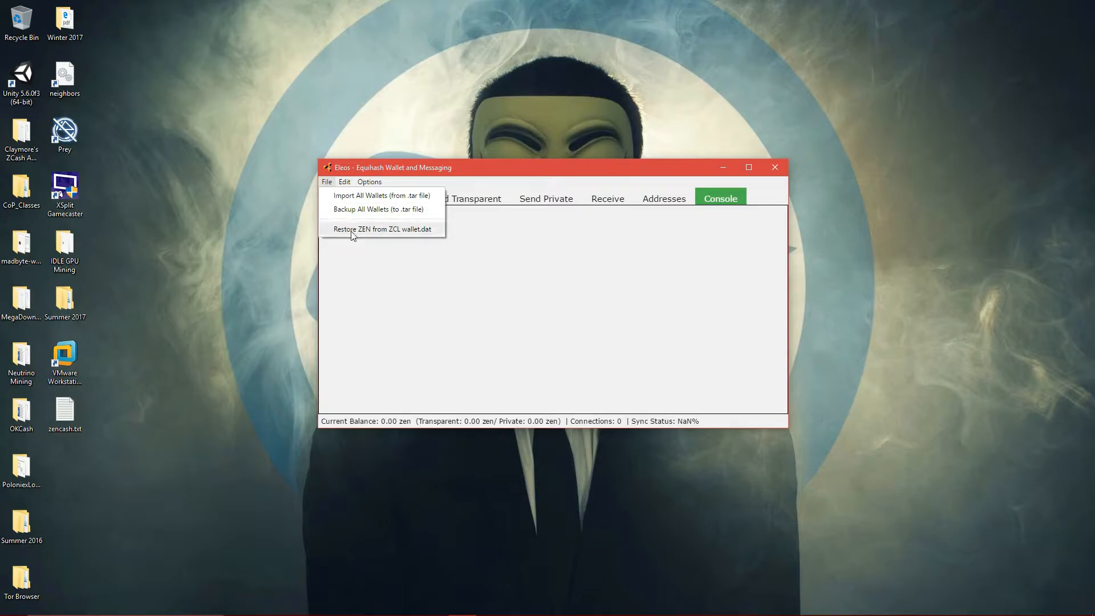
mouse_move(406, 229)
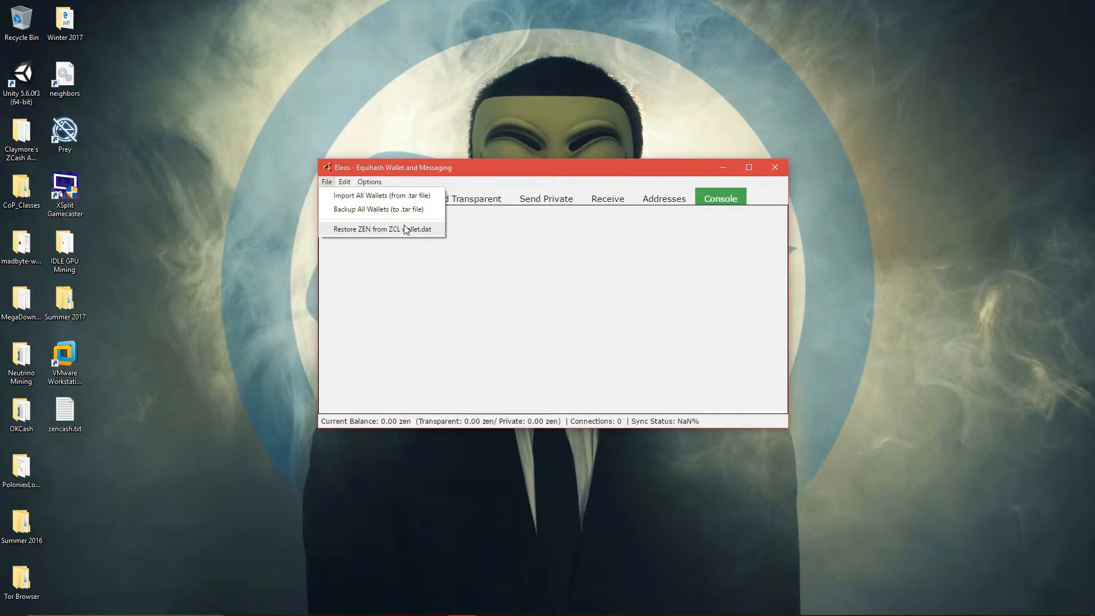
mouse_move(403, 237)
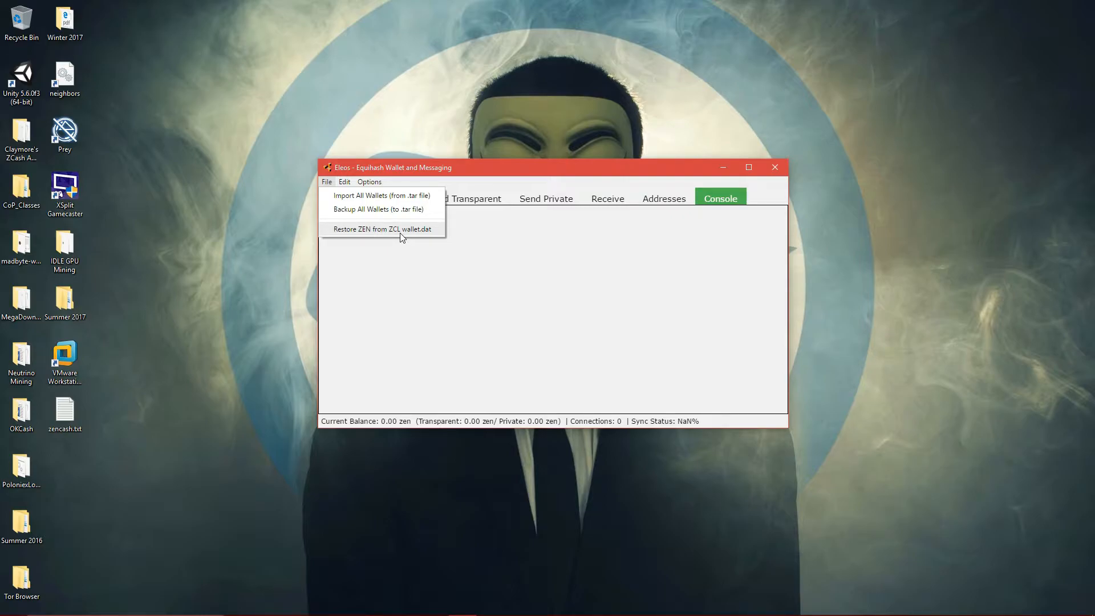
mouse_move(430, 232)
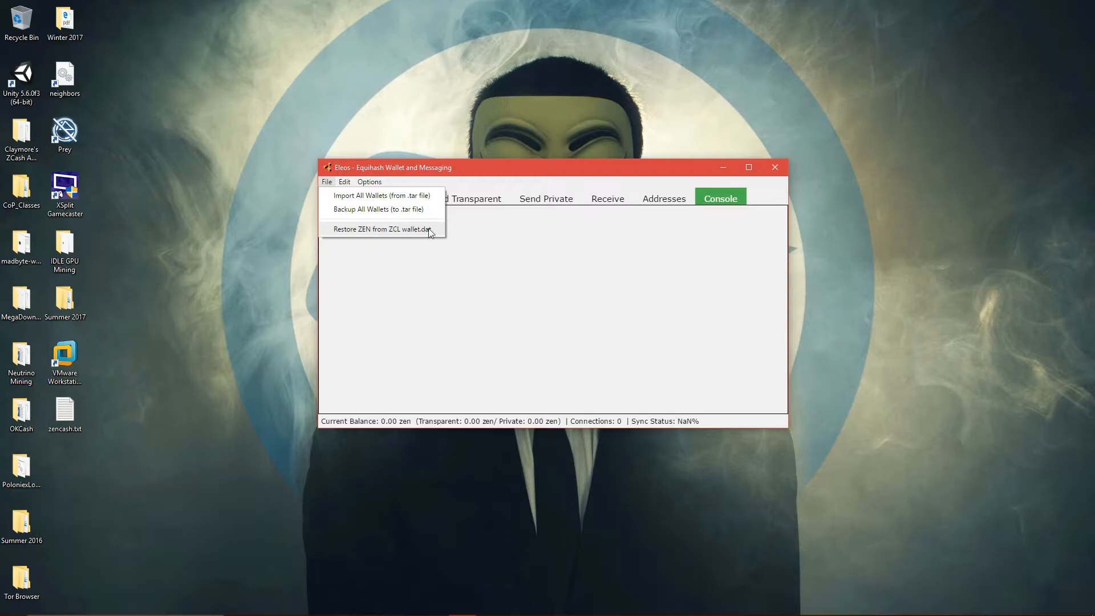
mouse_move(473, 246)
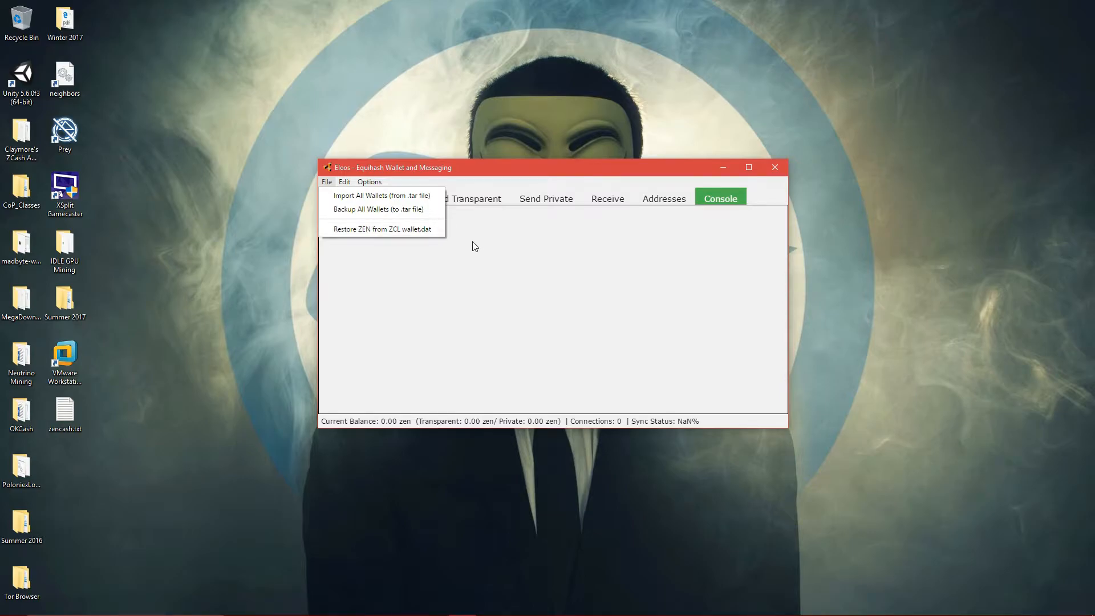
mouse_move(467, 236)
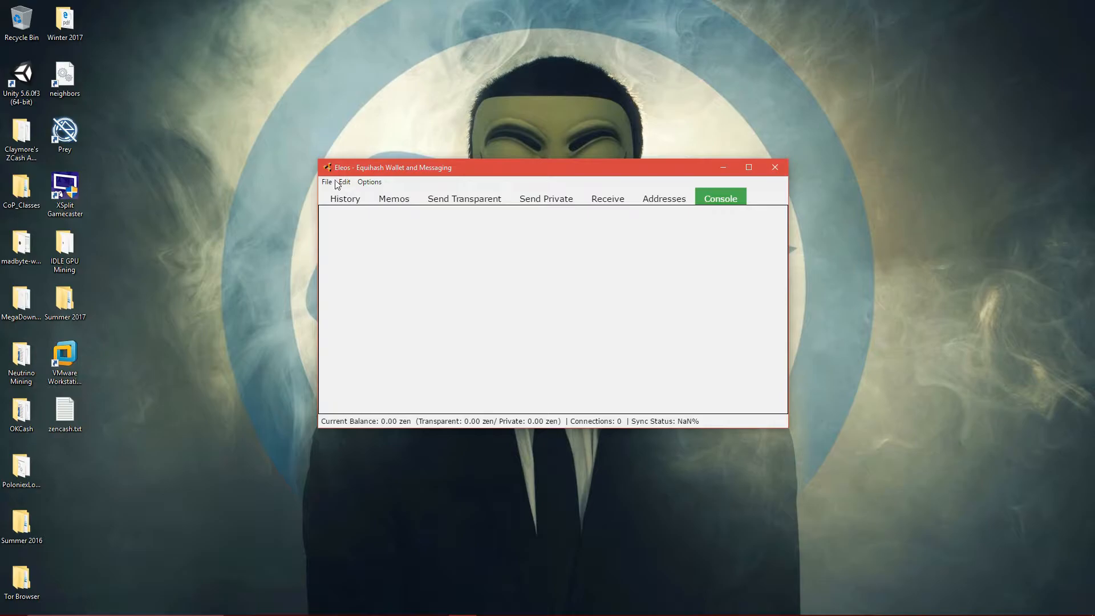
click(327, 181)
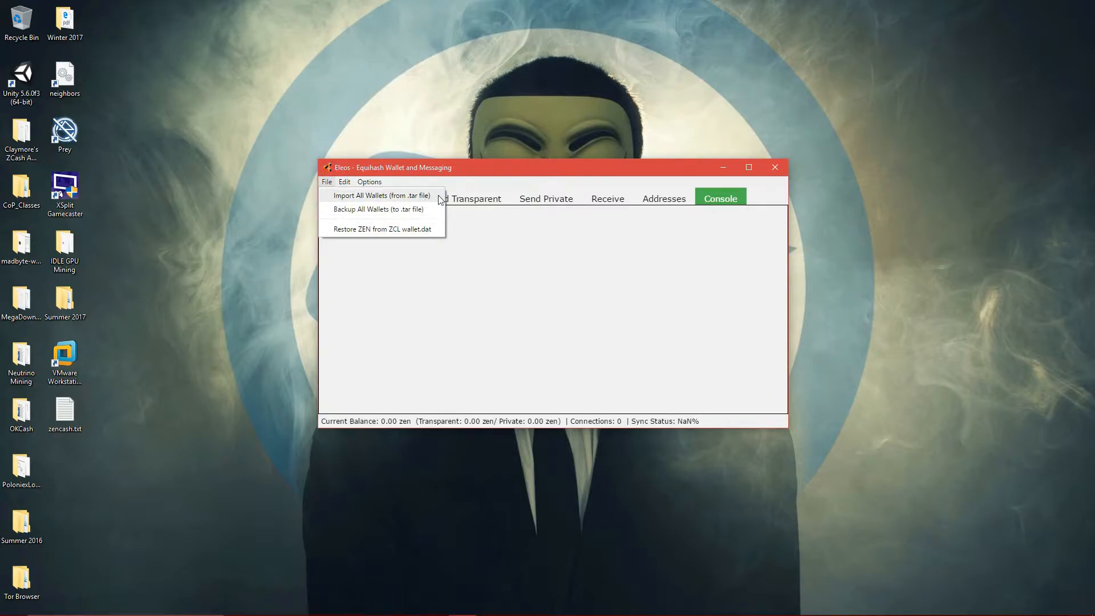
click(344, 181)
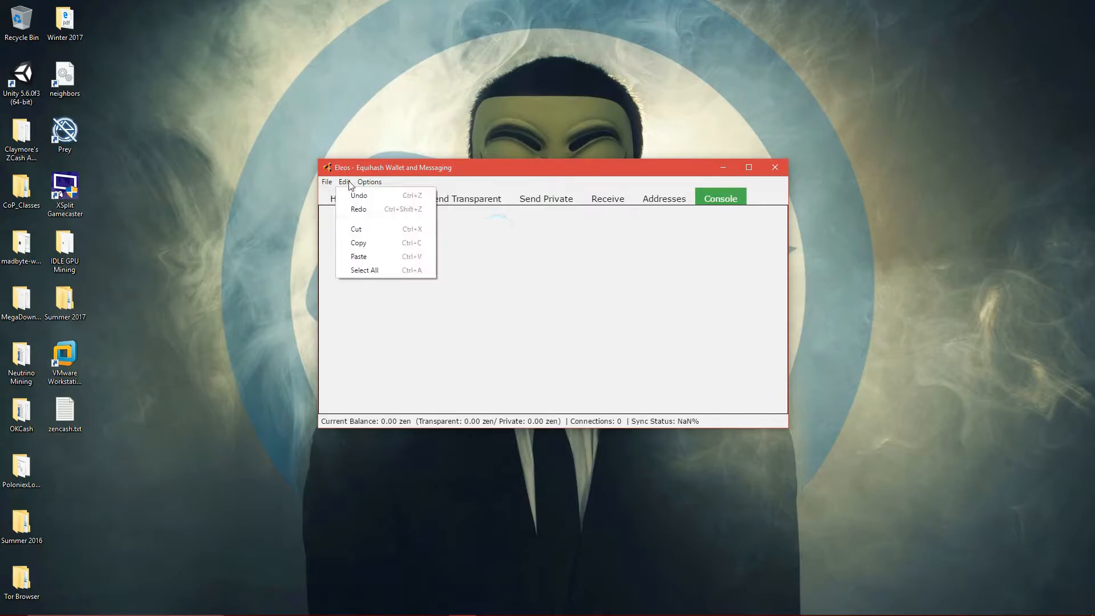
click(384, 215)
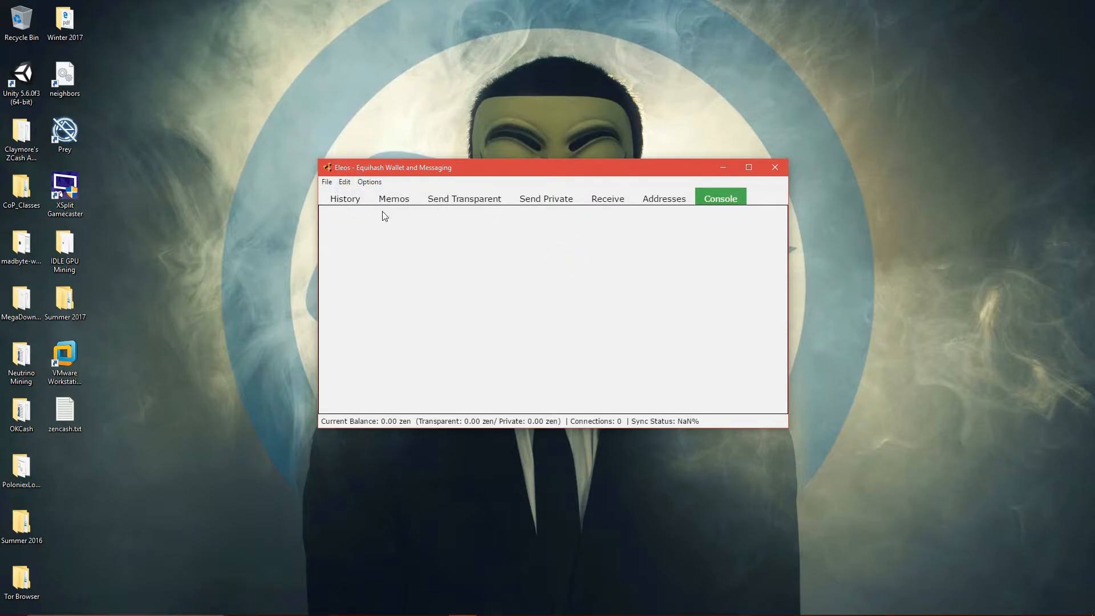
click(344, 198)
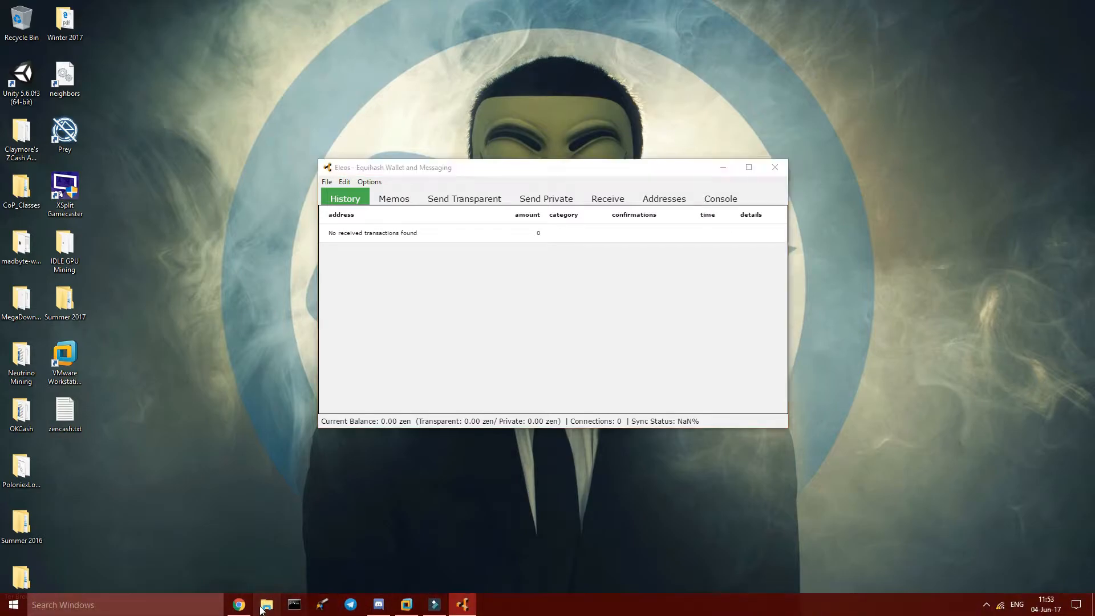
Navigate File Explorer to %appdata%\Zen, dismissing one mistyped-path error on the way.
click(266, 604)
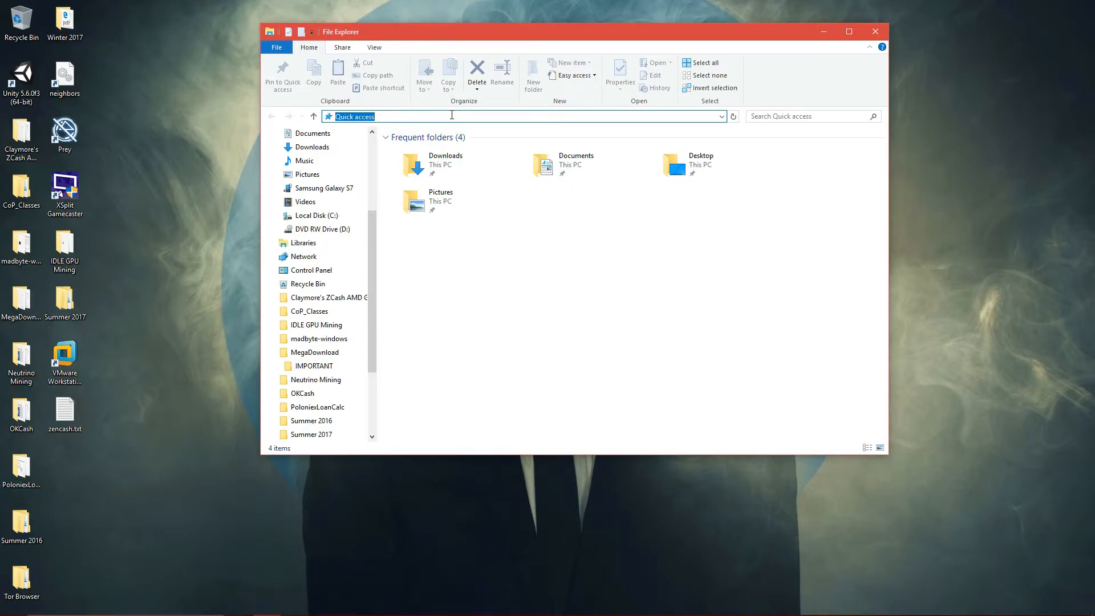
text(%)
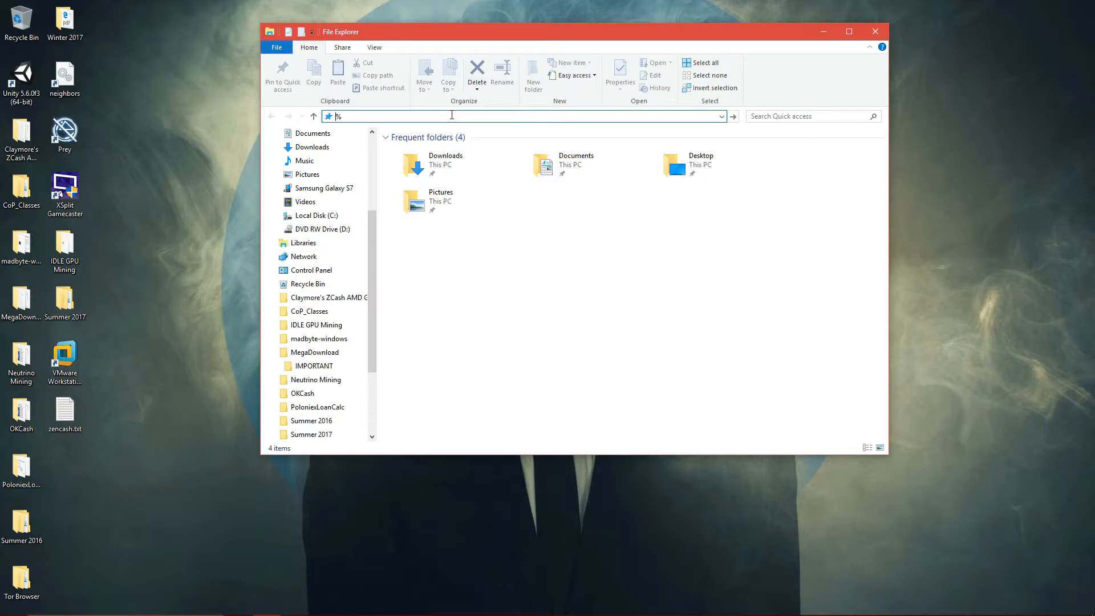
text(%)
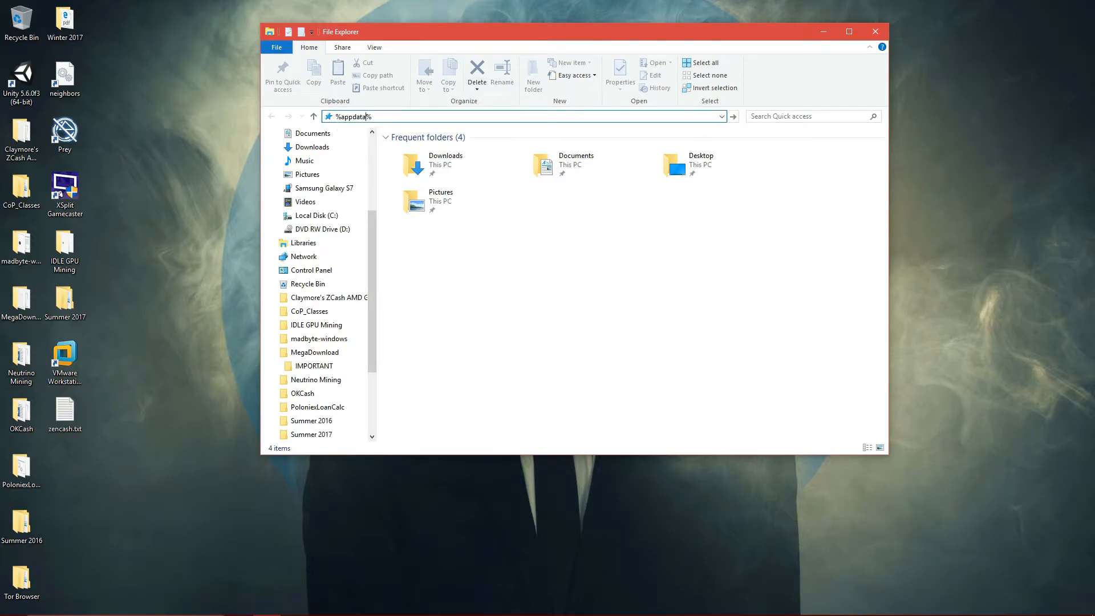
text(%\Ze)
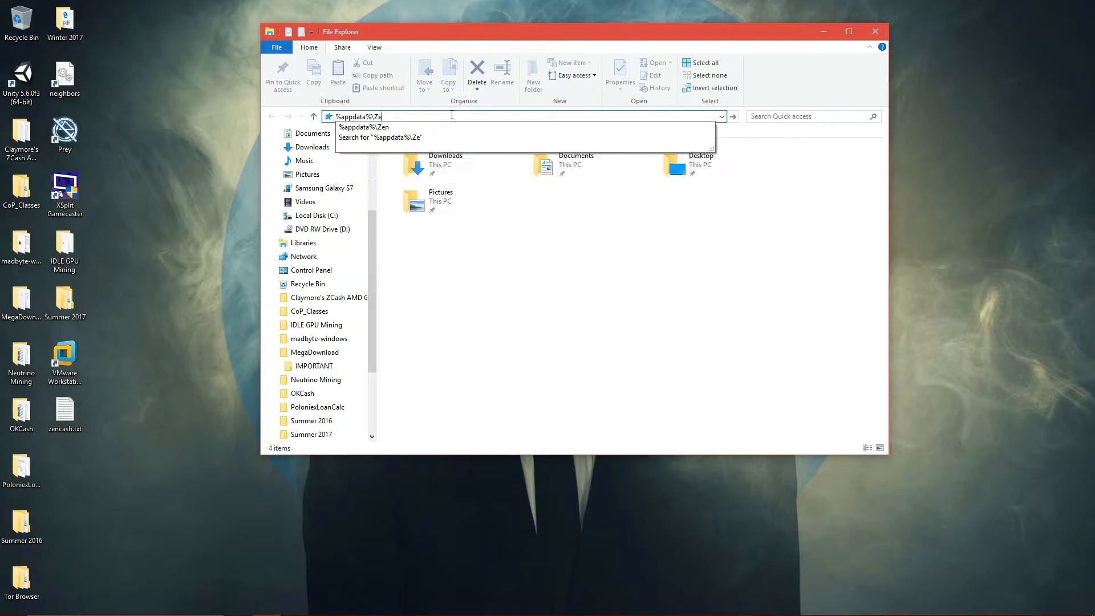
key(Return)
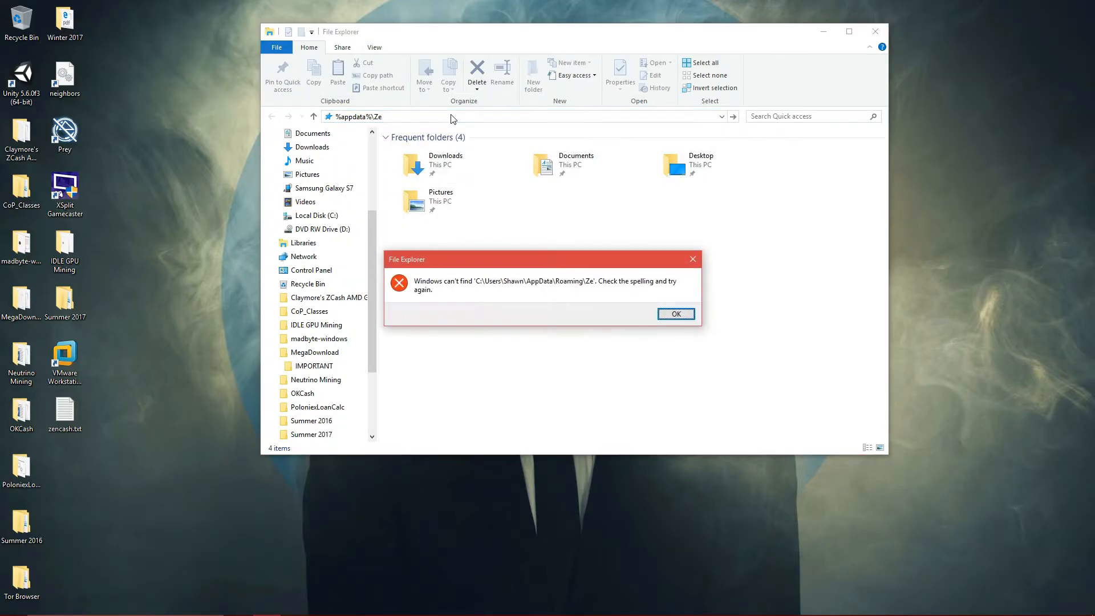
click(674, 313)
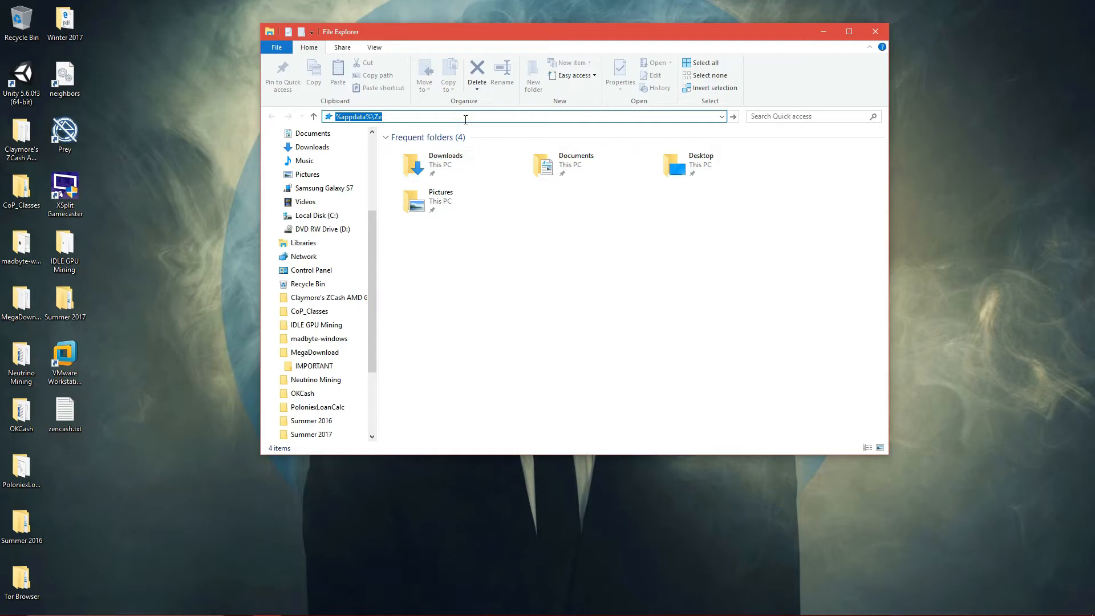
key(Return)
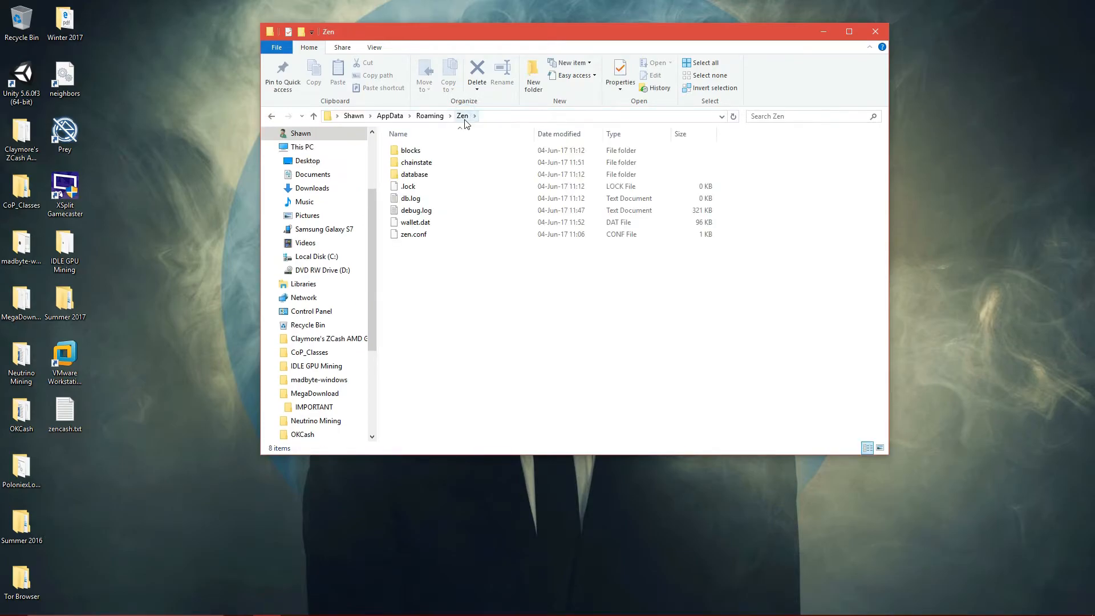
Open zen.conf with Edit with Notepad++ from its context menu.
click(413, 234)
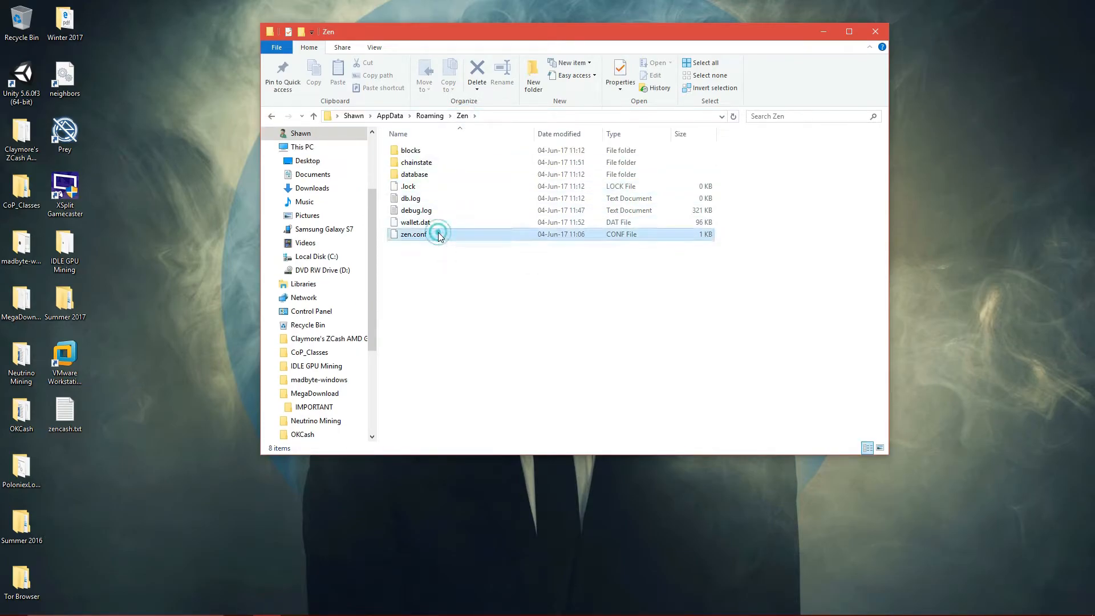
right_click(413, 234)
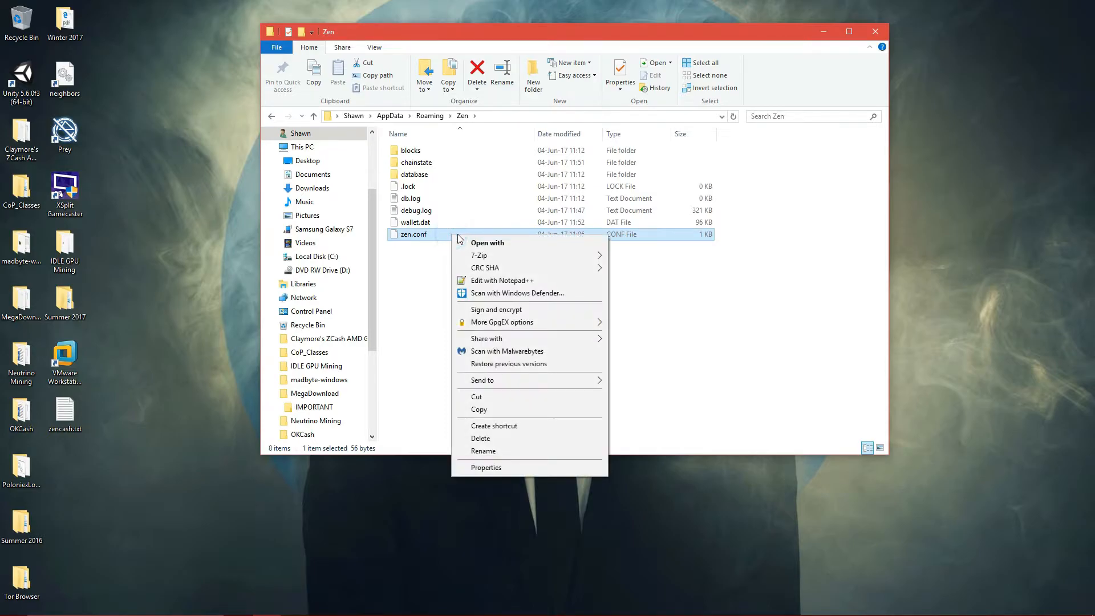
click(502, 281)
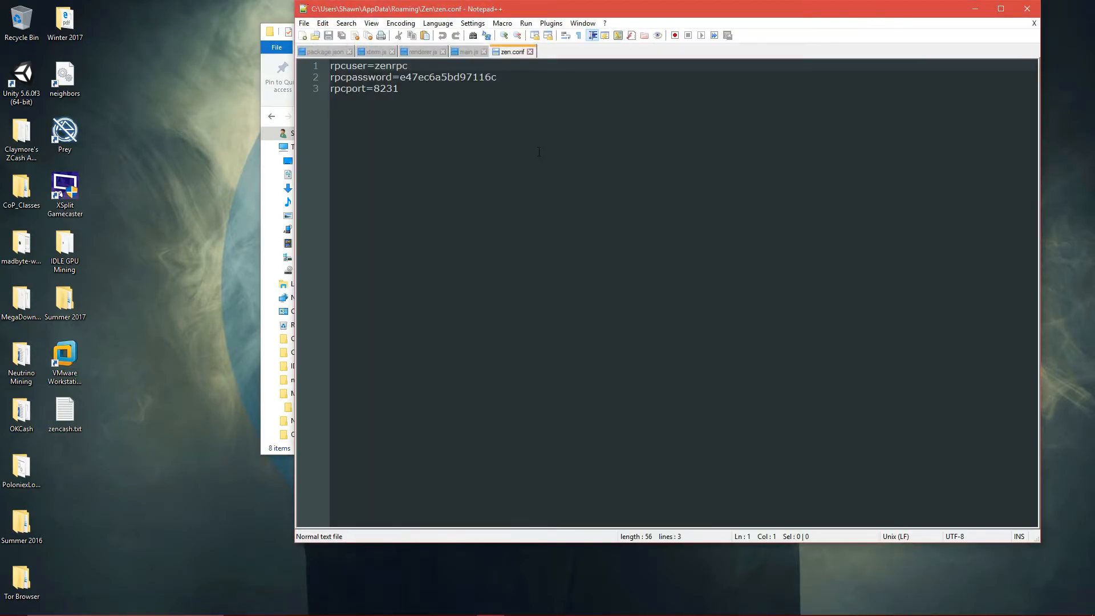
Add an addnode= line after rpcport in zen.conf and save on closing Notepad++.
key(Return)
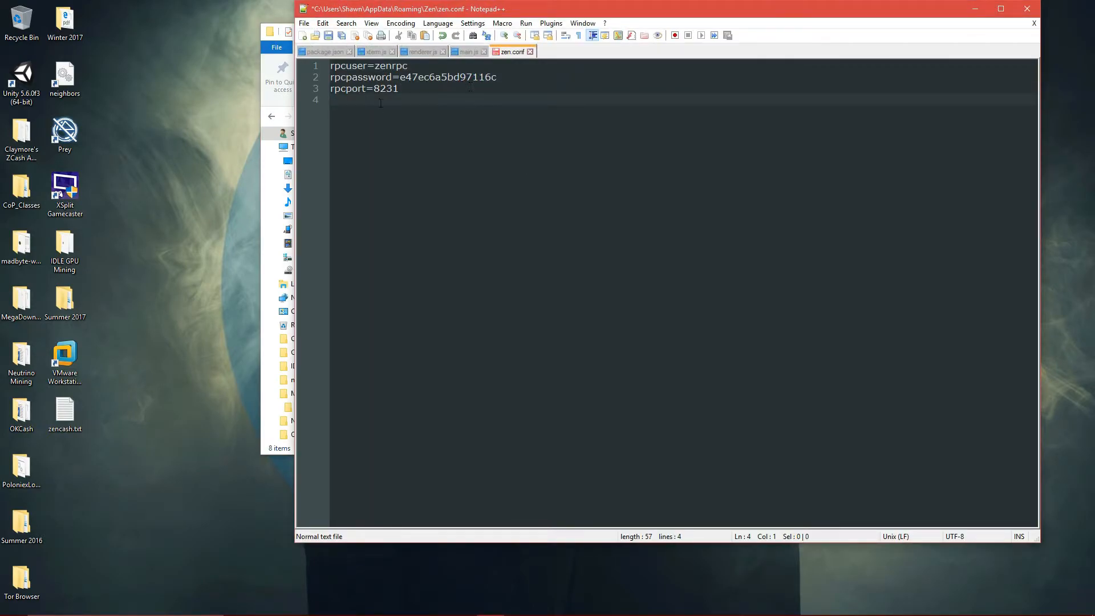
text(ad)
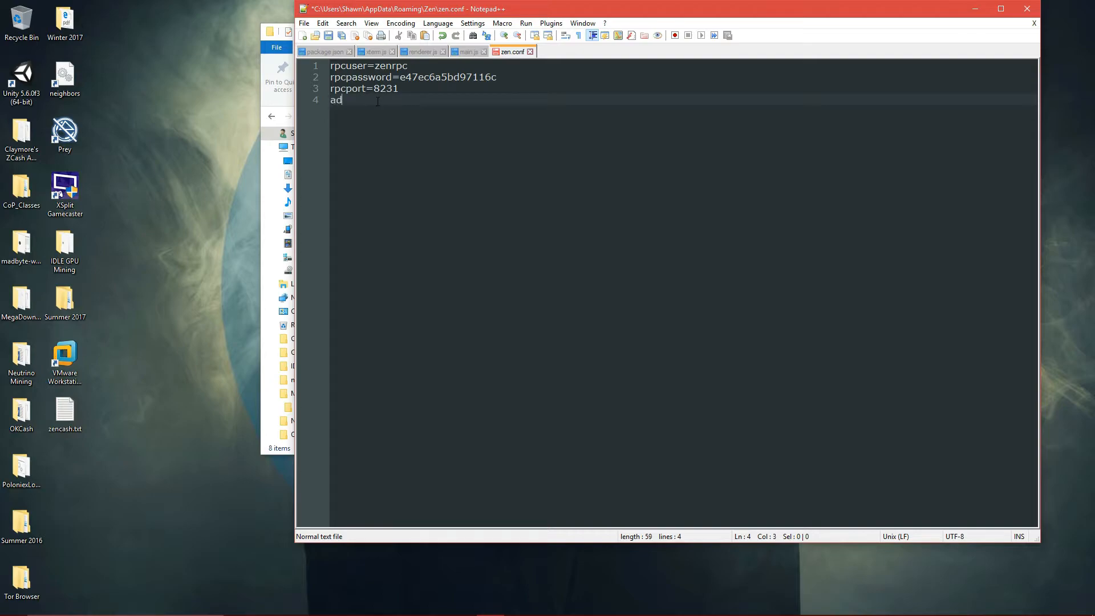
text(dnode)
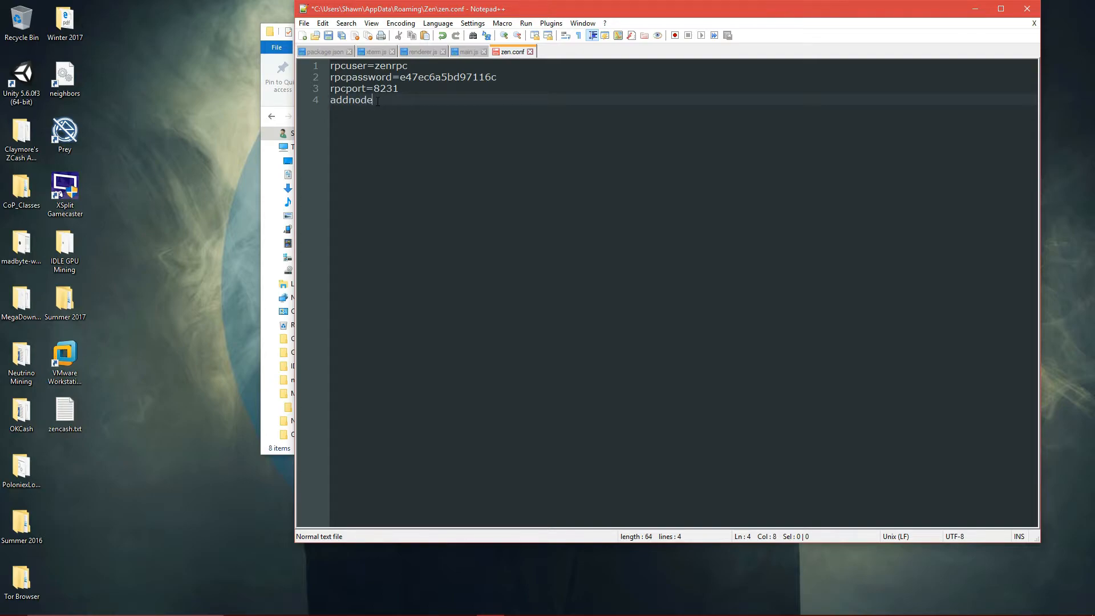
text(=)
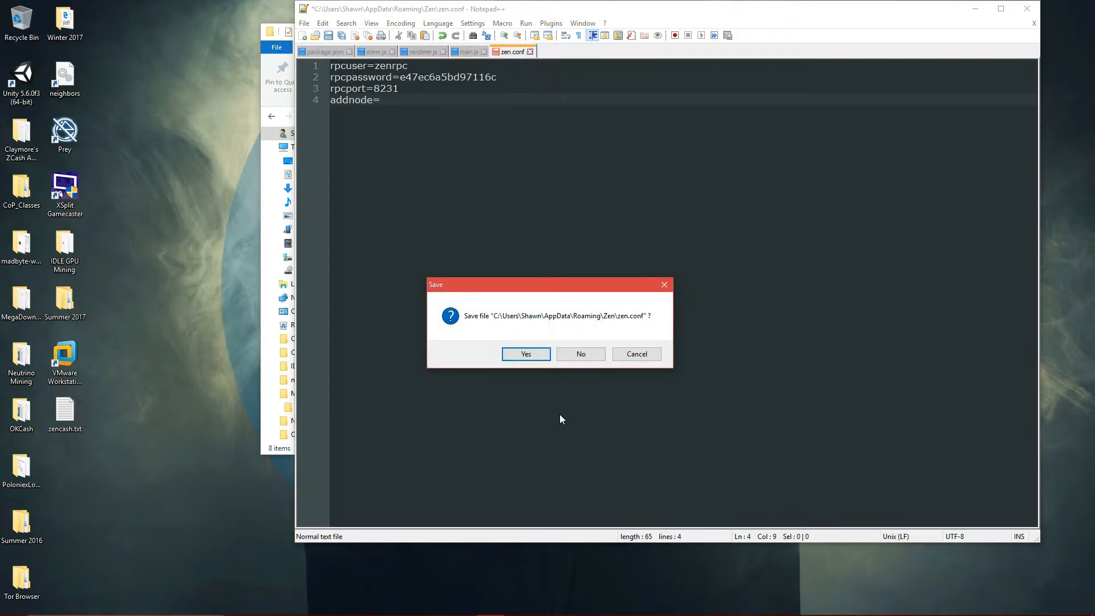
click(524, 353)
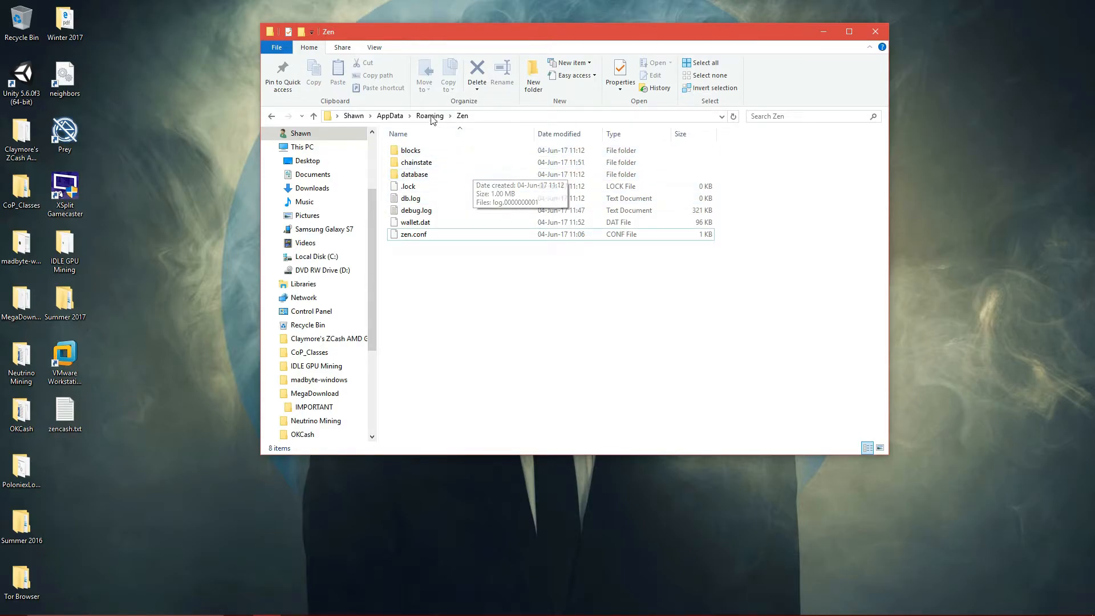
click(430, 115)
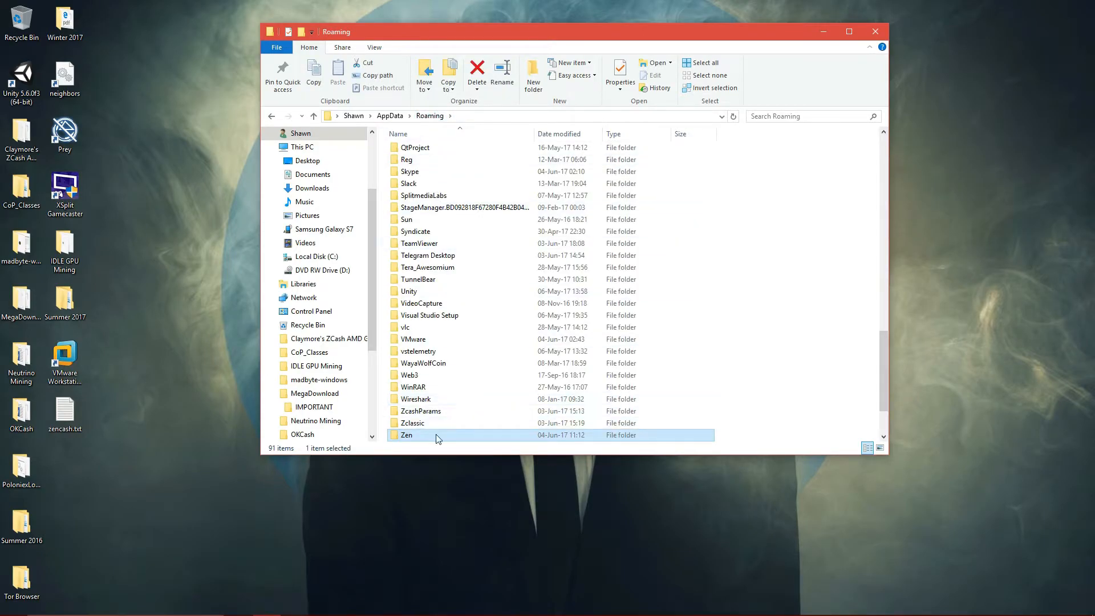
double_click(406, 435)
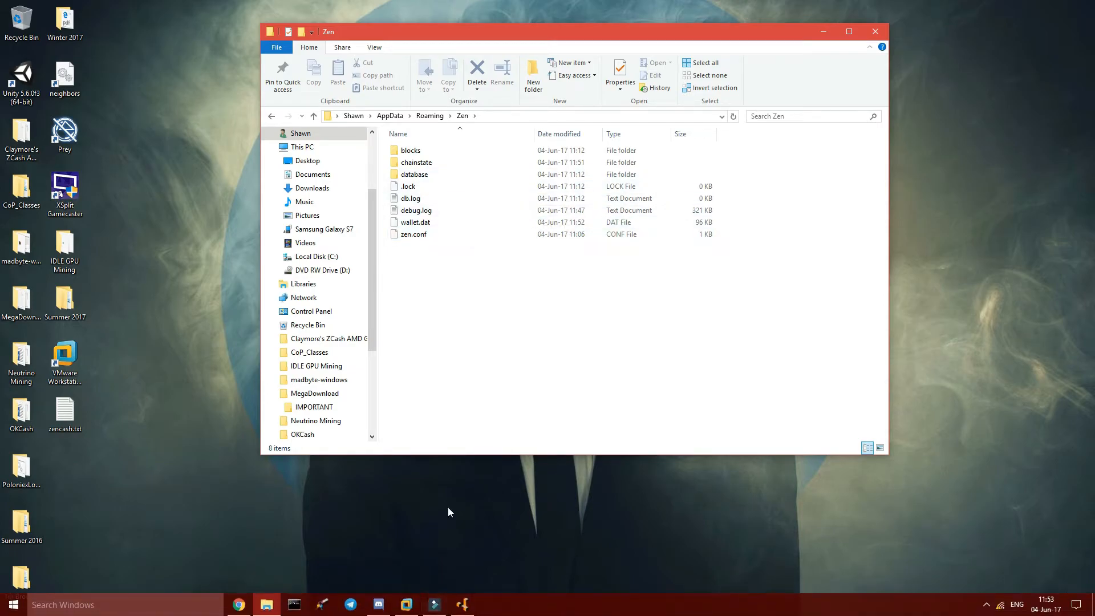
mouse_move(415, 222)
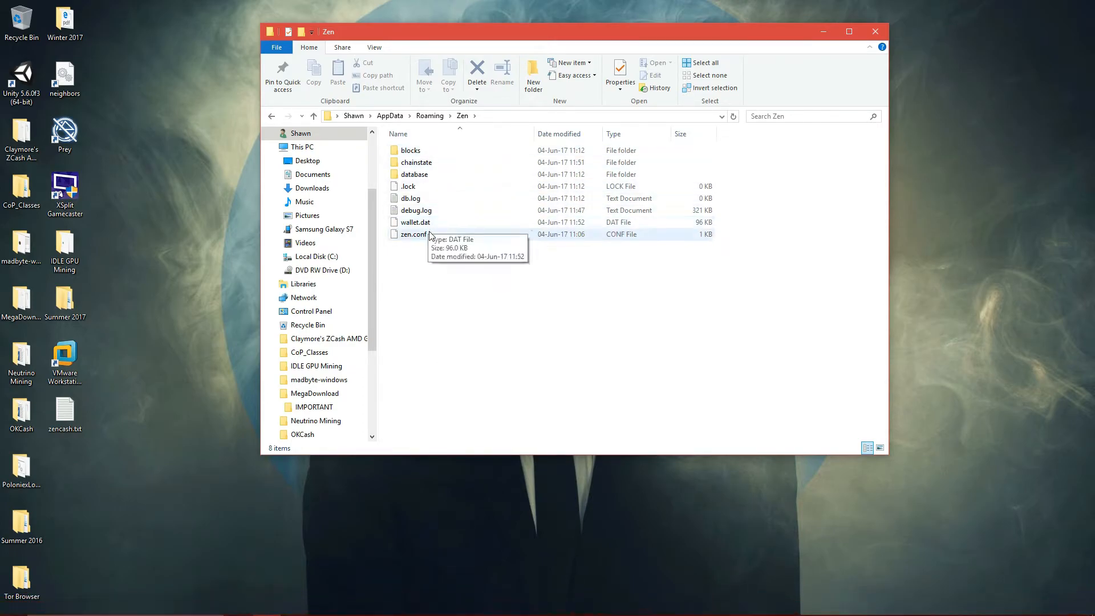
mouse_move(404, 603)
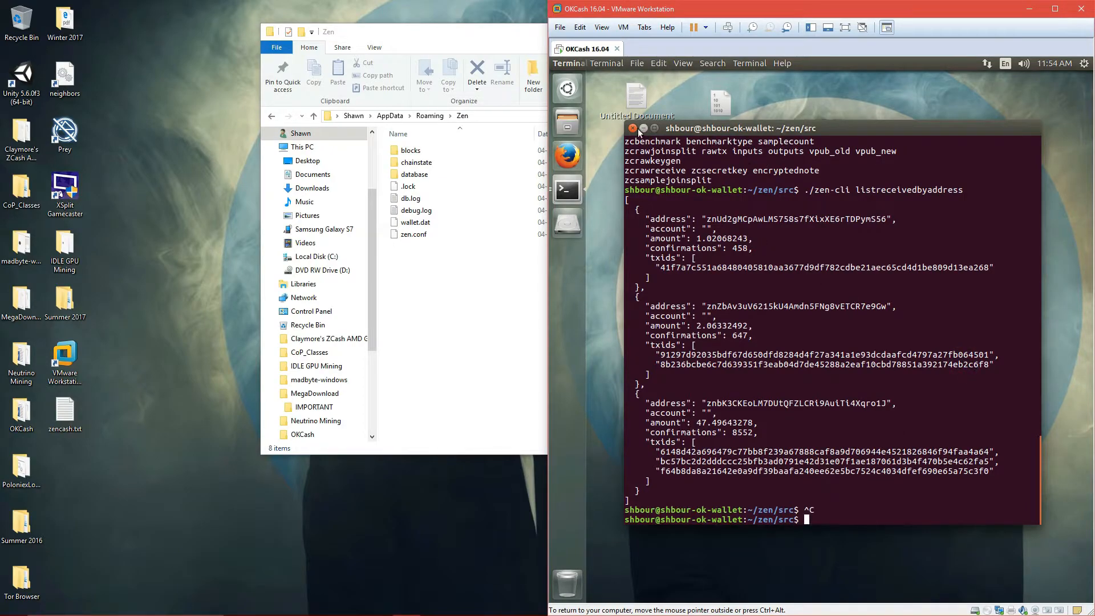
Drag wallet.dat from the Ubuntu VM desktop into the Zen folder; the replace is denied access and abandoned.
click(633, 128)
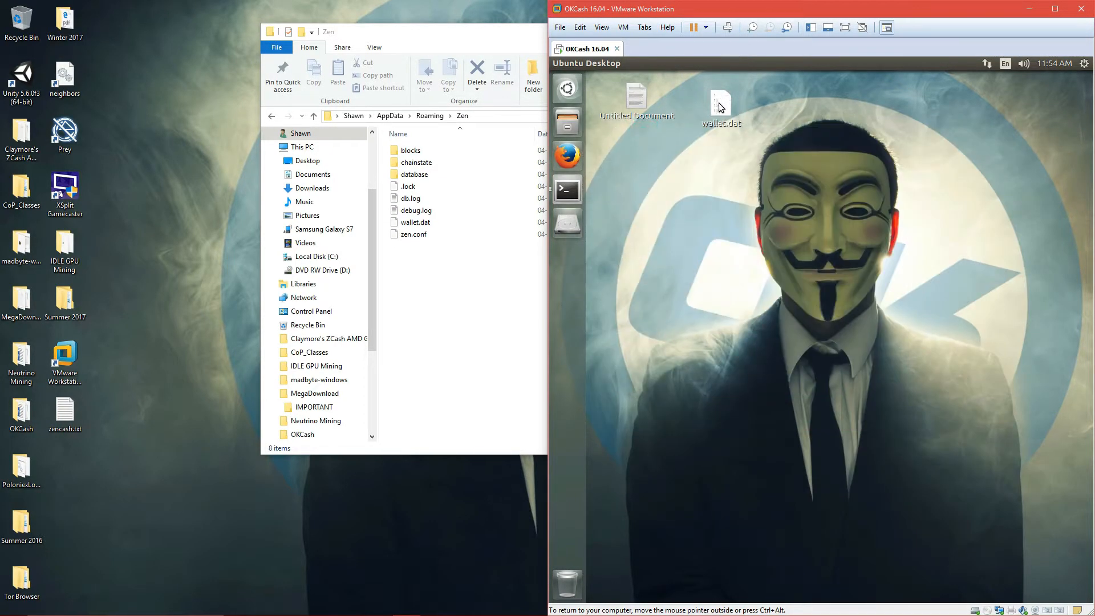
click(721, 101)
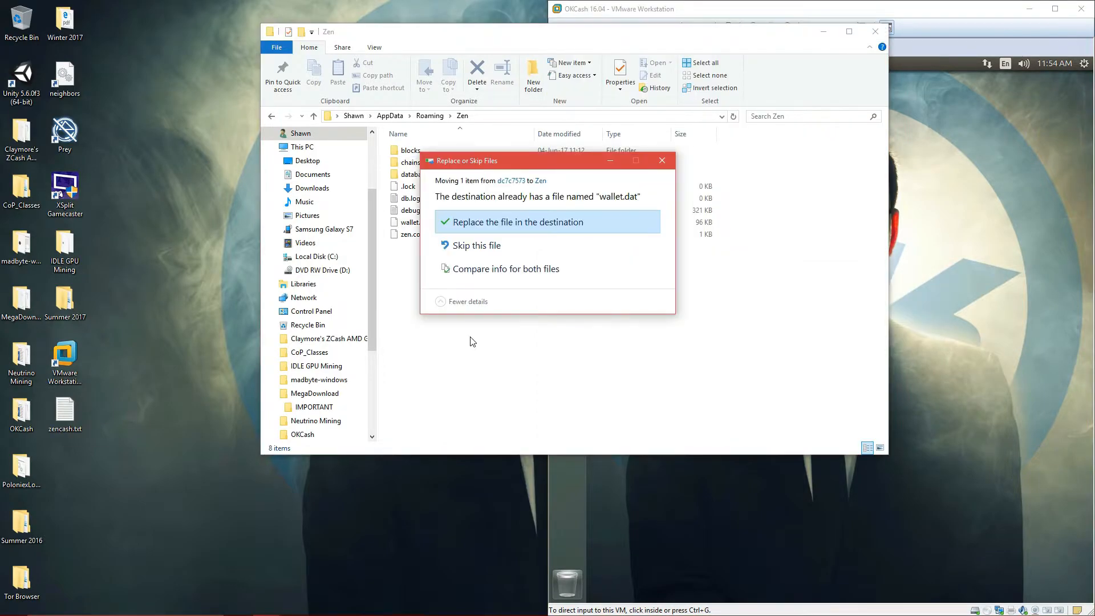
click(515, 222)
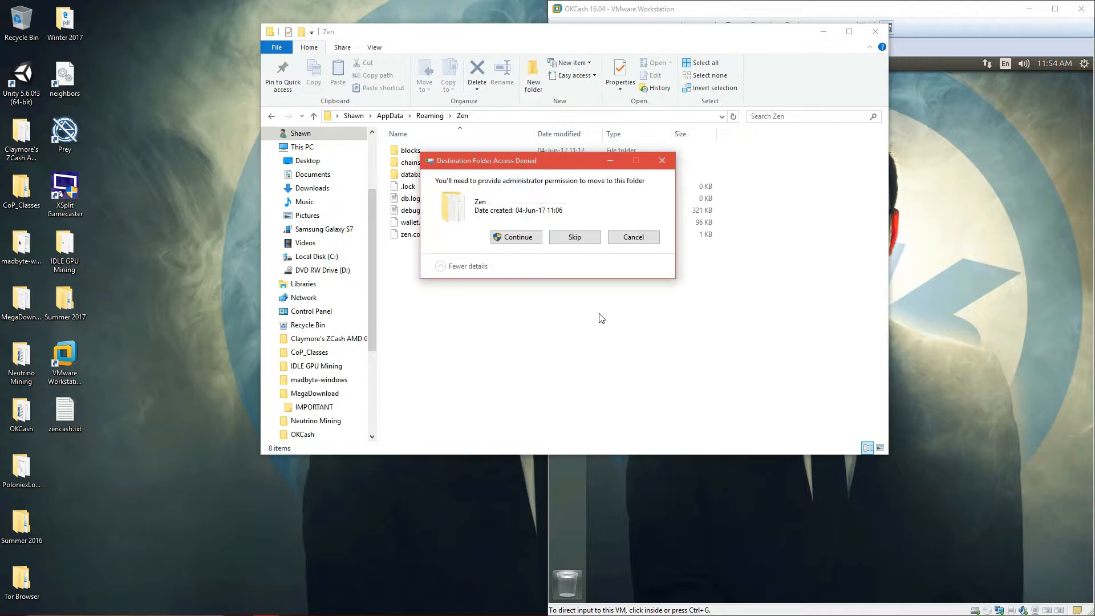
click(515, 238)
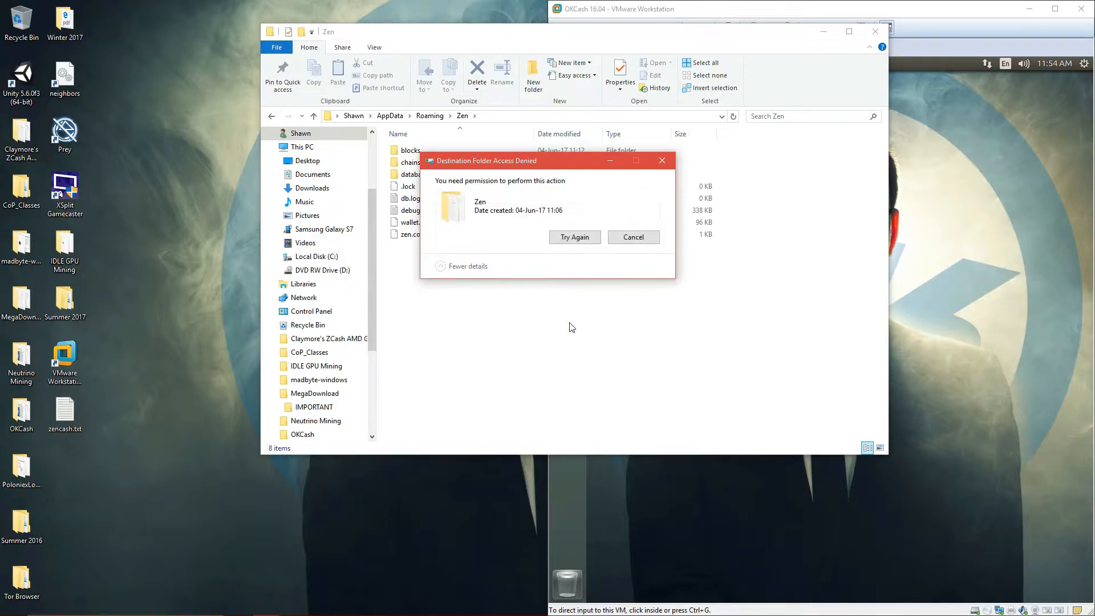
click(573, 237)
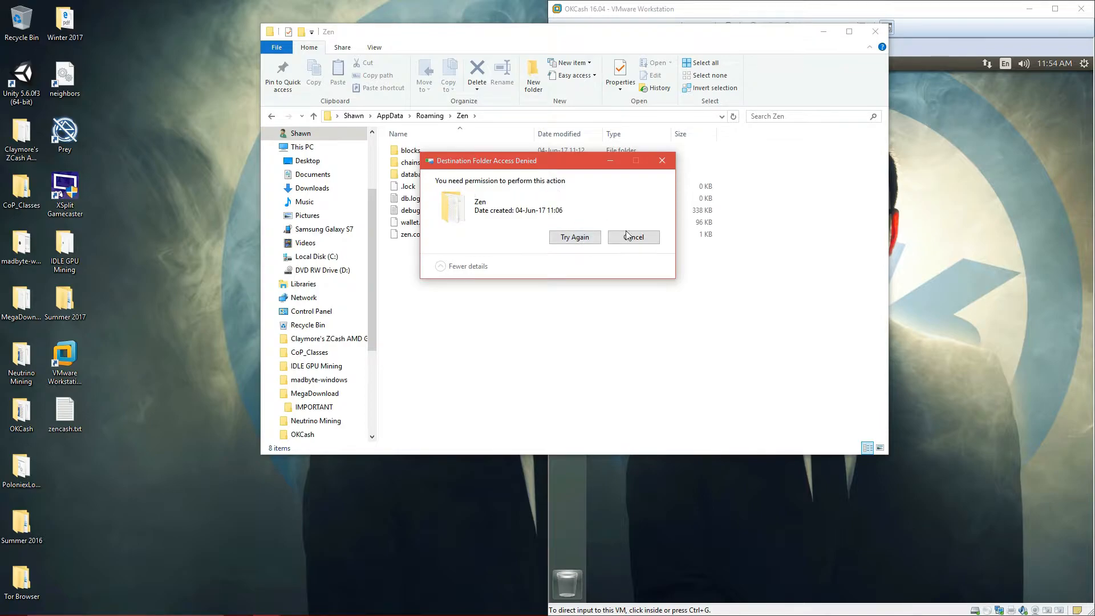
click(633, 237)
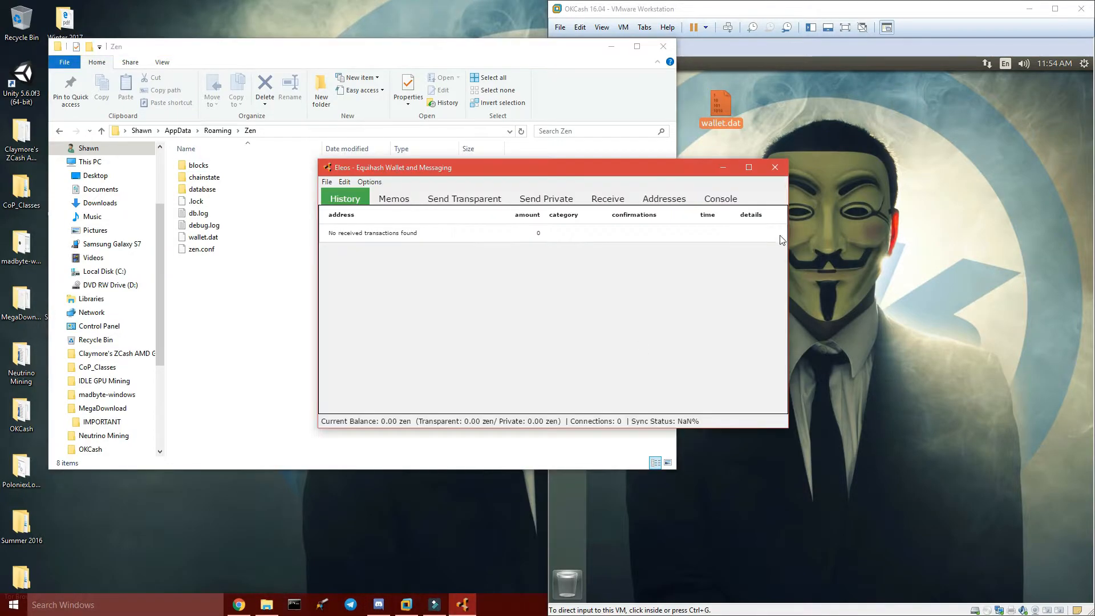
Close Eleos, replace the Zen folder's wallet.dat with the VM copy, and close File Explorer.
click(773, 166)
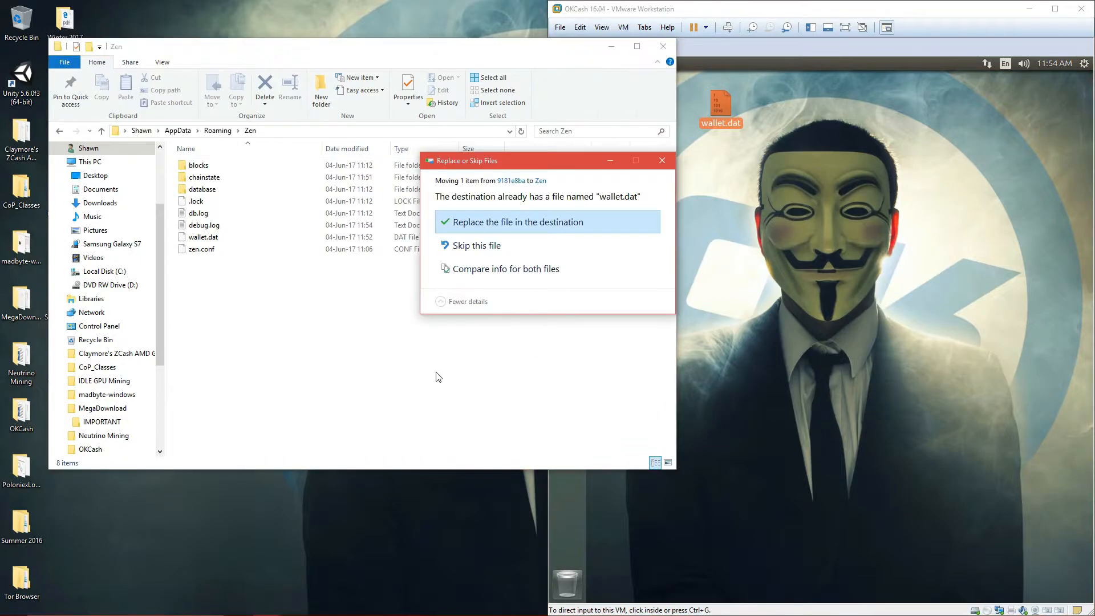
click(516, 222)
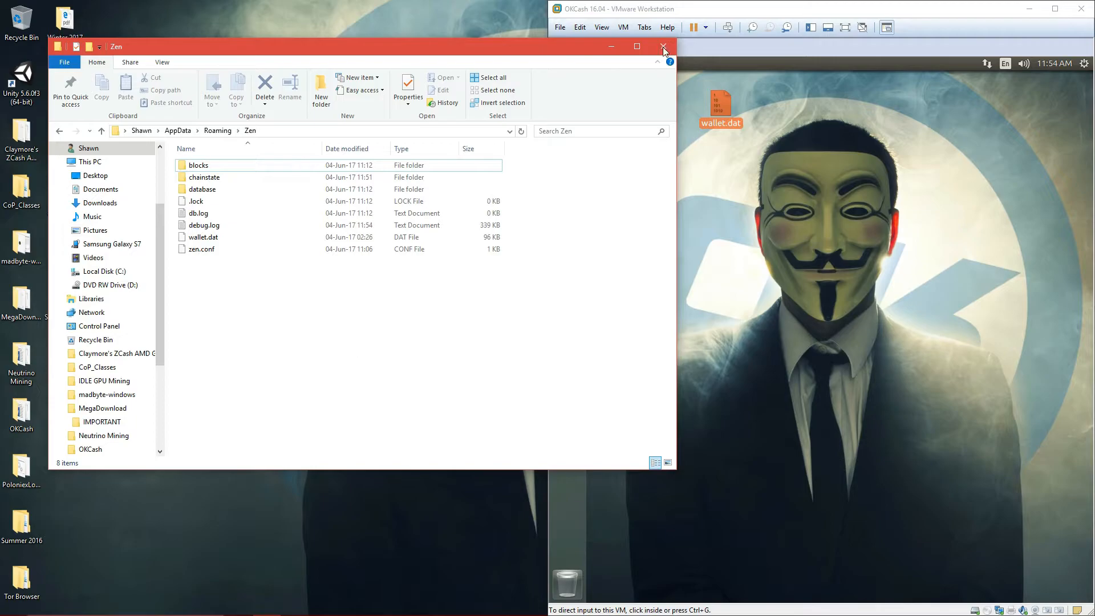
click(663, 46)
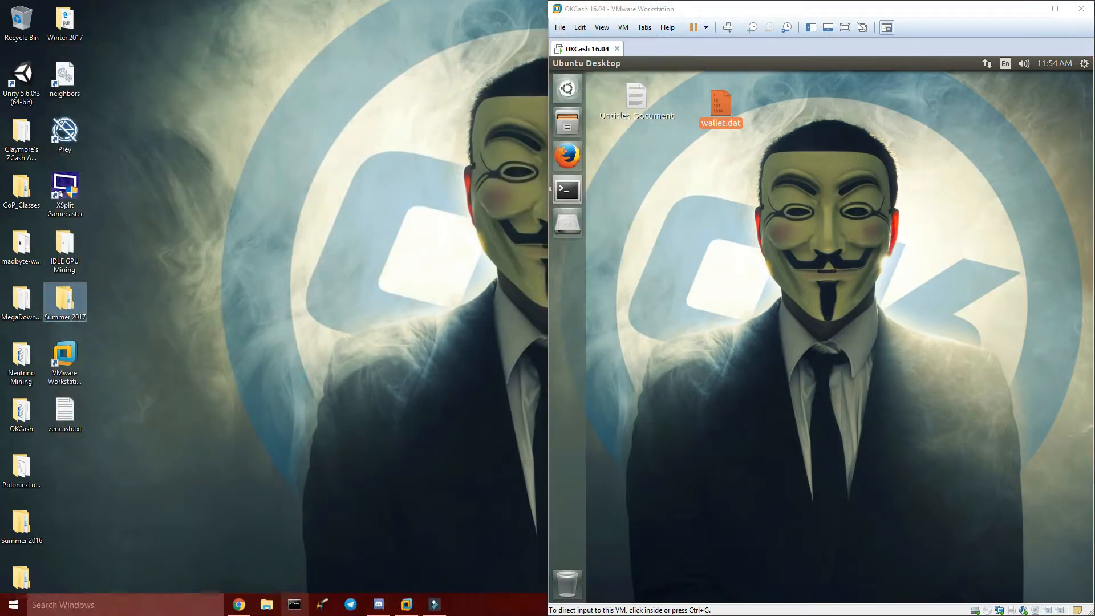
Run eleos.exe from Downloads\eleos-win64-v0.0.5\eleos-win32-x64 in a new File Explorer window.
click(266, 604)
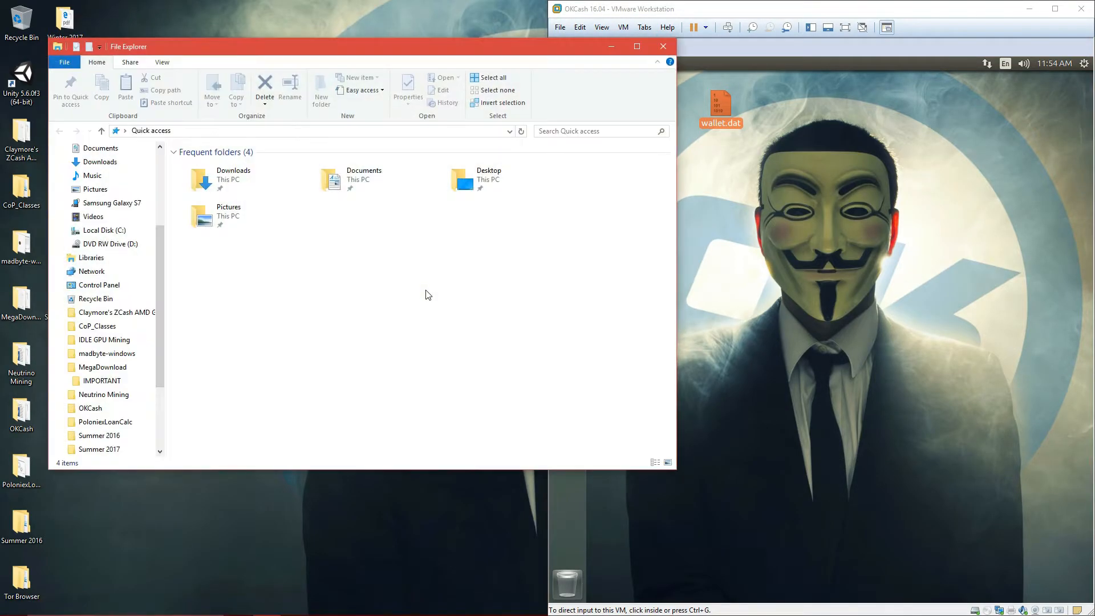
click(101, 161)
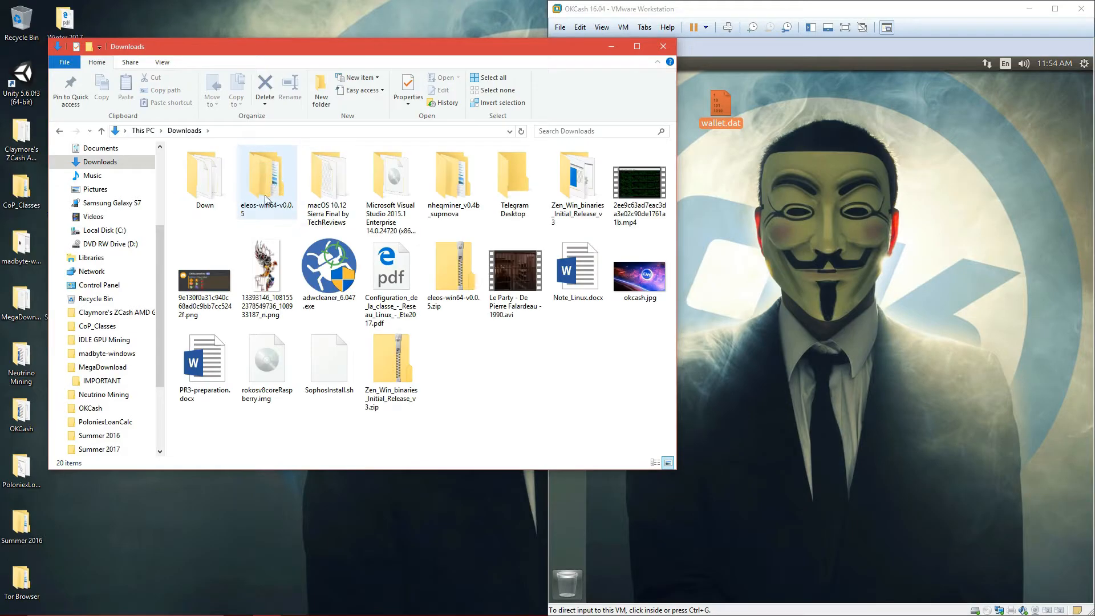
double_click(267, 174)
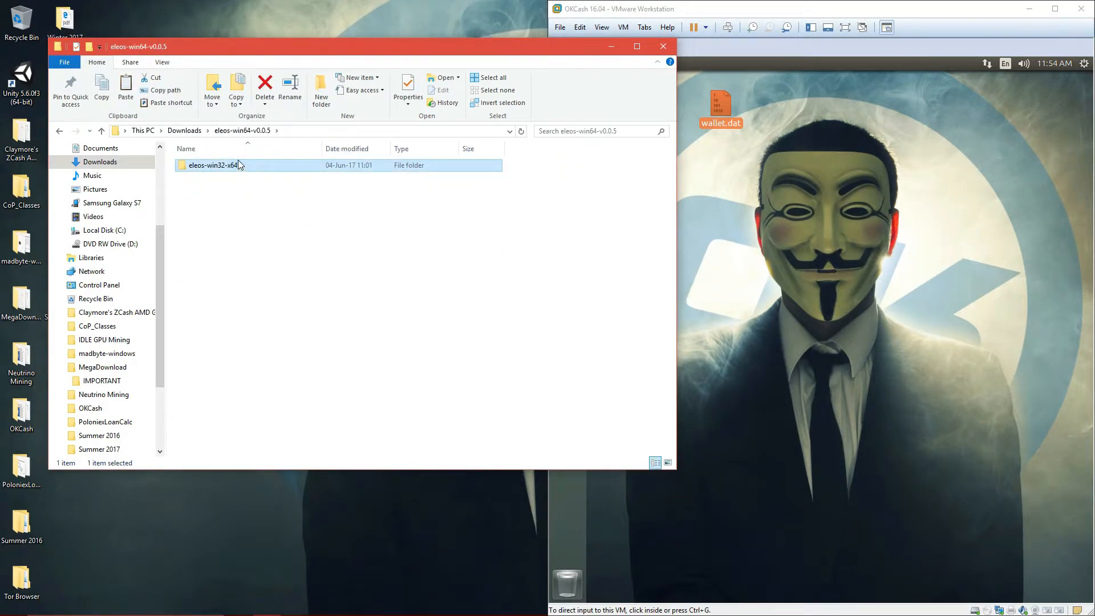
click(59, 130)
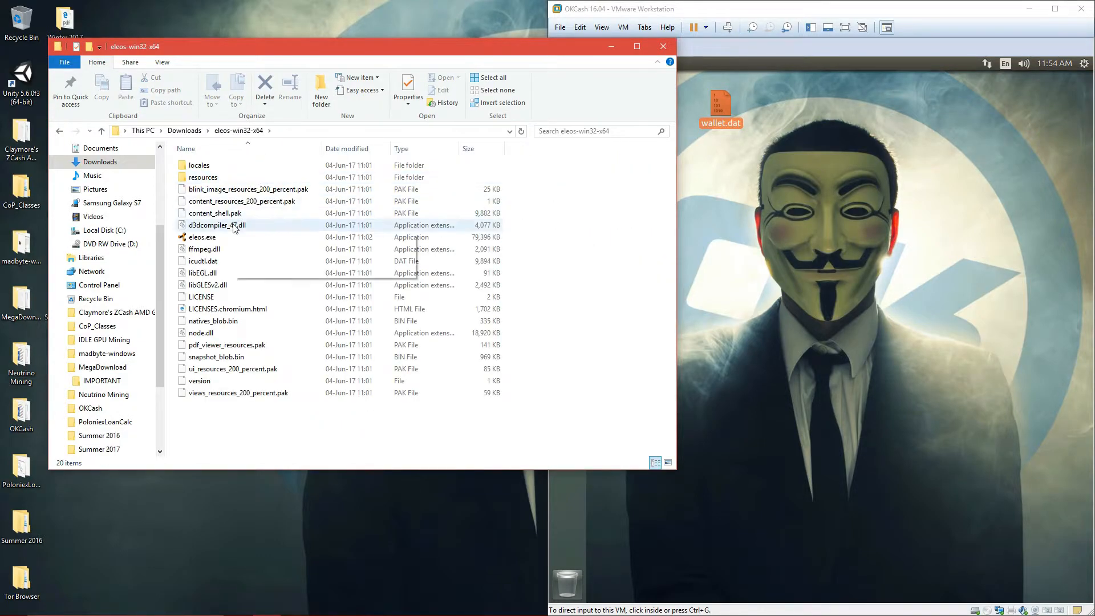
double_click(203, 237)
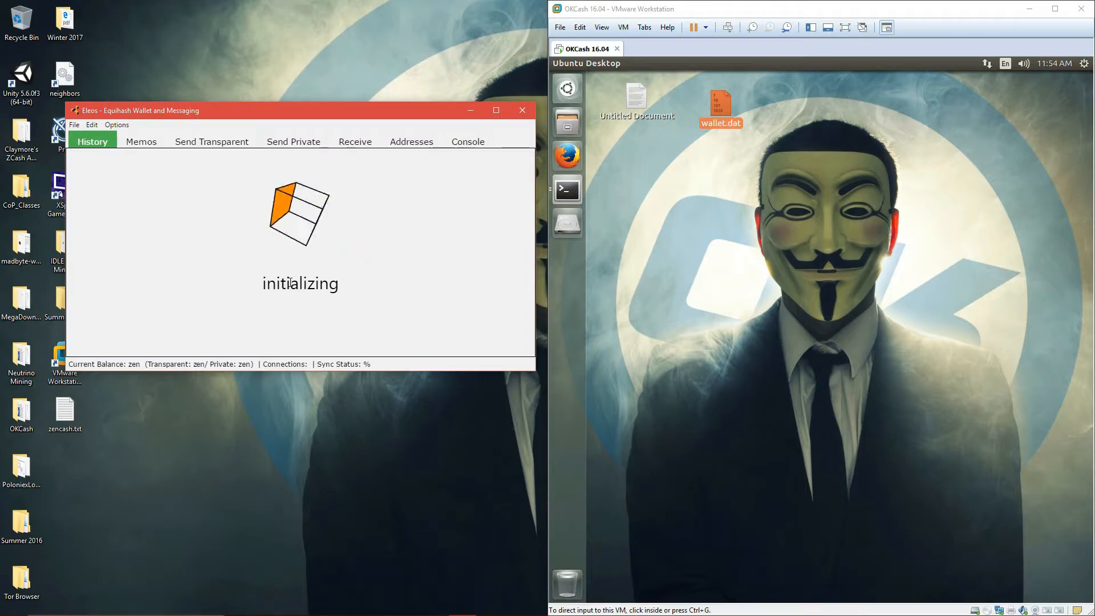
mouse_move(415, 272)
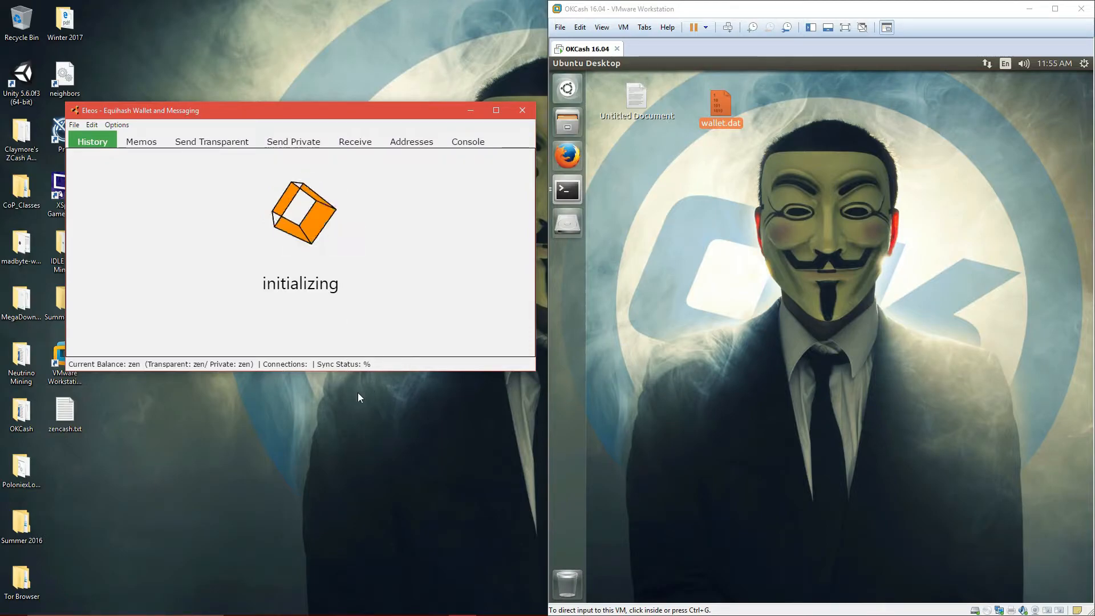
mouse_move(448, 221)
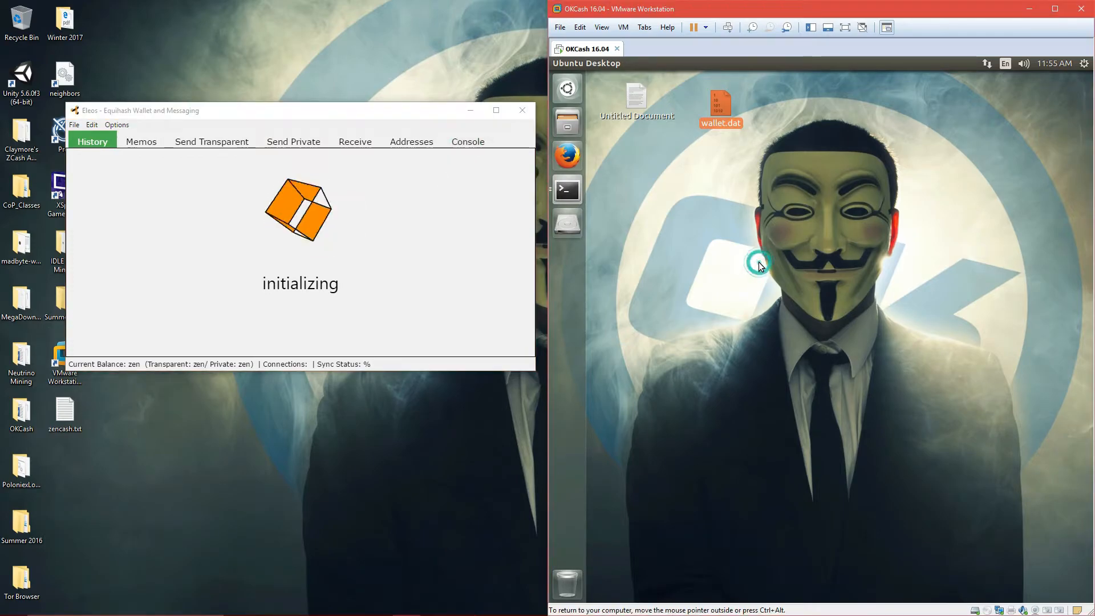
mouse_move(402, 255)
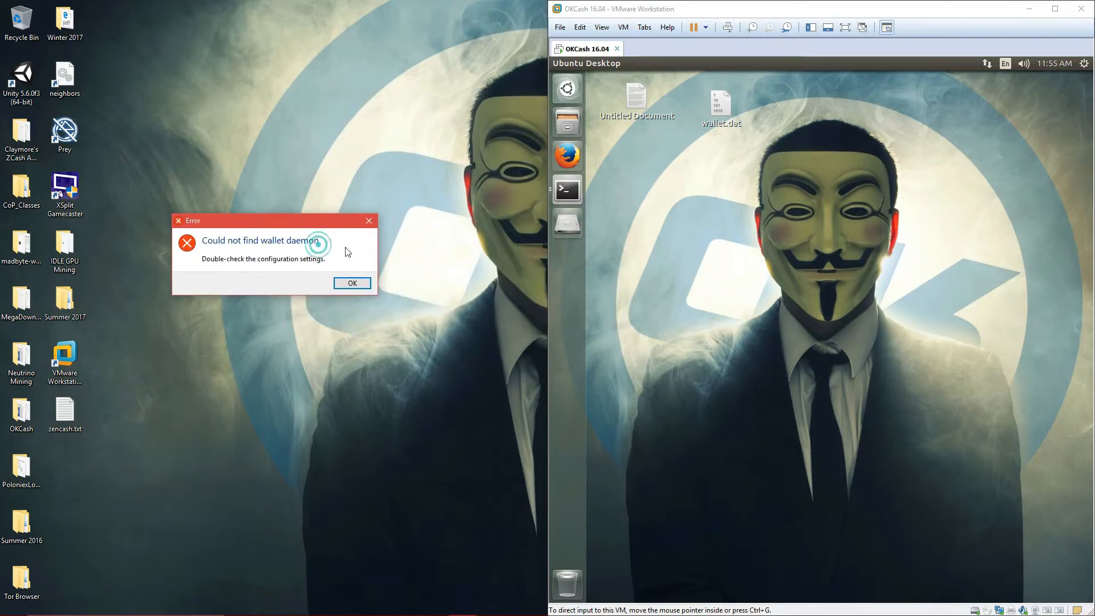
mouse_move(356, 269)
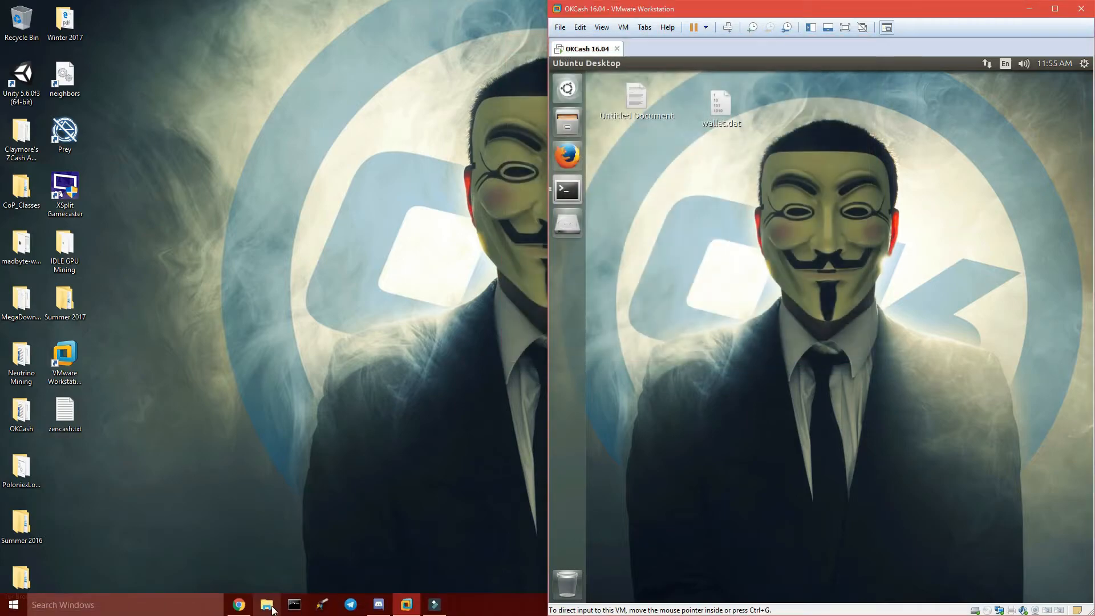
Set zend.exe from eleos-win32-x64\resources\app as Eleos's wallet daemon, then close File Explorer.
click(267, 604)
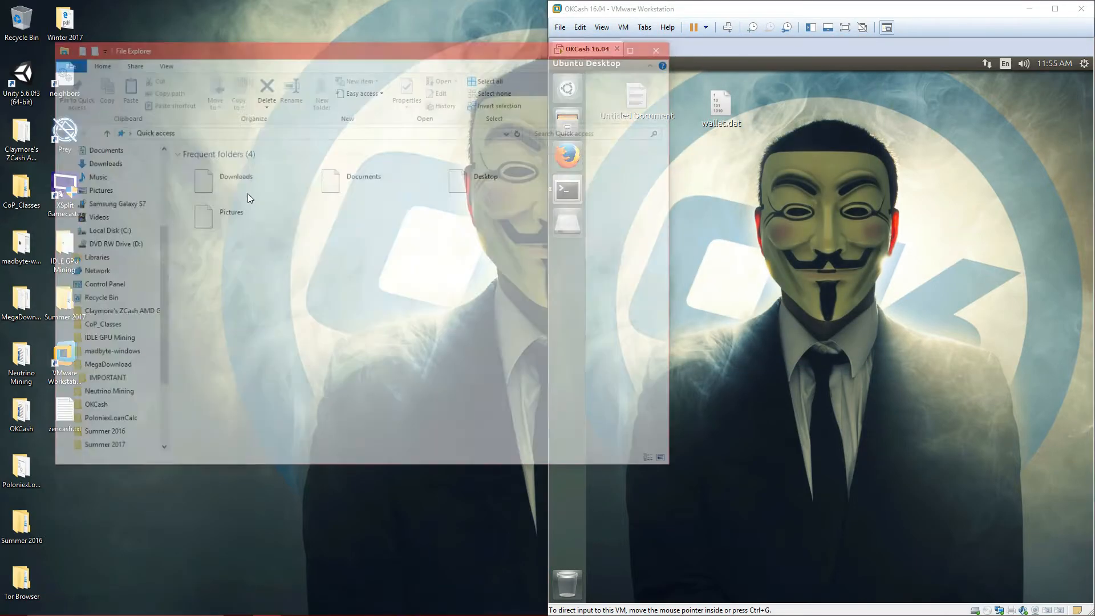
click(106, 163)
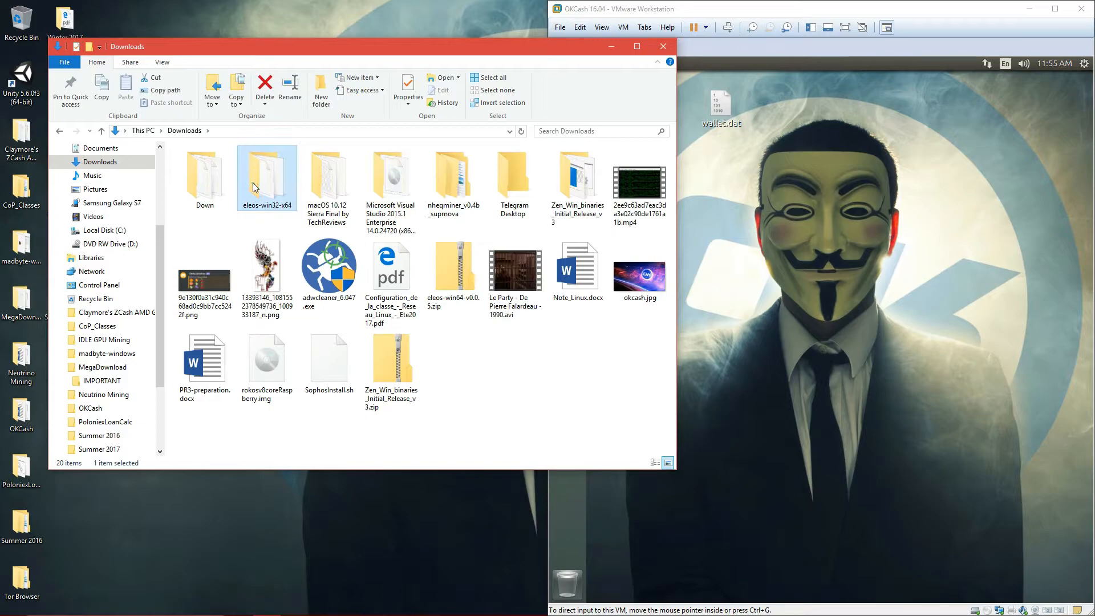
double_click(267, 174)
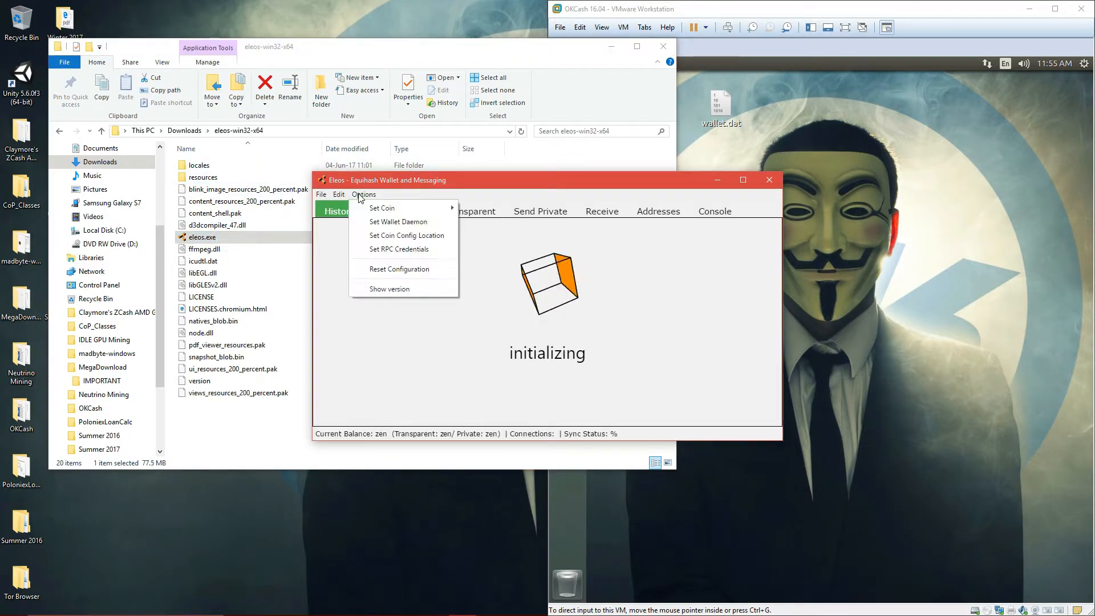
mouse_move(430, 235)
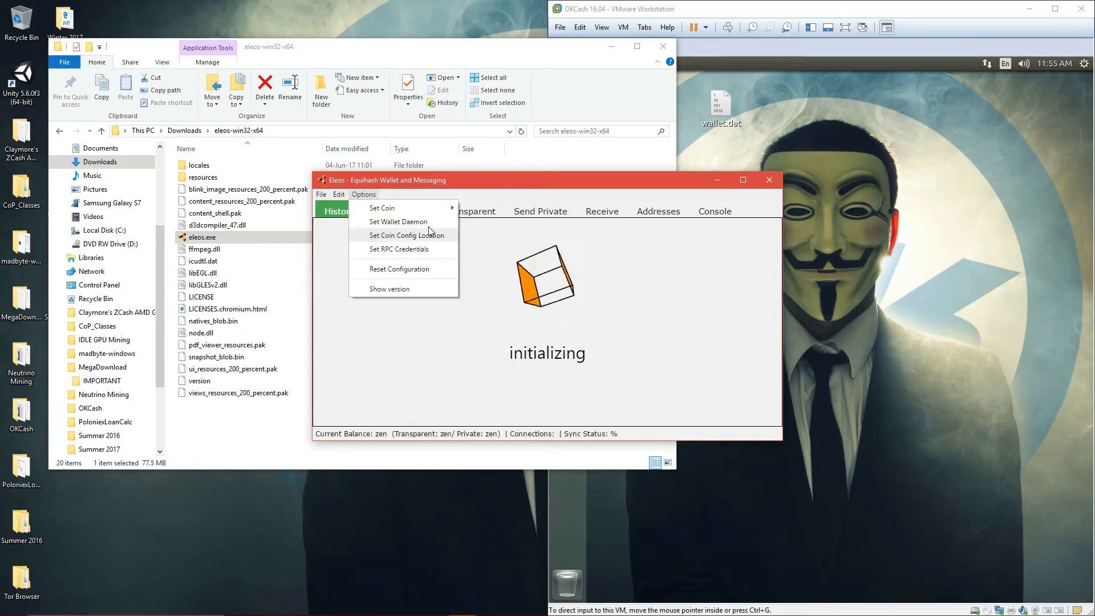
click(397, 222)
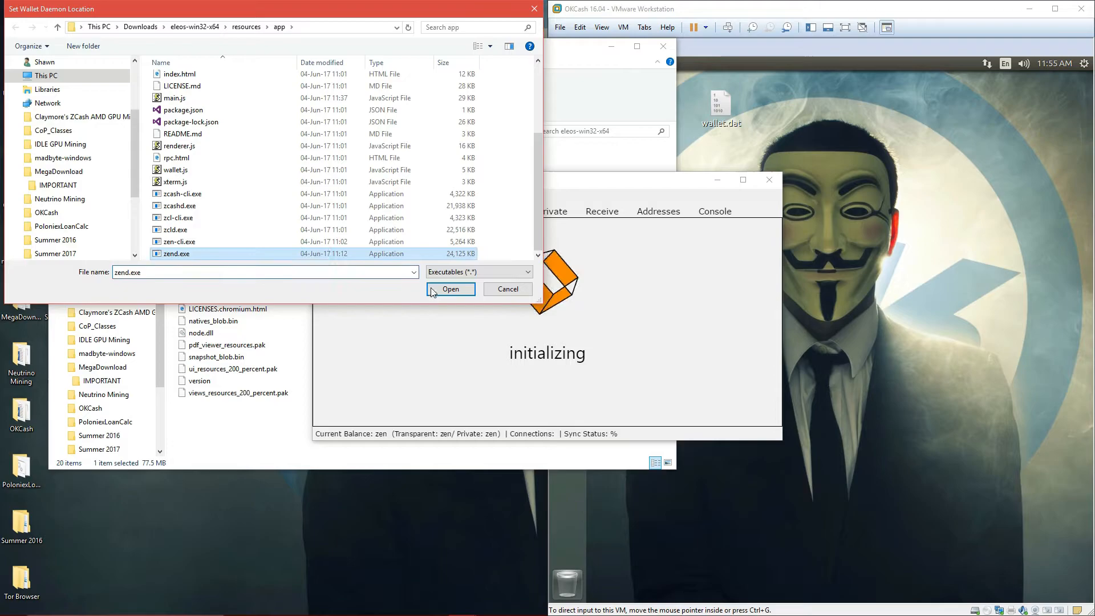
click(451, 289)
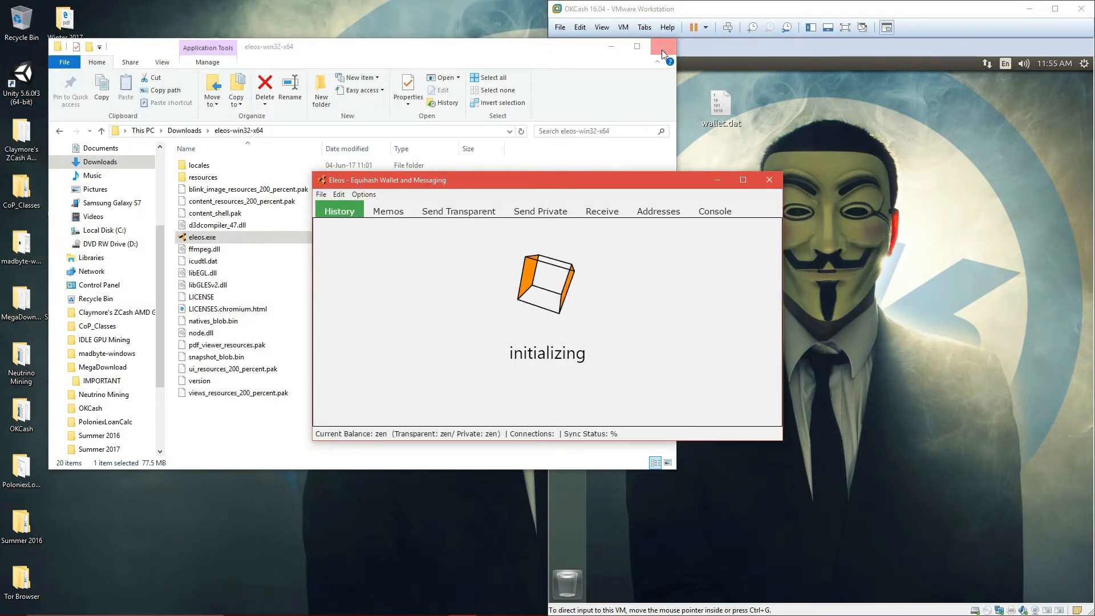
click(662, 46)
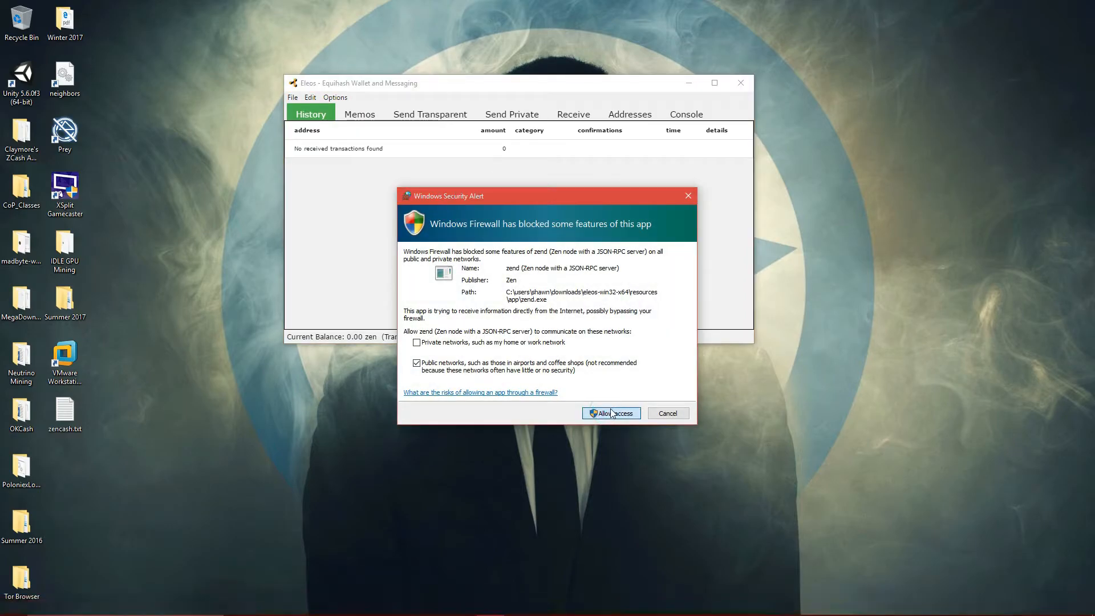
Allow zend through Windows Firewall, then check the Send Private, Addresses and Console pages and return to History.
click(610, 412)
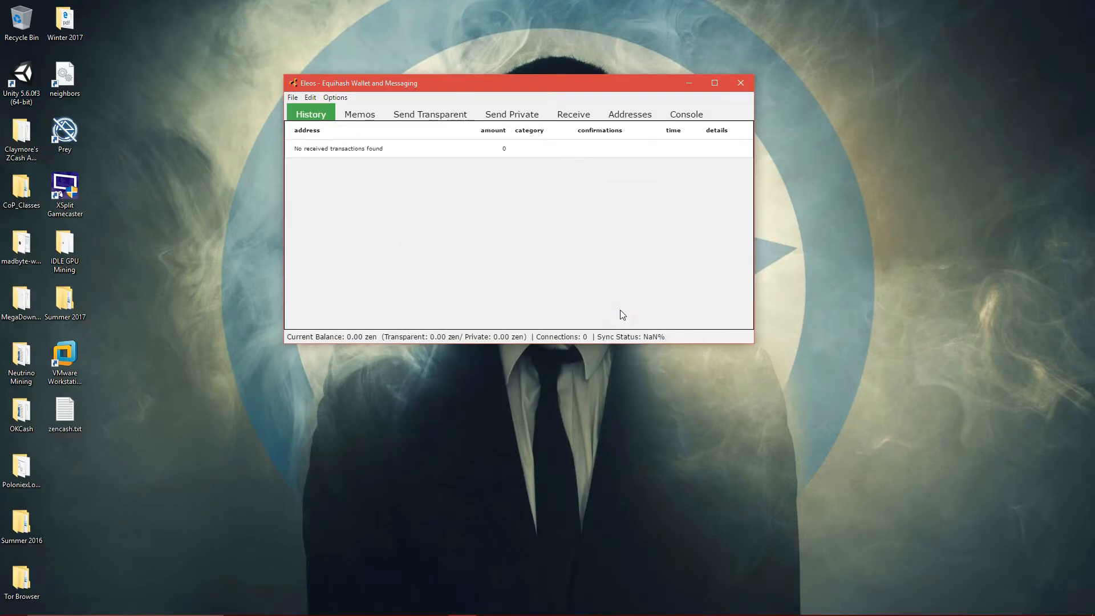
click(511, 114)
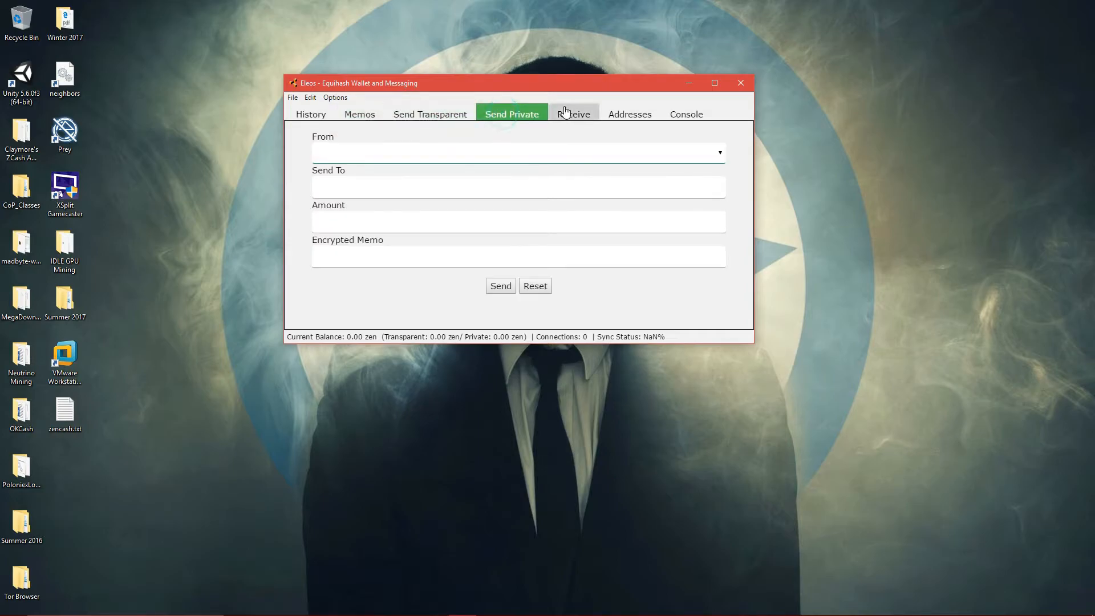
click(629, 114)
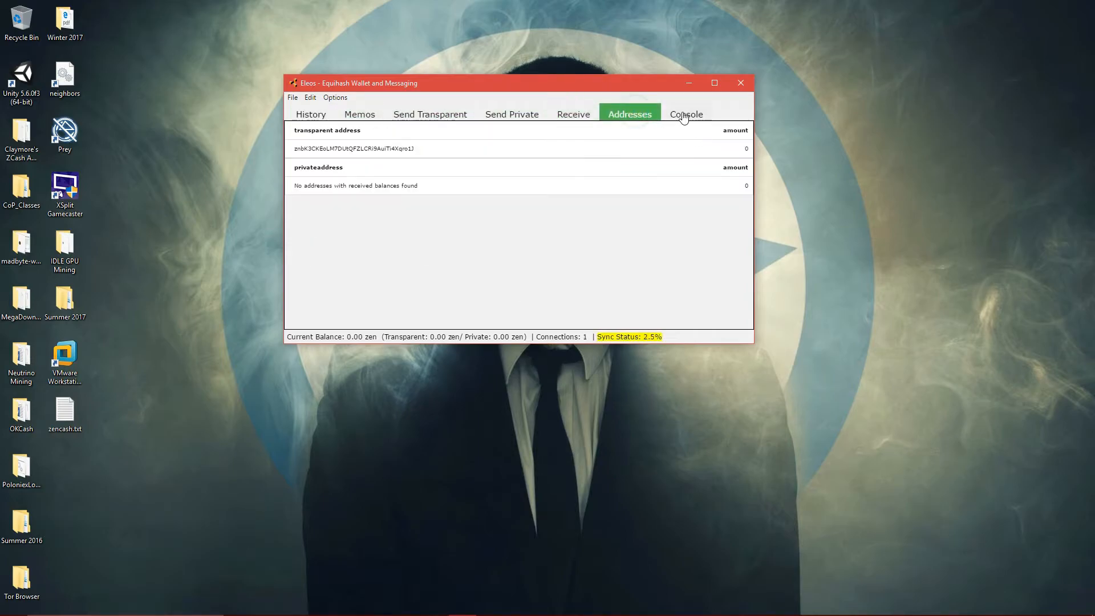
click(686, 114)
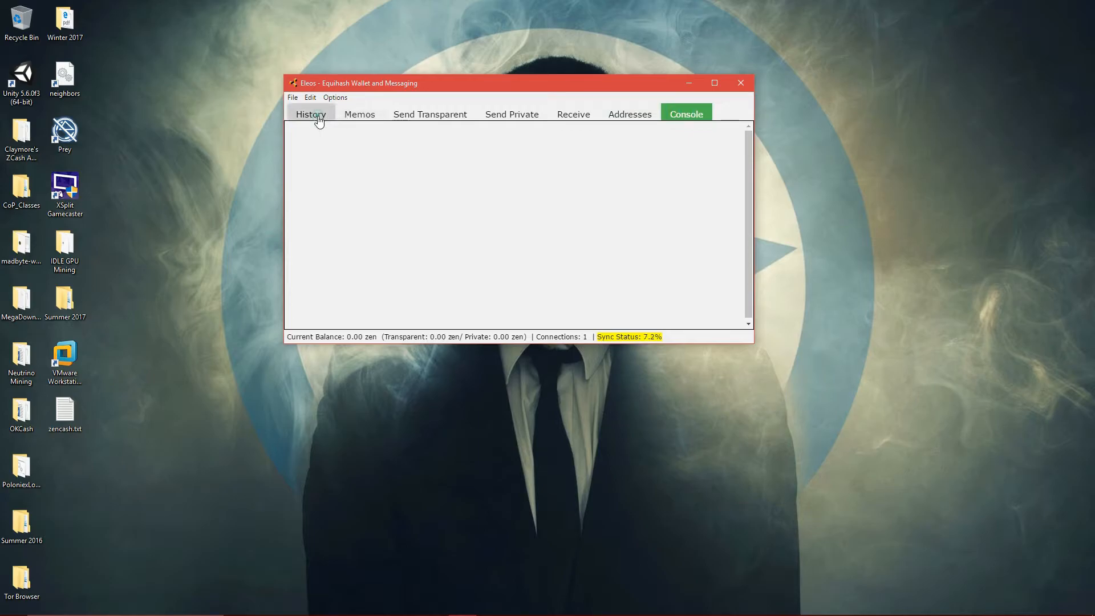
click(310, 115)
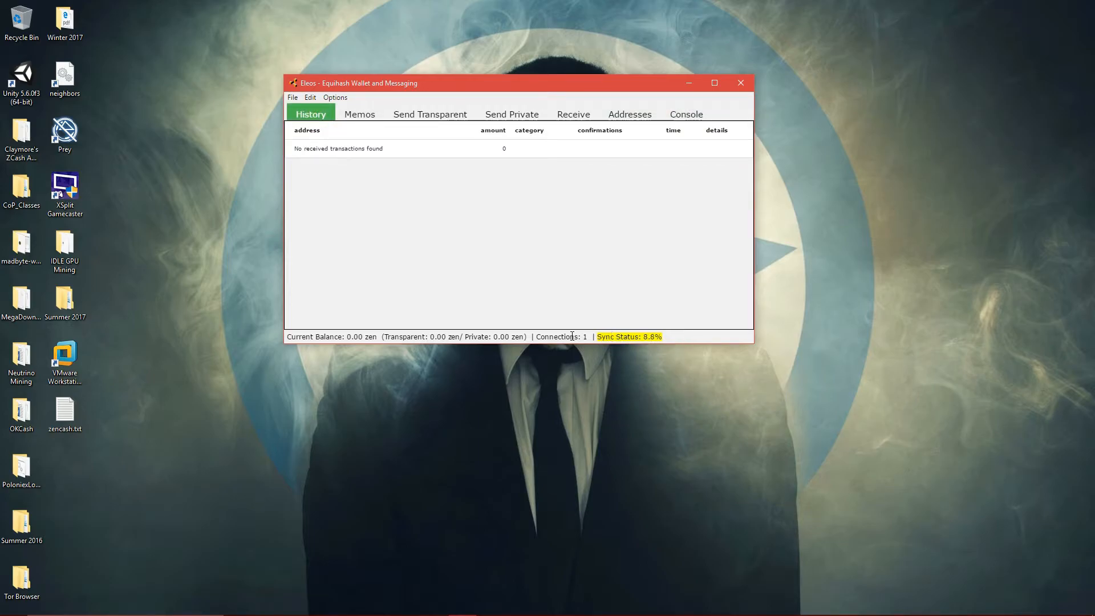
mouse_move(696, 265)
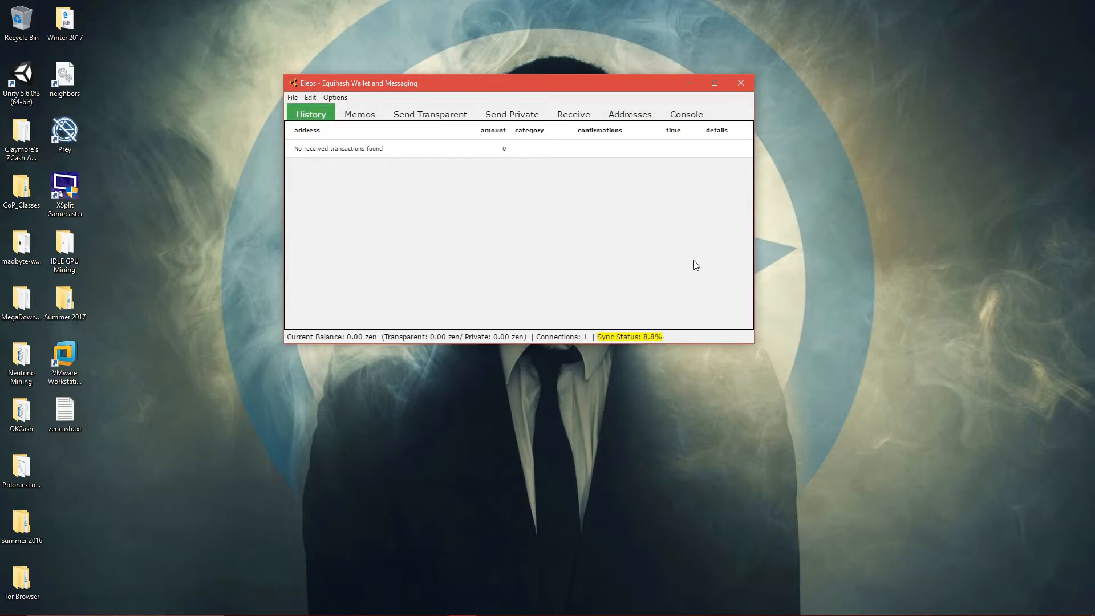
mouse_move(664, 250)
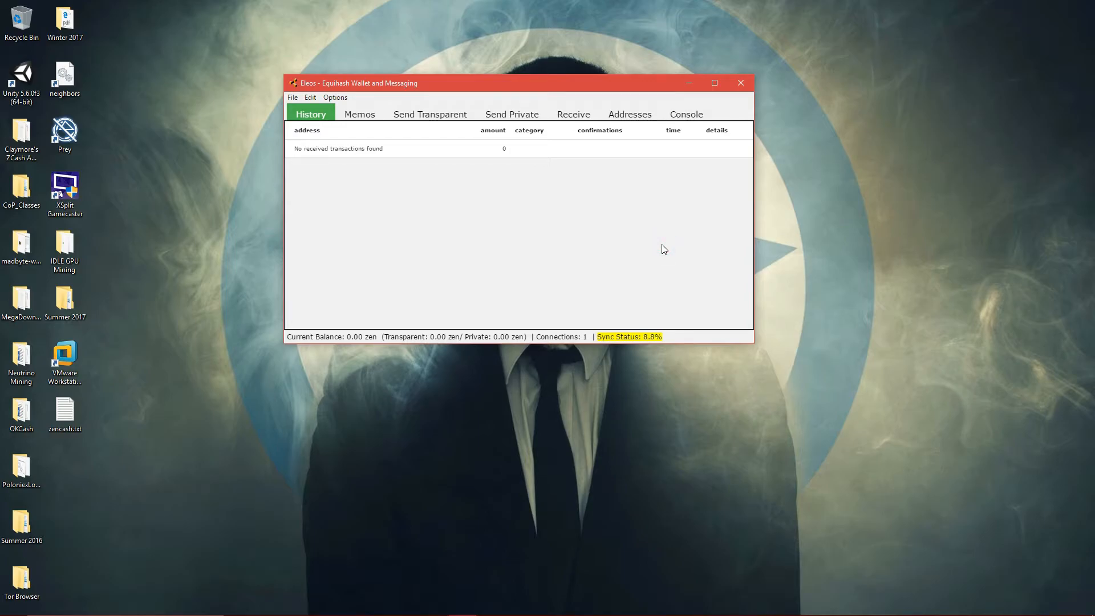
mouse_move(676, 340)
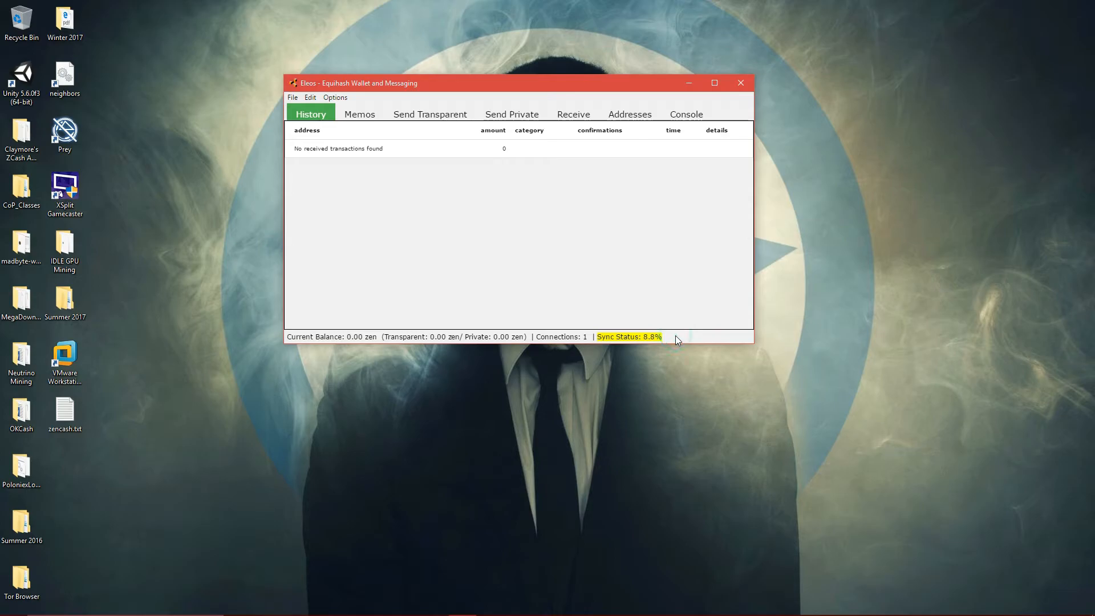
mouse_move(508, 164)
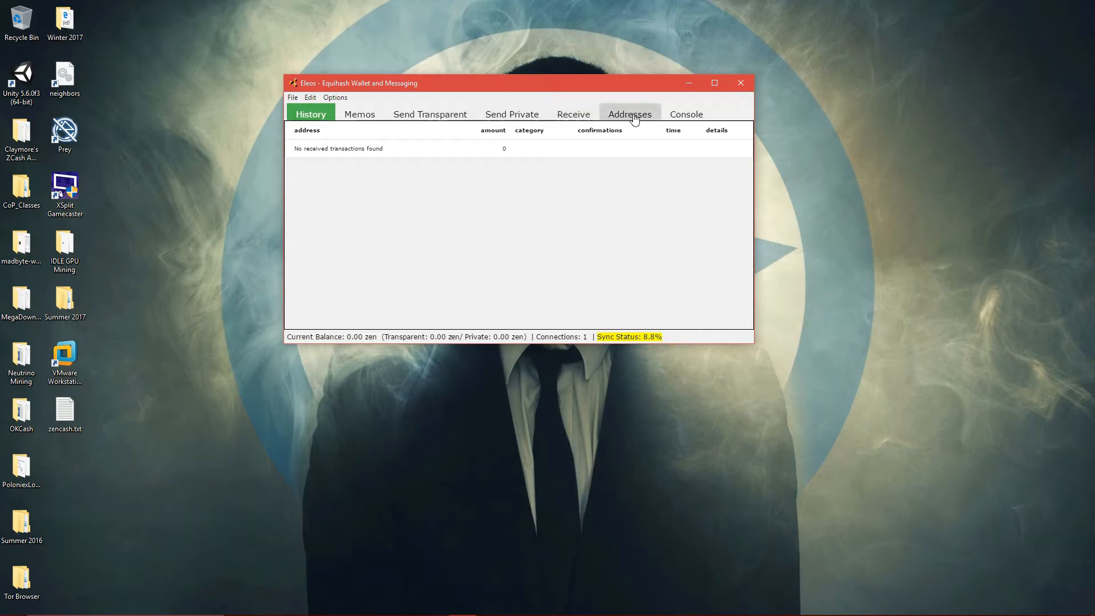
Show the wallet's transparent address in Addresses, then bring the OKCash VM terminal back beside Eleos.
click(629, 114)
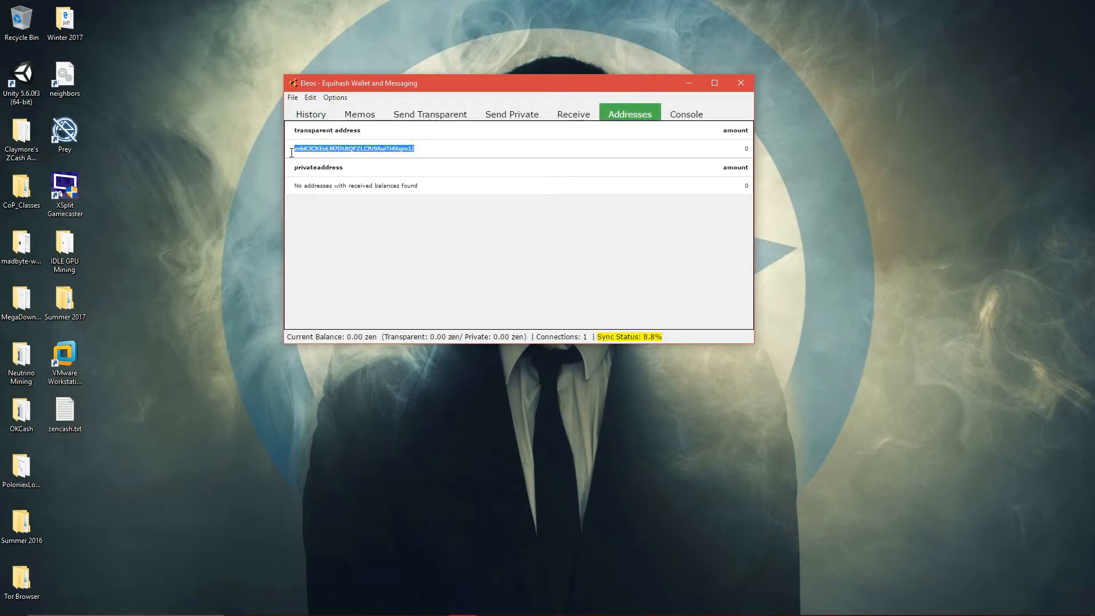
click(466, 252)
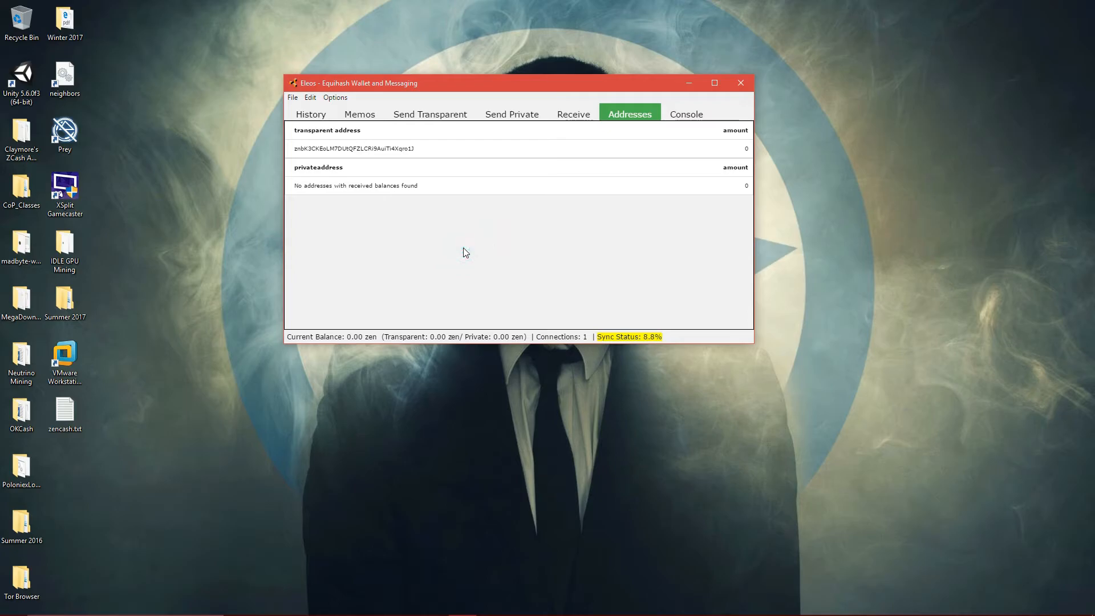
mouse_move(467, 262)
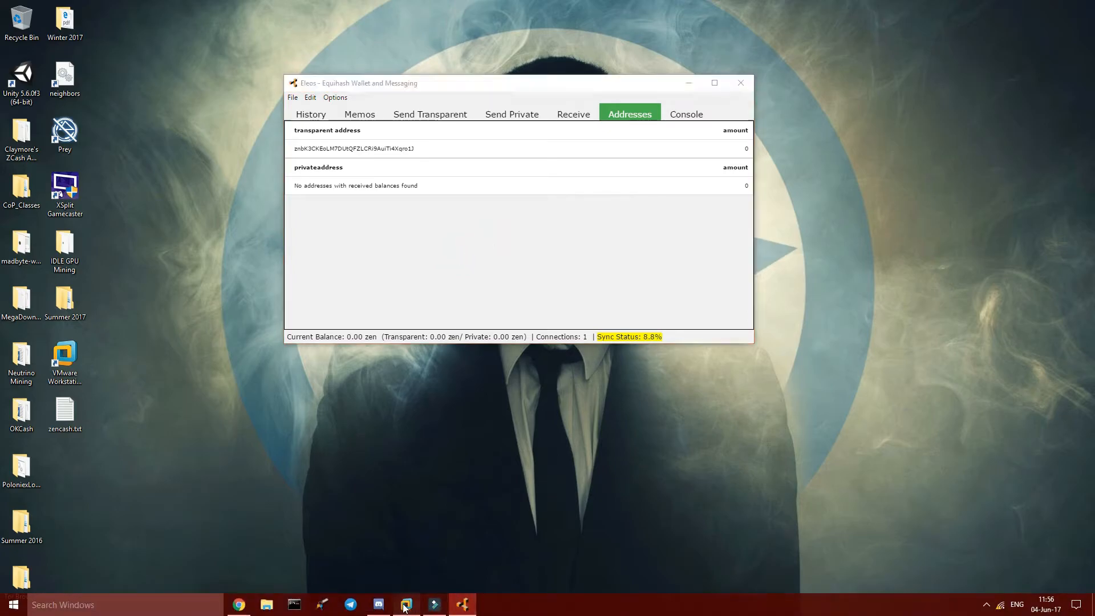
click(405, 605)
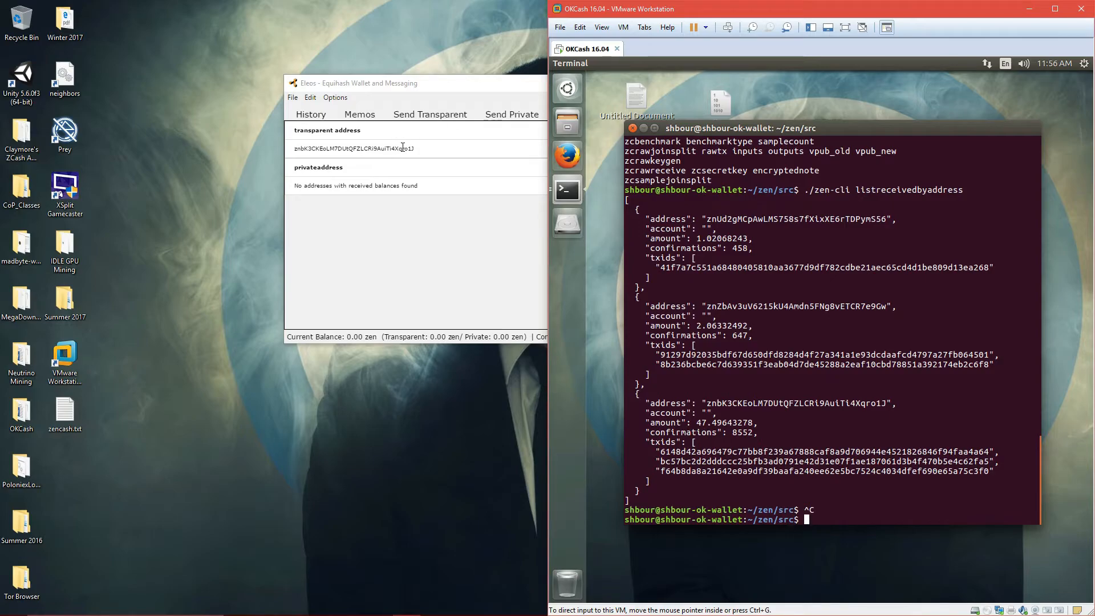
mouse_move(790, 332)
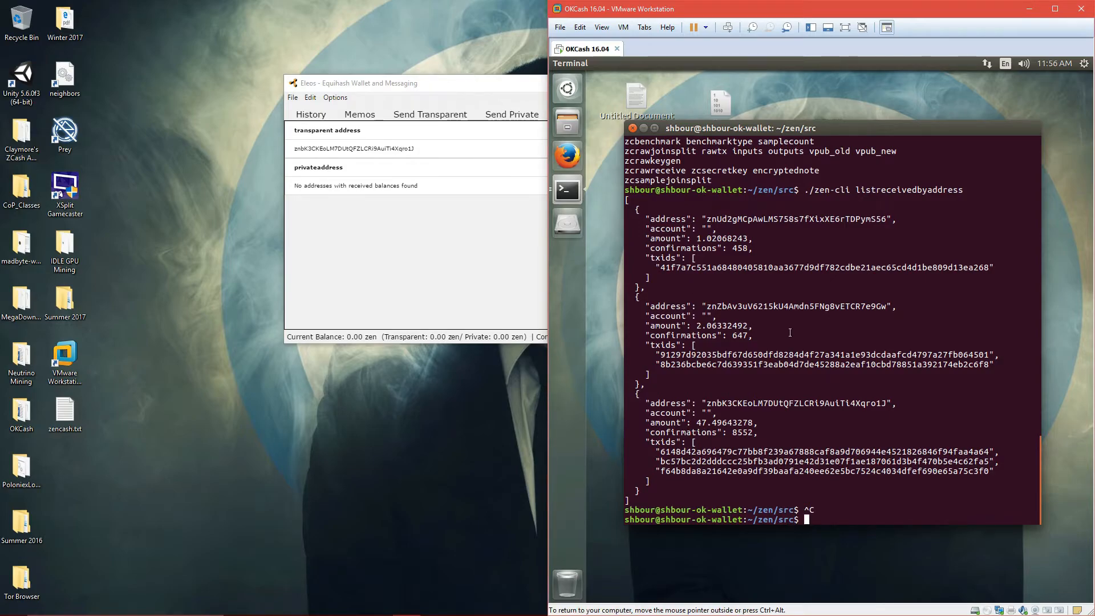
double_click(796, 305)
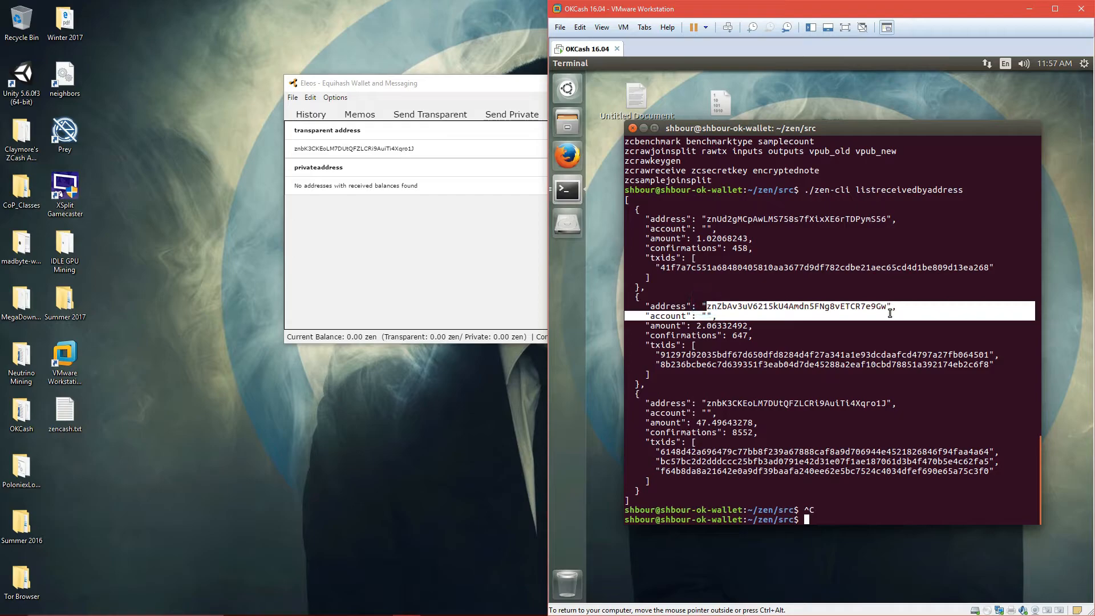
click(962, 233)
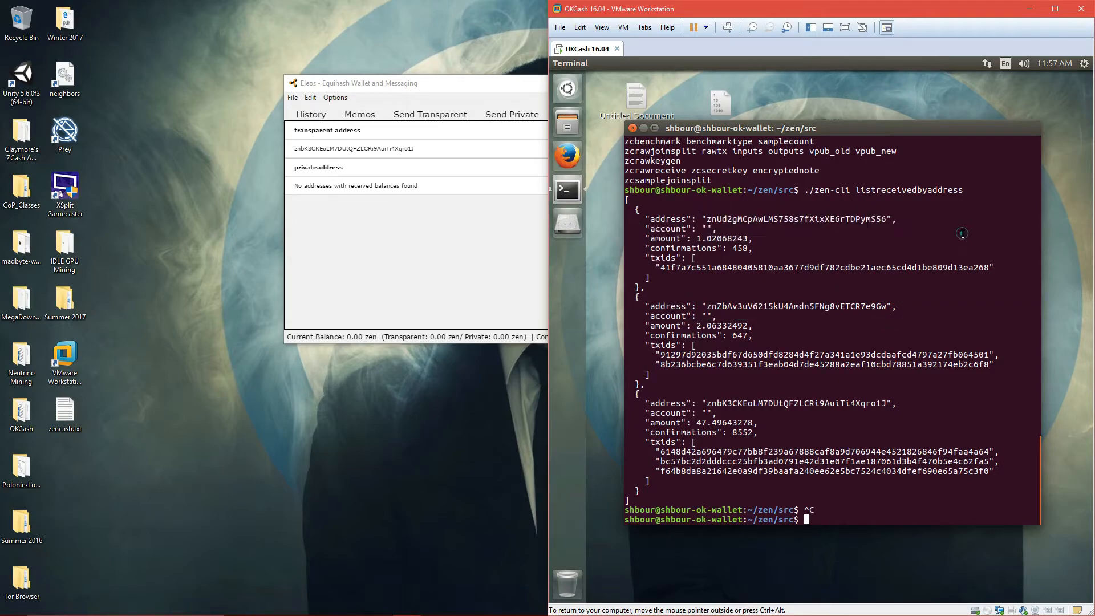
click(415, 83)
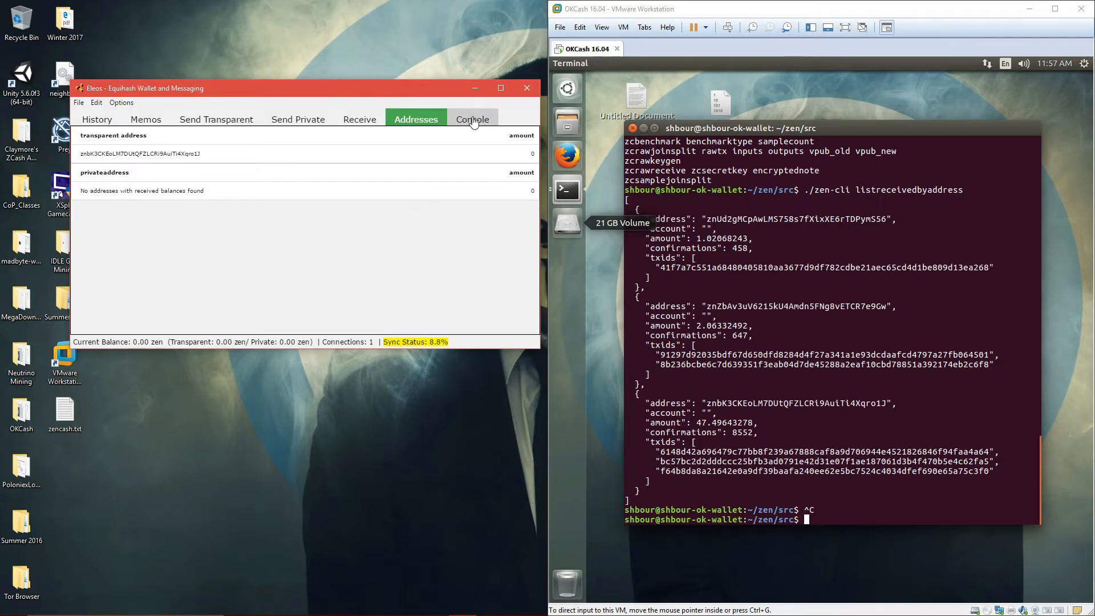
Page through Eleos's Console, Receive and Send Transparent tabs back to the first tab.
click(472, 119)
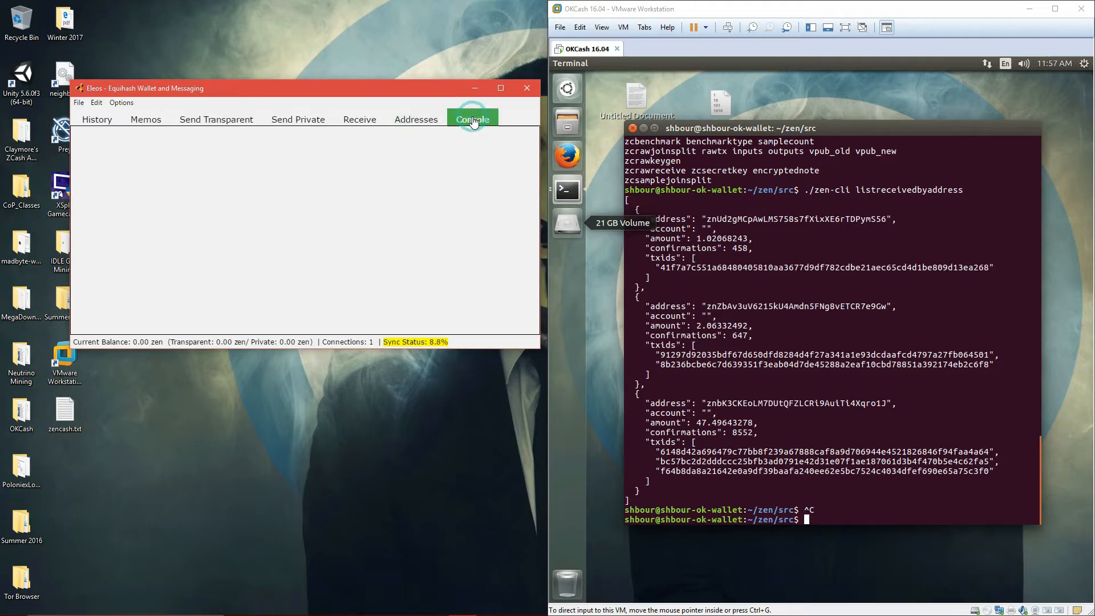
click(359, 120)
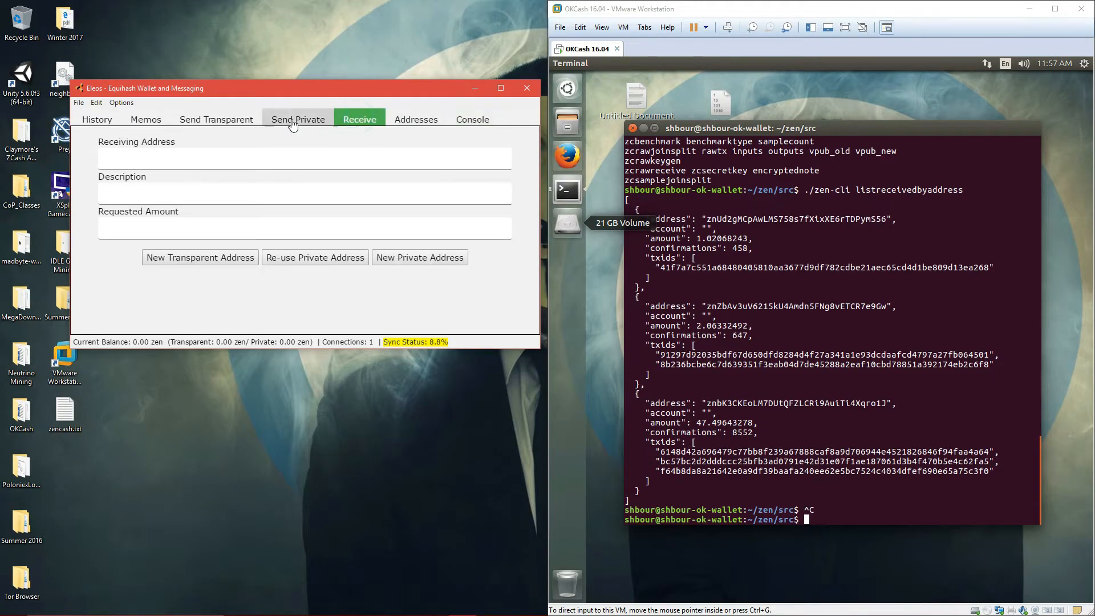
click(216, 118)
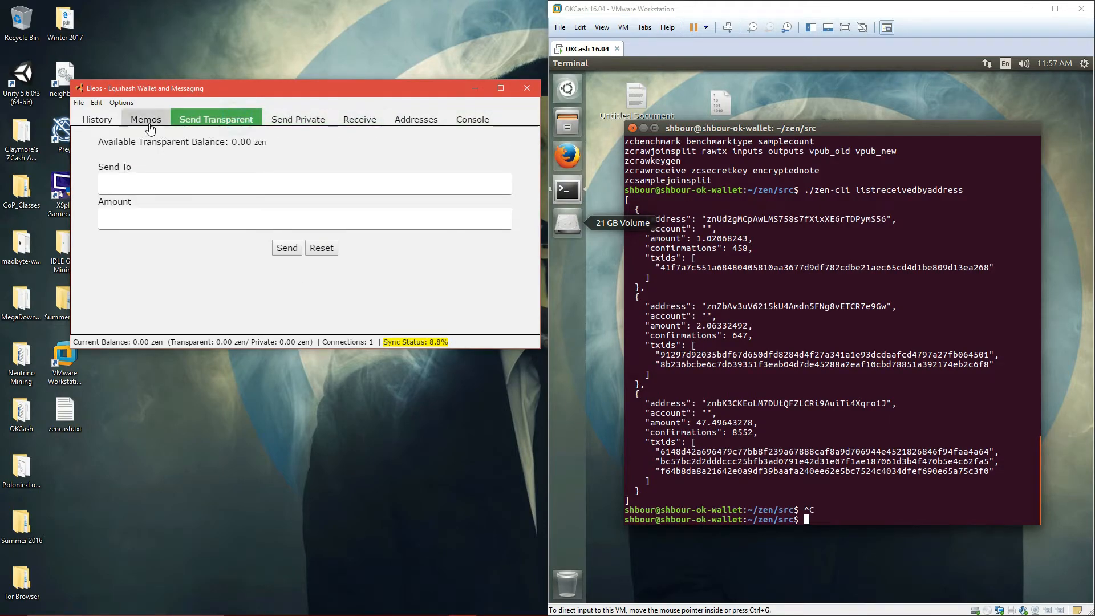
click(97, 120)
text(zencas)
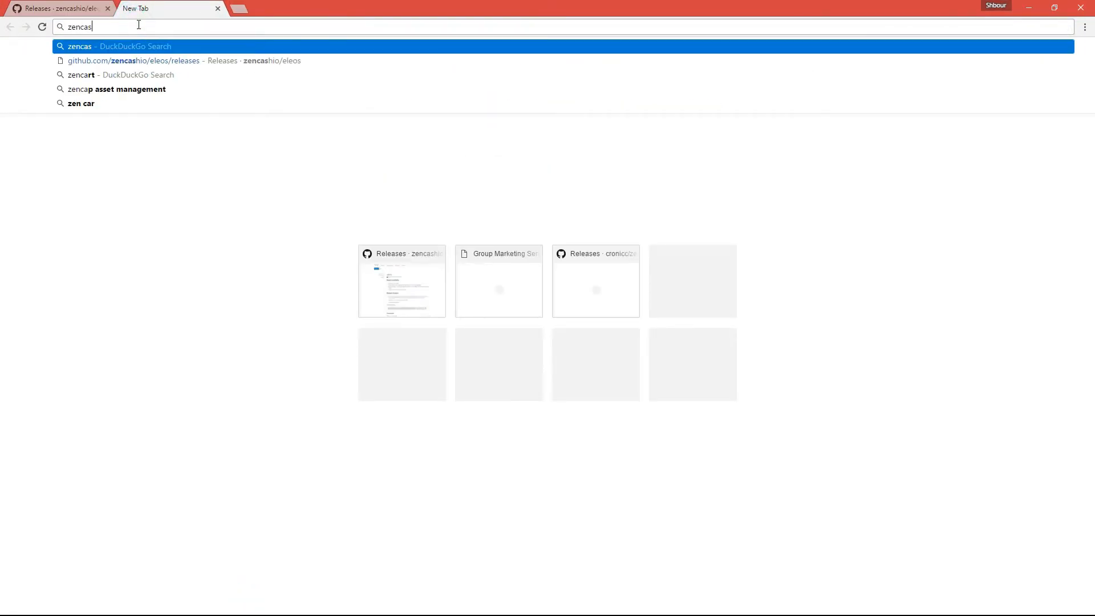
Go to zencash.slack.com in a new Chrome tab and sign in to the Zen Cash Slack team.
text(h)
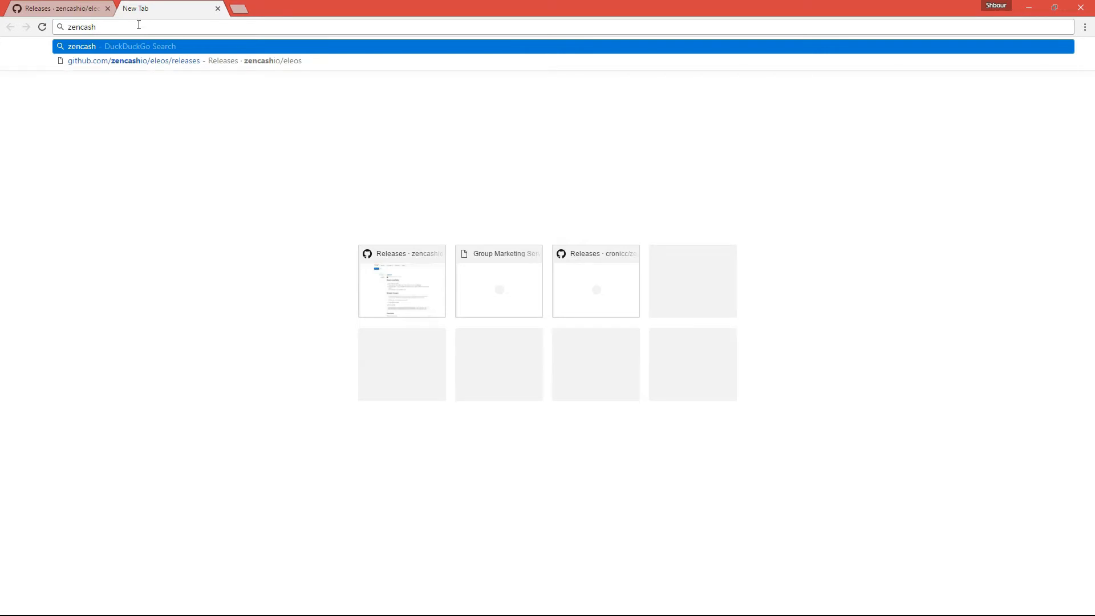
text(.slac)
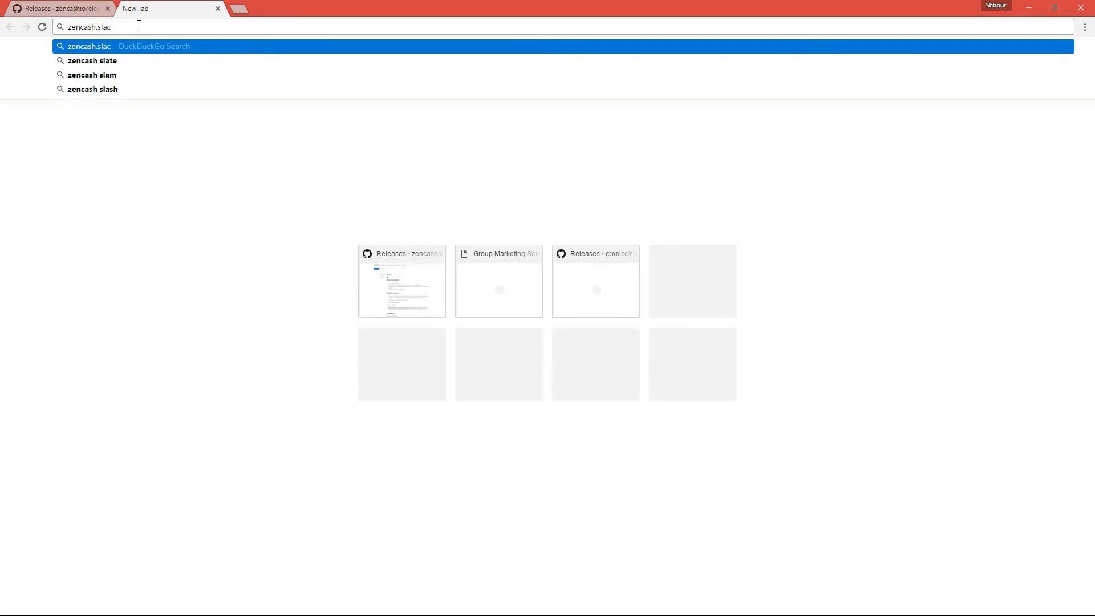
text(k.com)
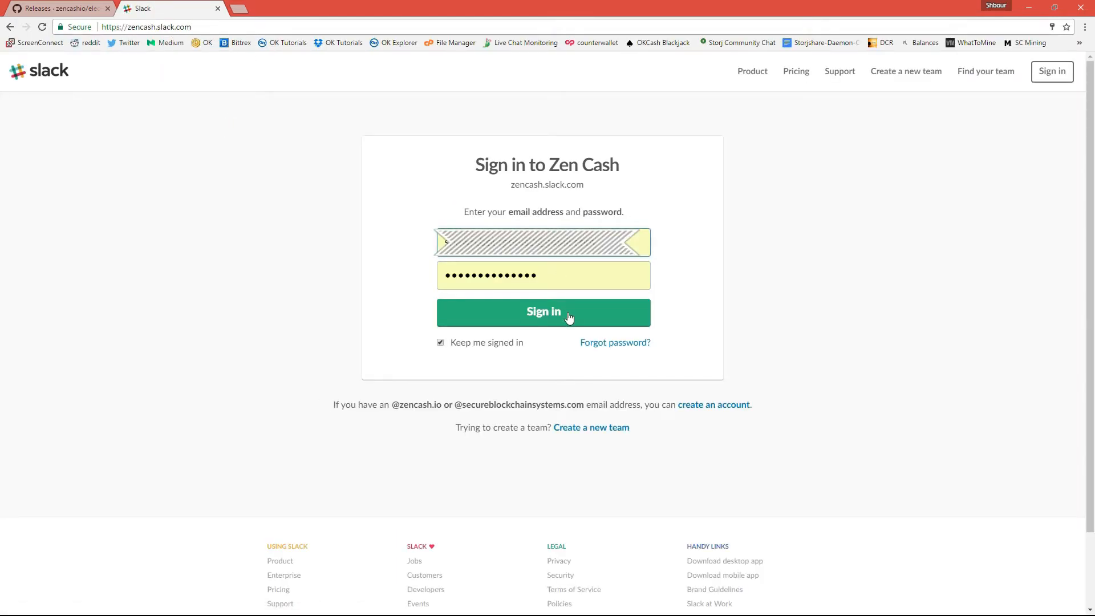
click(543, 311)
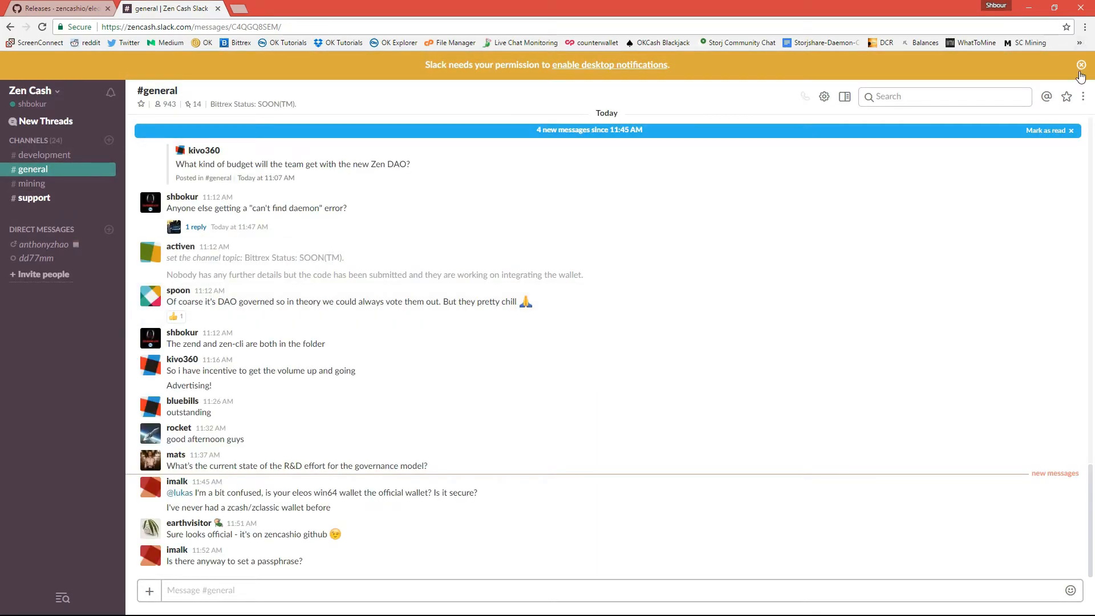
Dismiss the notifications banner, switch to #support and check its channel details and pinned item.
click(1081, 65)
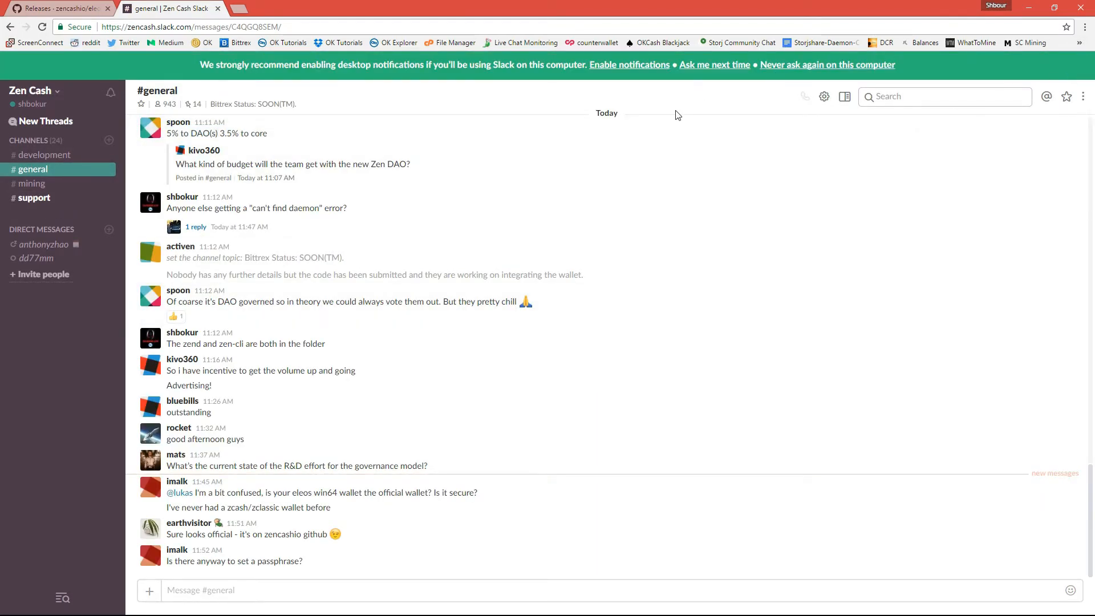
mouse_move(750, 67)
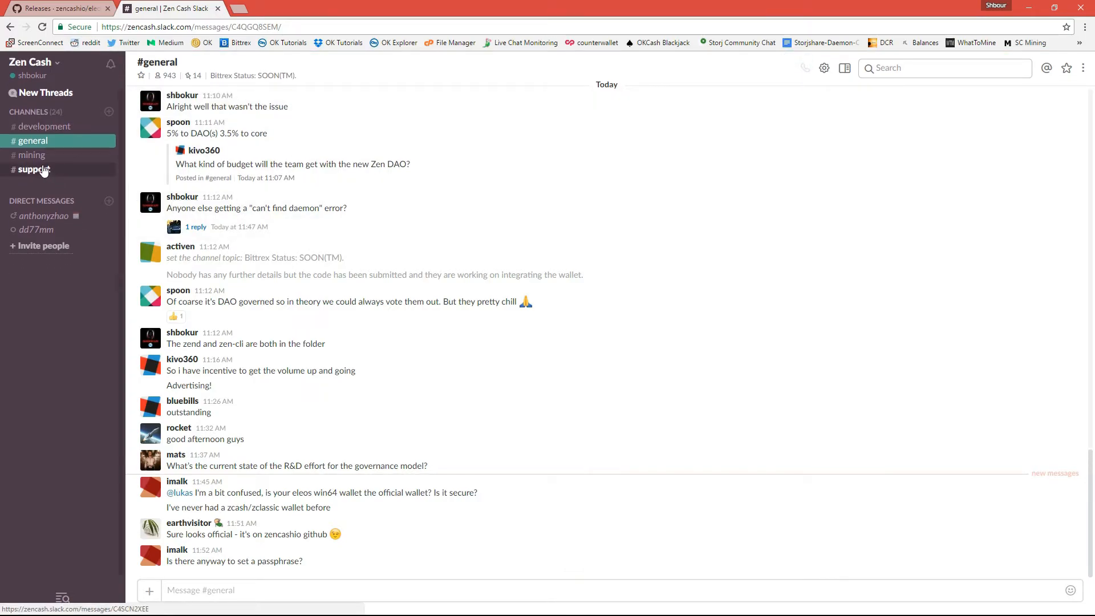
click(34, 169)
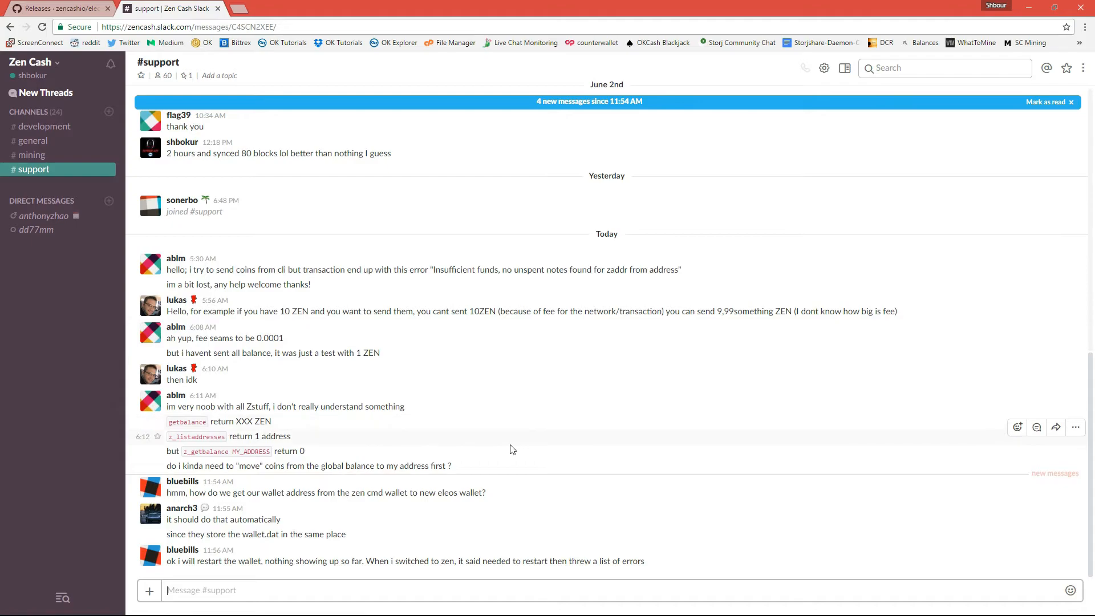
scroll(up, 3)
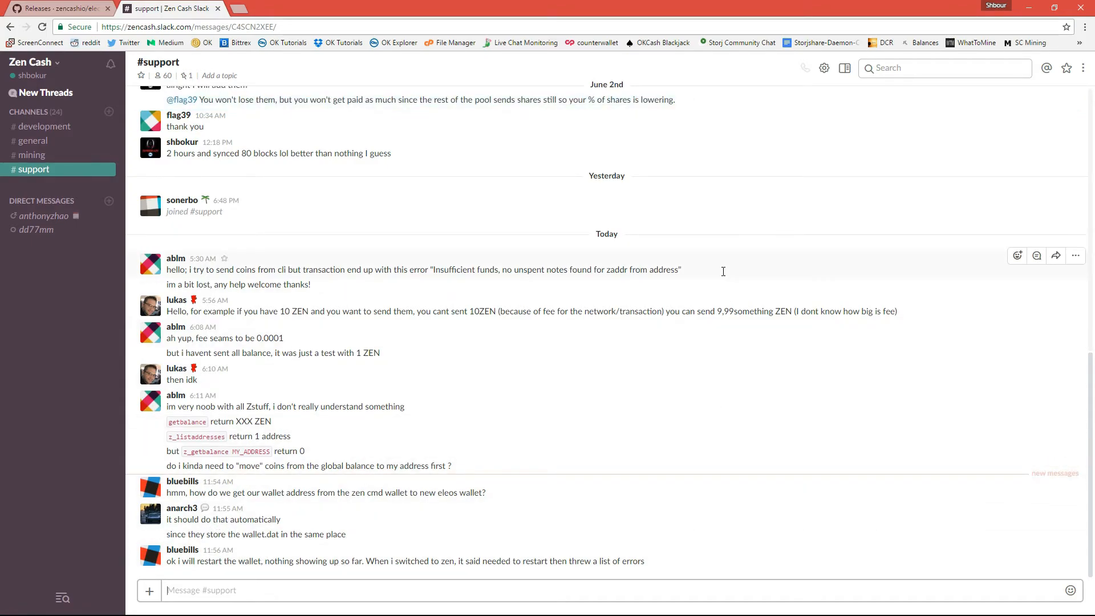
mouse_move(925, 117)
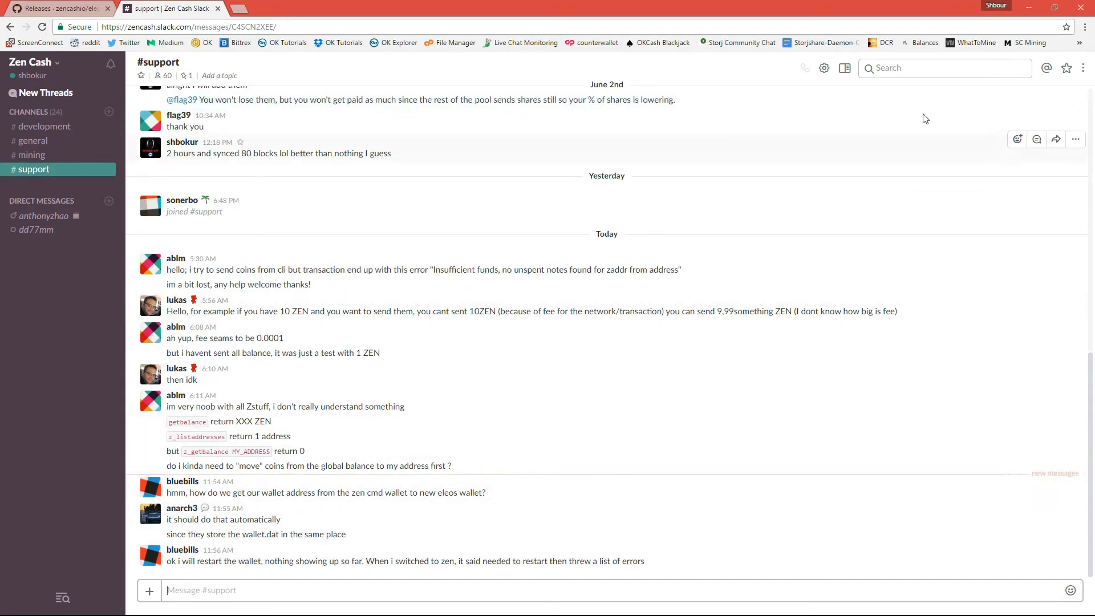
mouse_move(1046, 77)
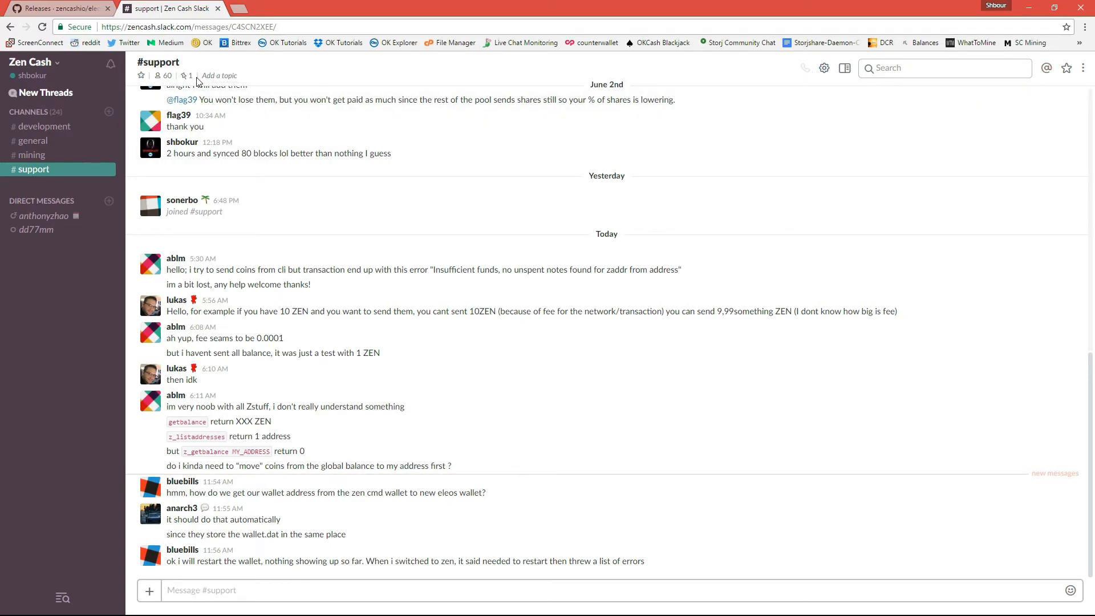
click(844, 68)
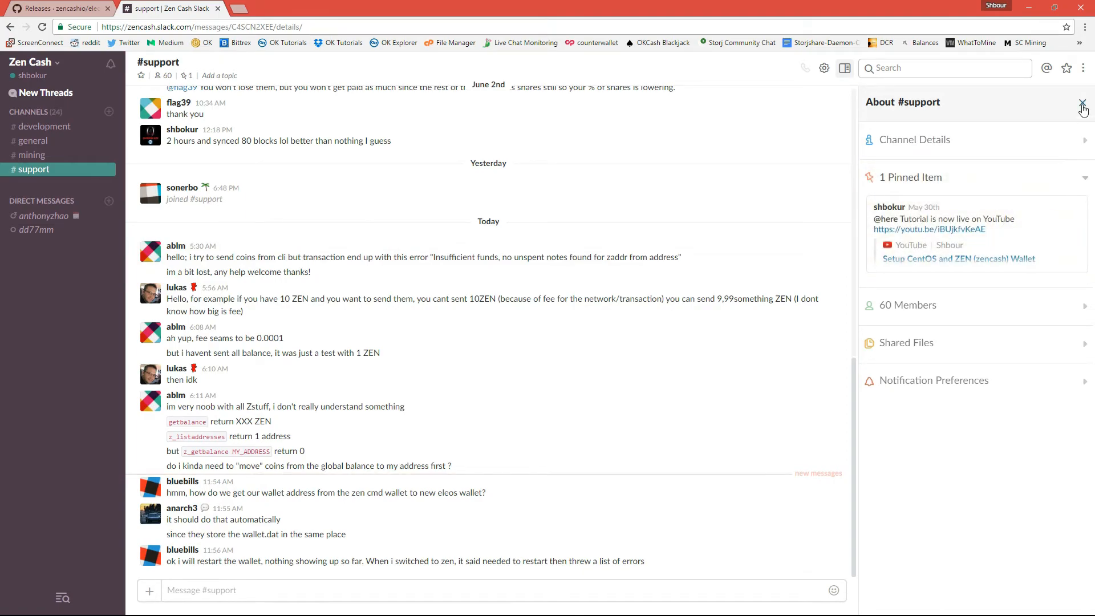
click(1084, 110)
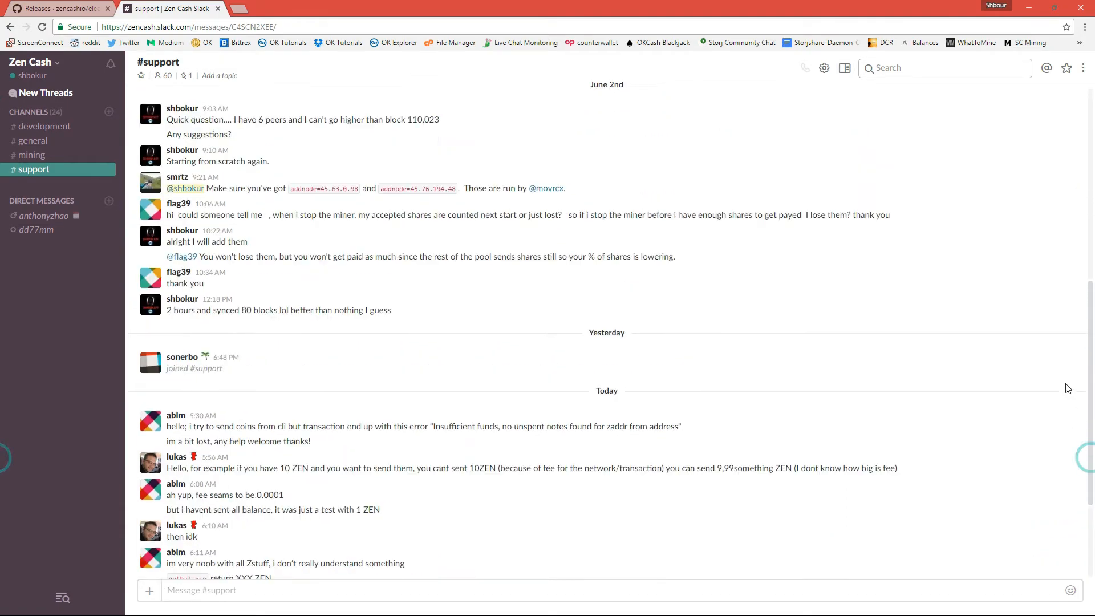
Scroll #support back to the pinned May 30th message listing the addnode server entries.
scroll(up, 3)
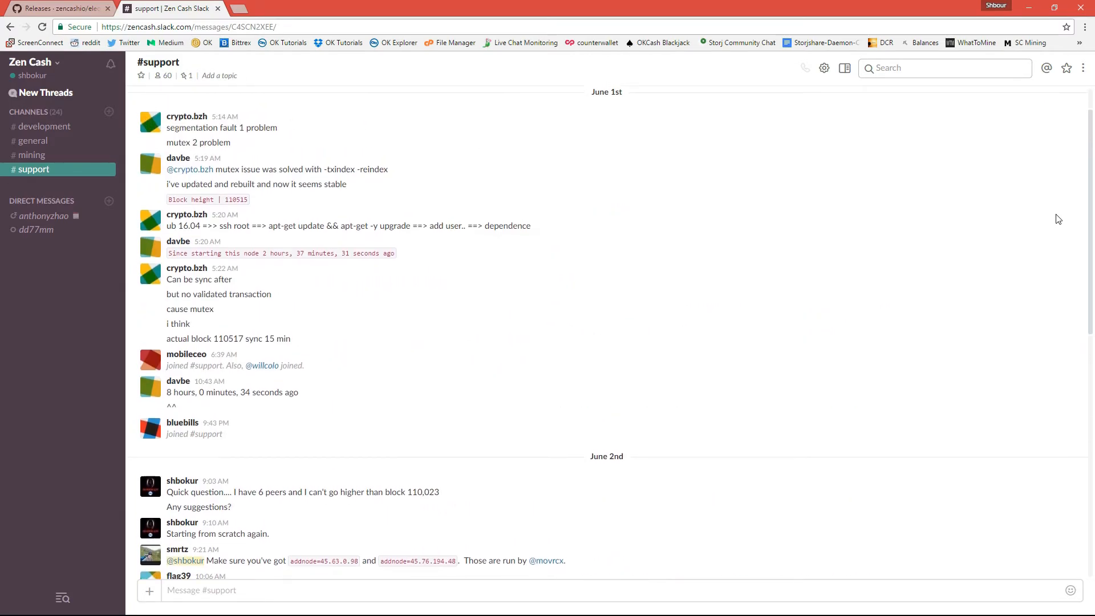
scroll(up, 3)
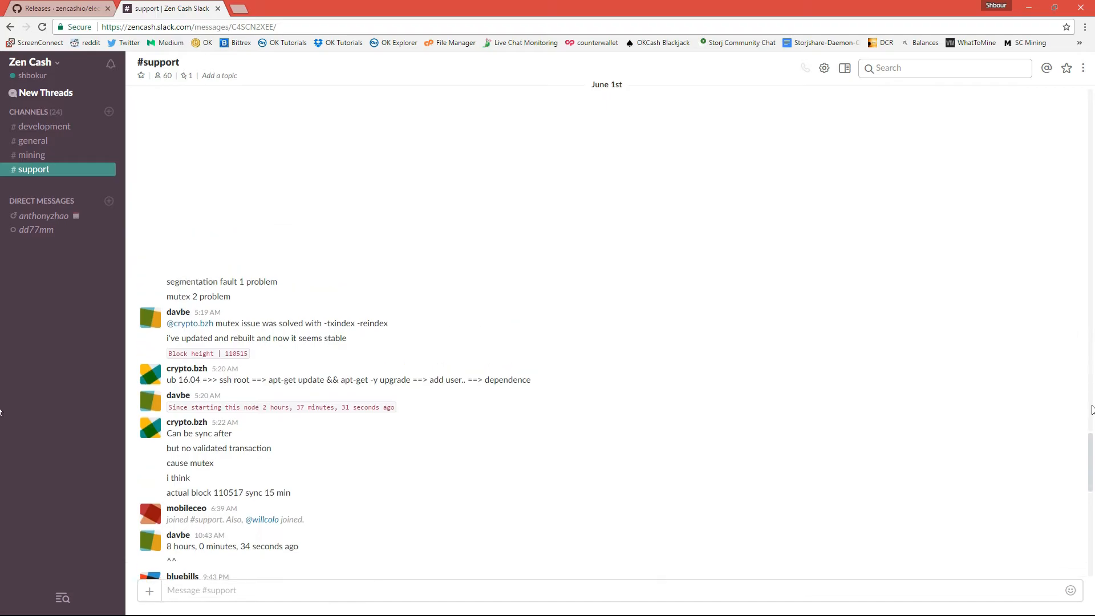
scroll(up, 3)
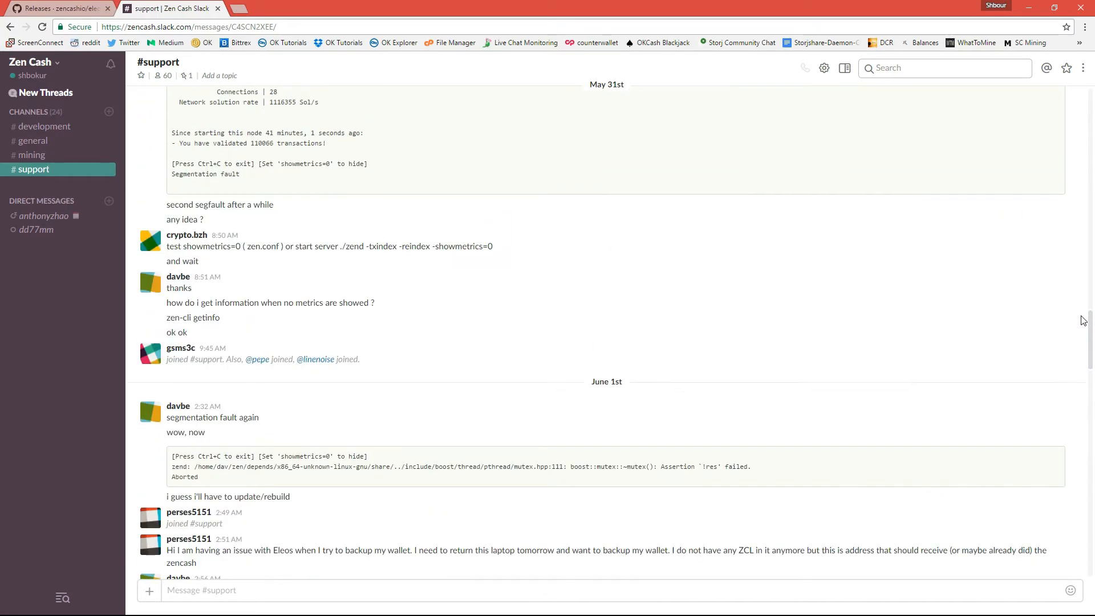
scroll(up, 3)
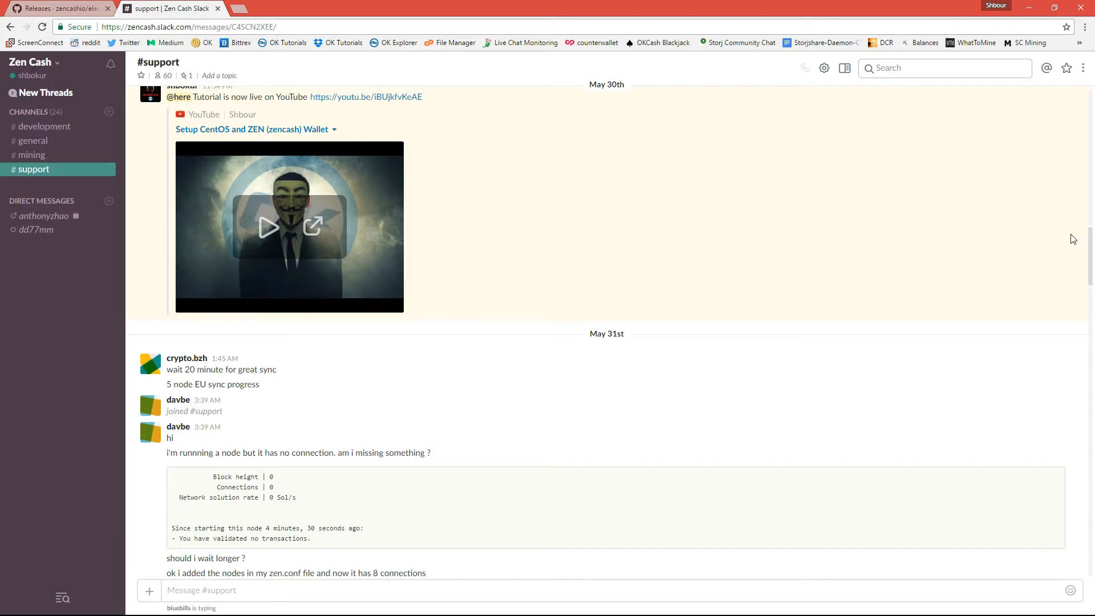
scroll(up, 3)
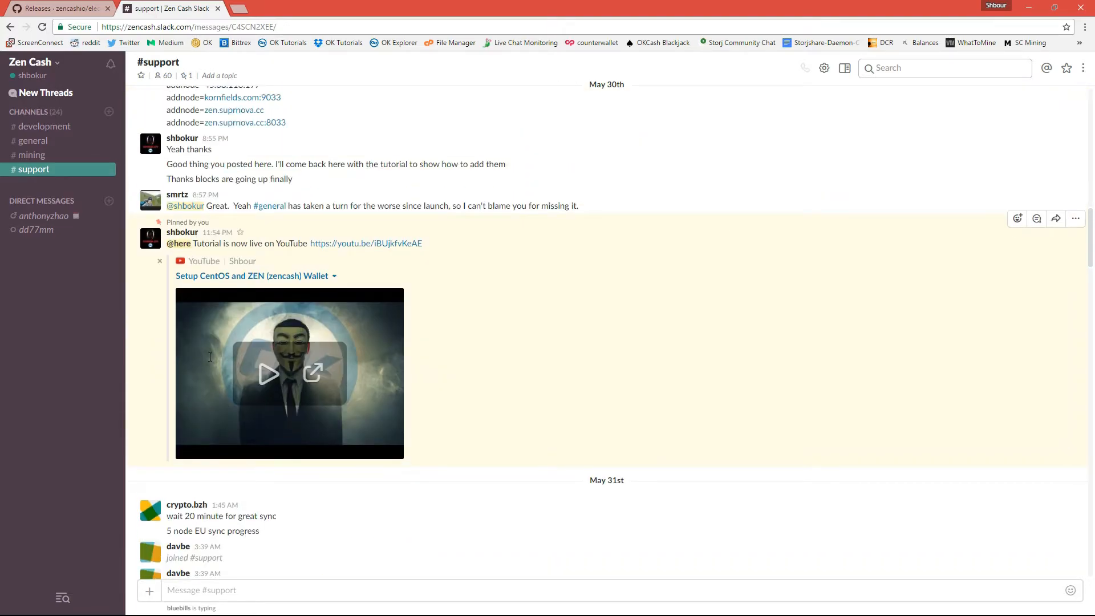
mouse_move(383, 357)
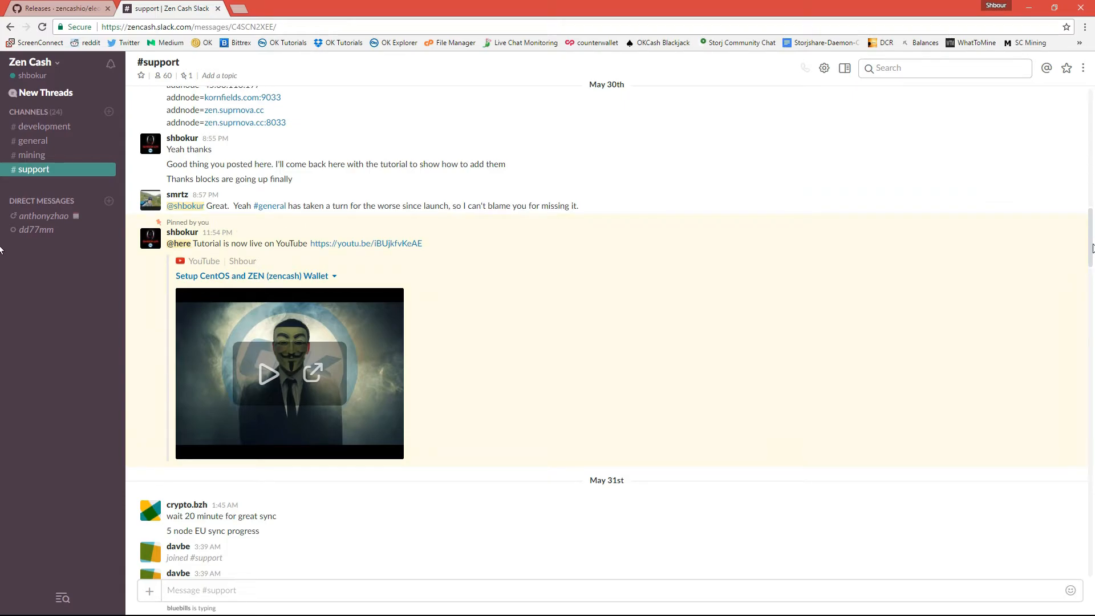
scroll(up, 3)
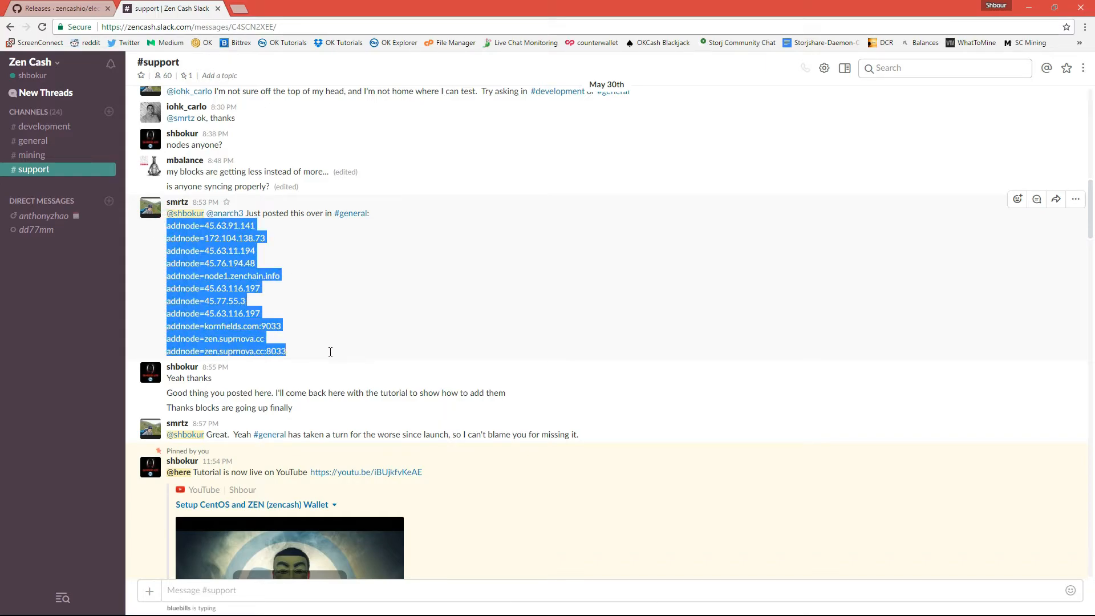
mouse_move(739, 201)
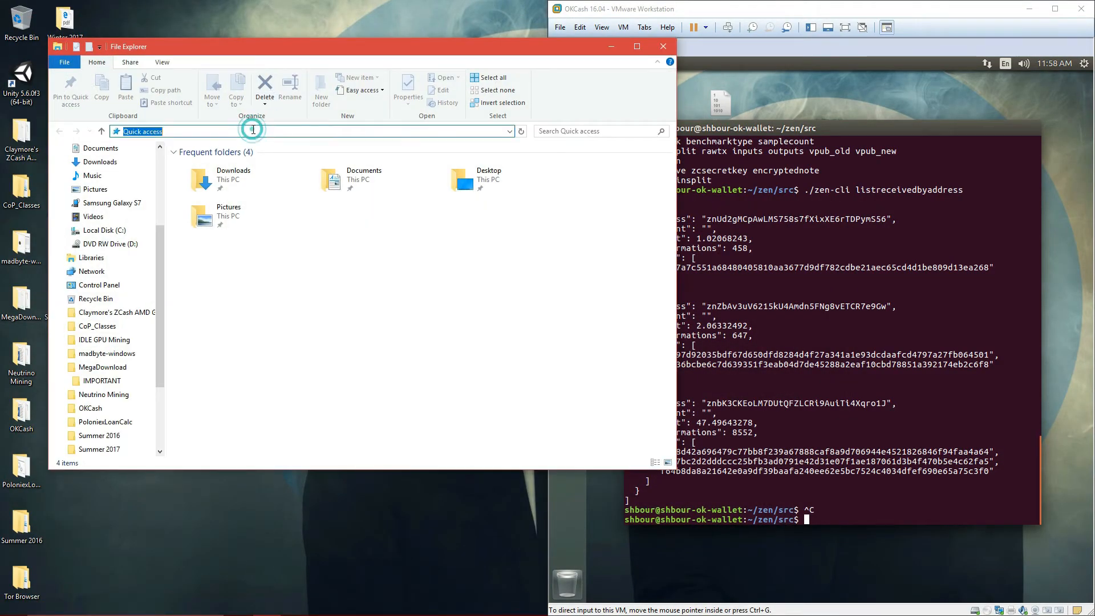
Edit %appdata%\Zen\zen.conf in Notepad++, save it with the pasted addnode list, and close the editor.
text(%%)
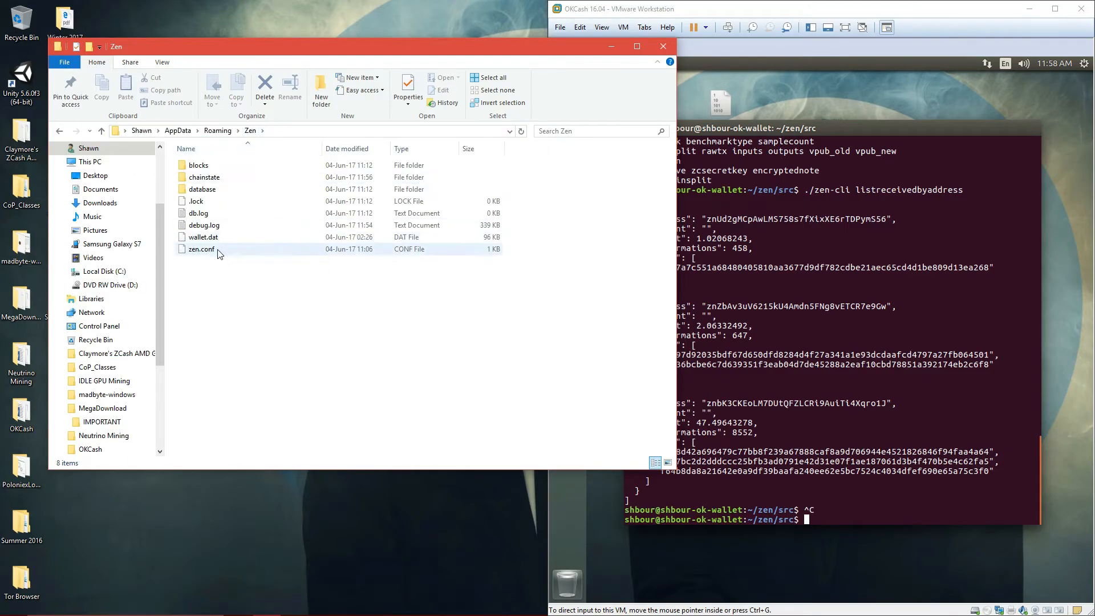
right_click(201, 248)
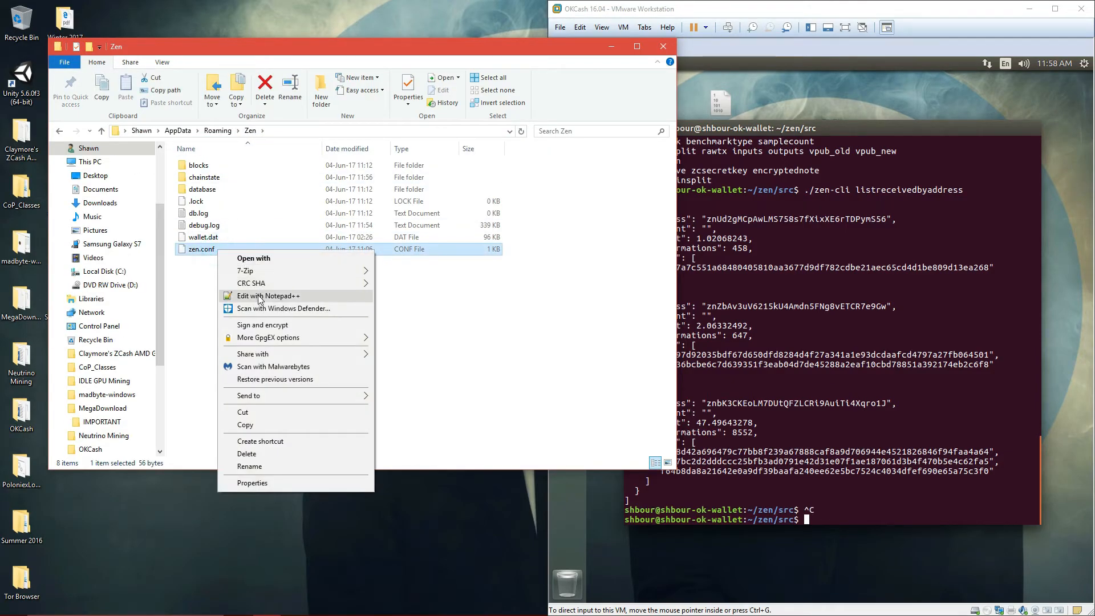
click(267, 296)
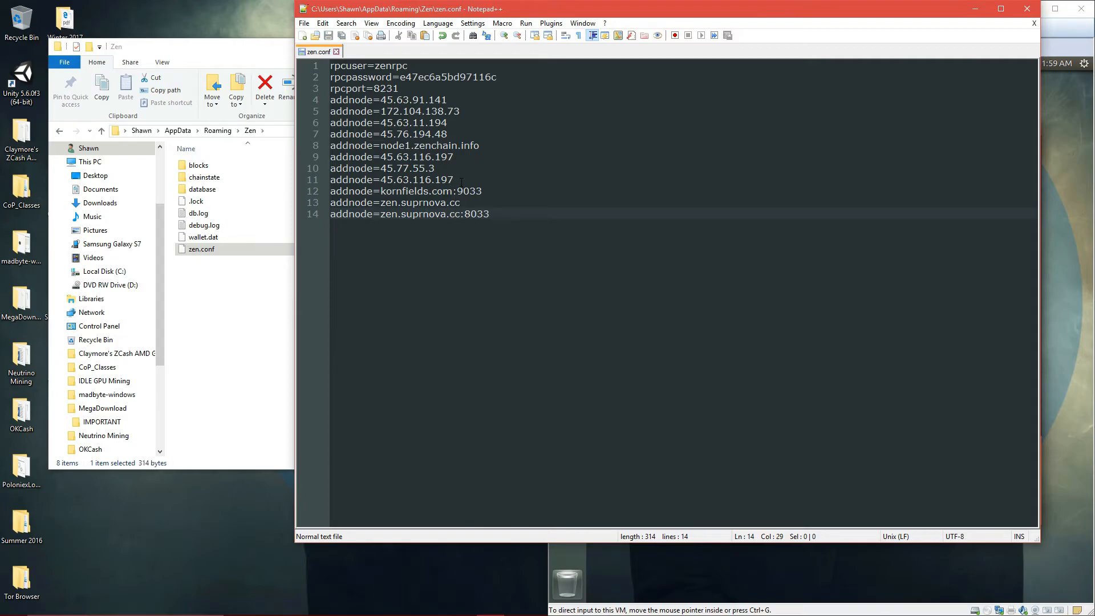
click(454, 179)
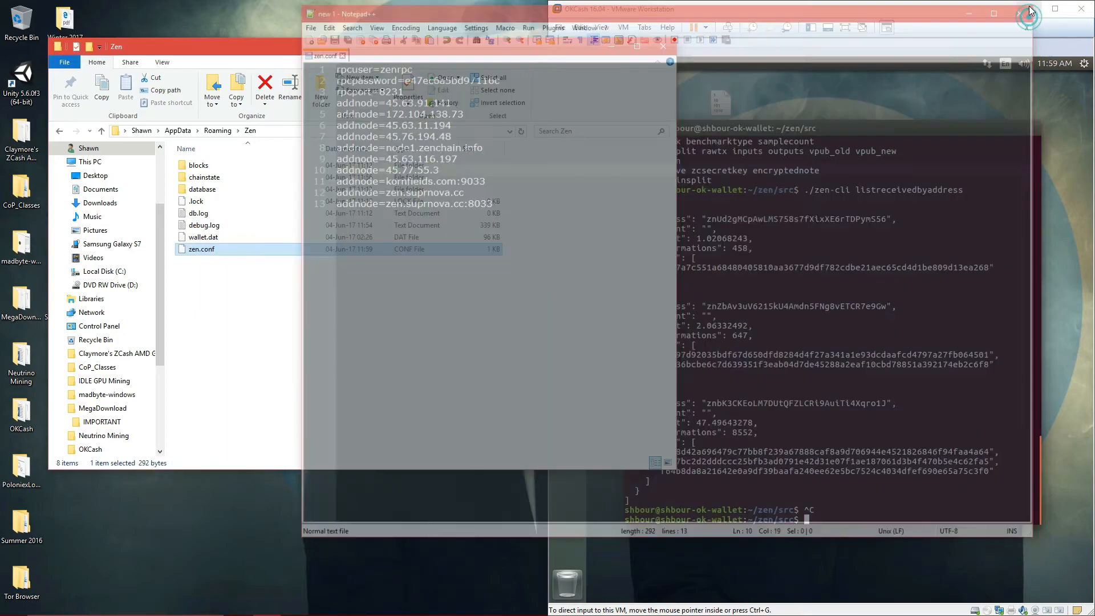
click(1027, 14)
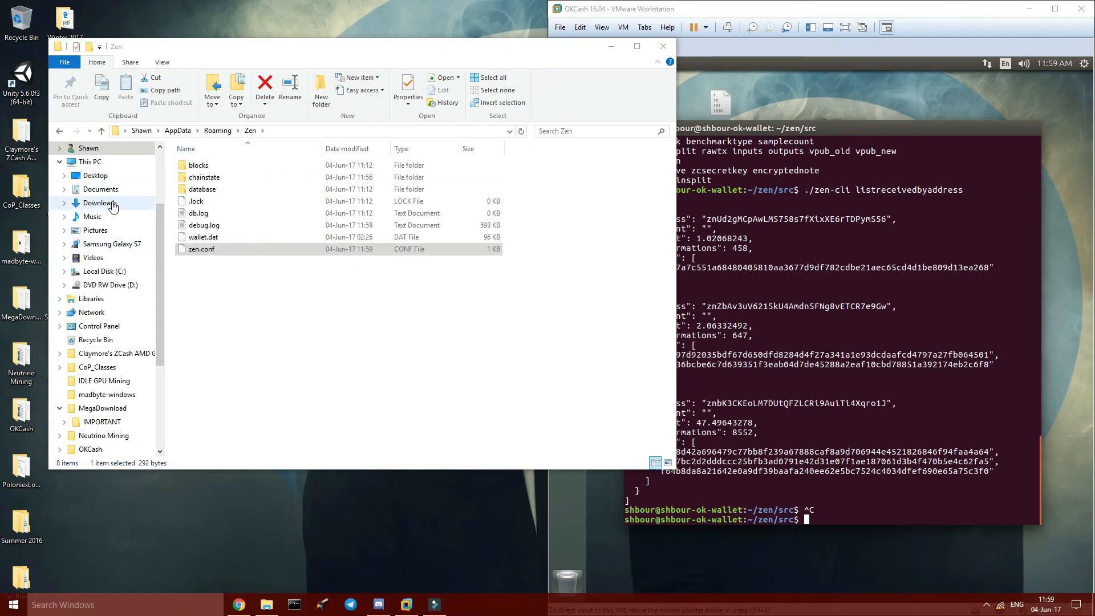
Create a desktop shortcut to eleos.exe from Downloads and launch Eleos from it.
click(101, 203)
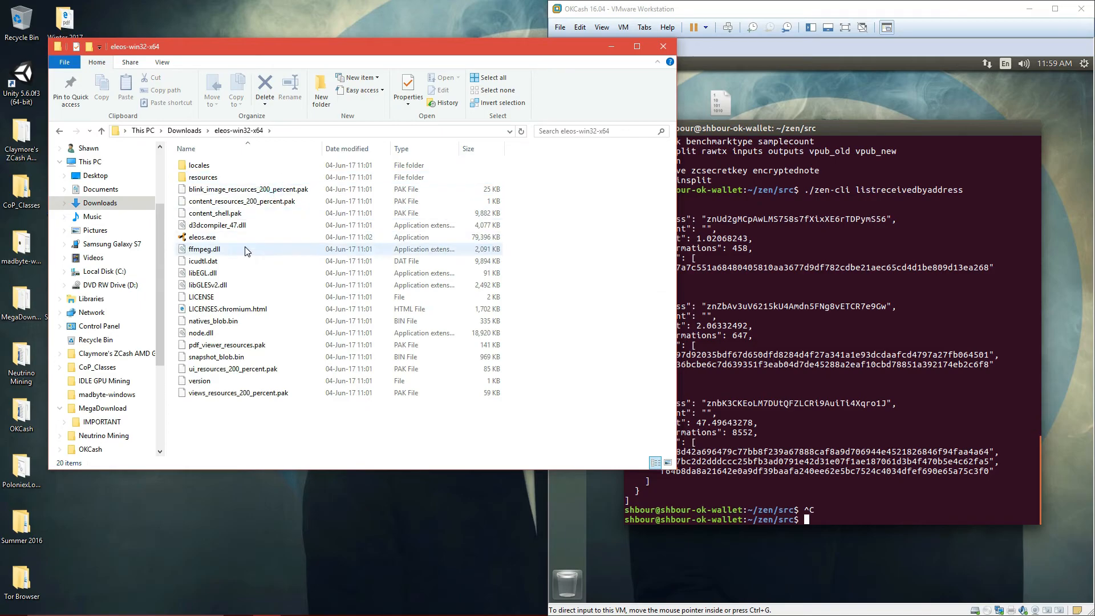
right_click(202, 237)
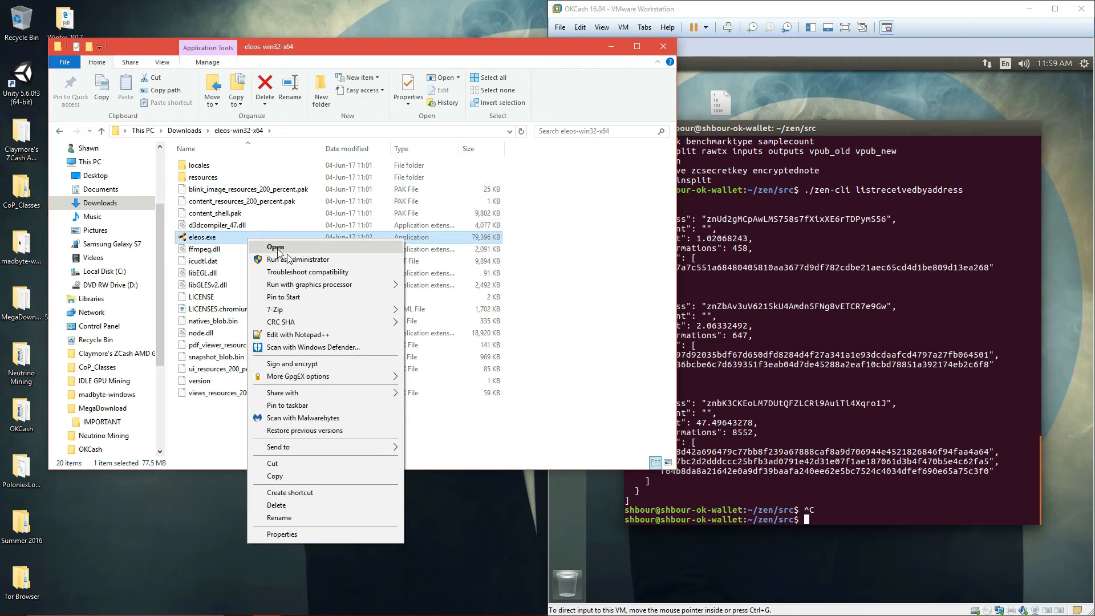
mouse_move(305, 487)
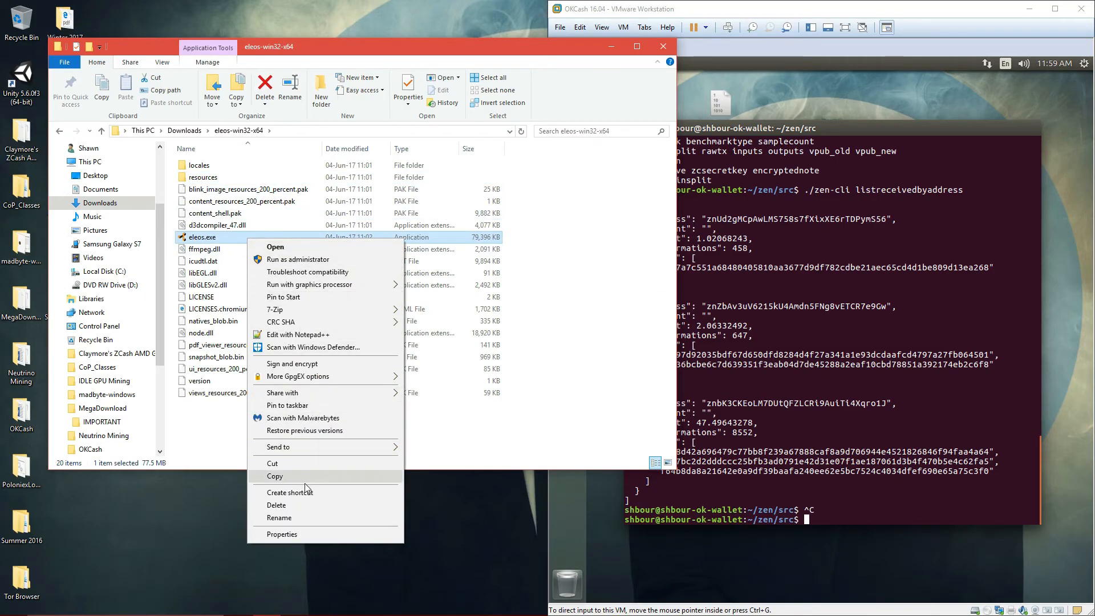
click(288, 492)
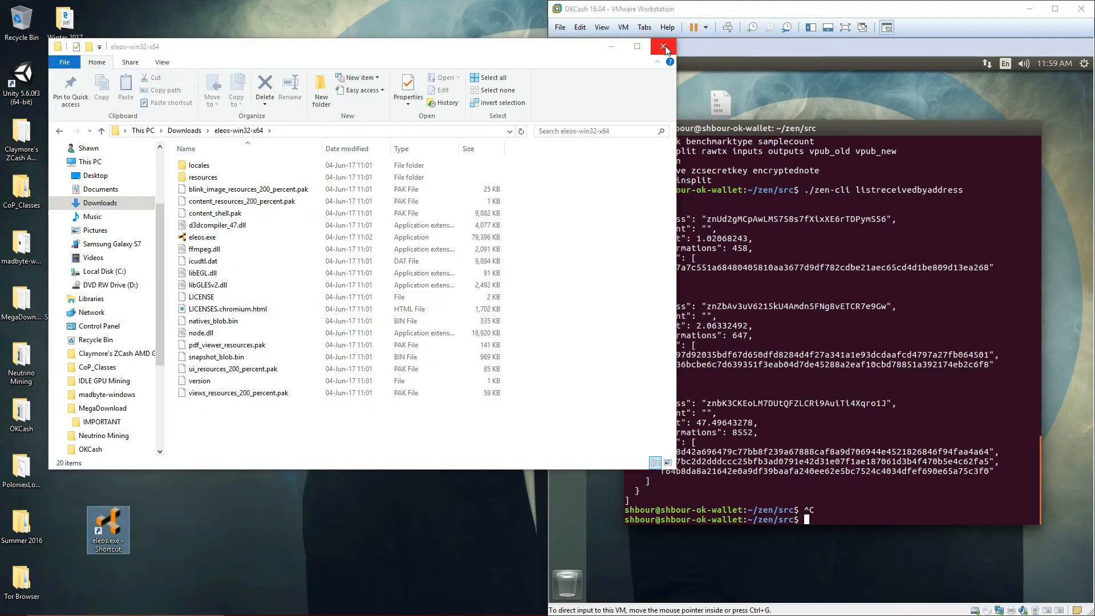
click(665, 45)
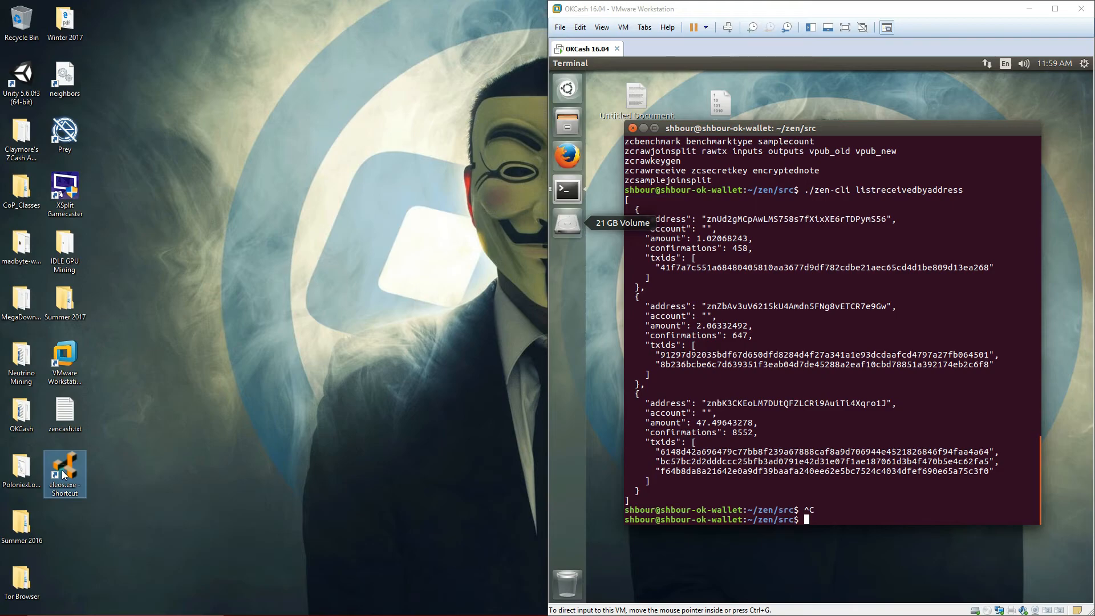
double_click(64, 469)
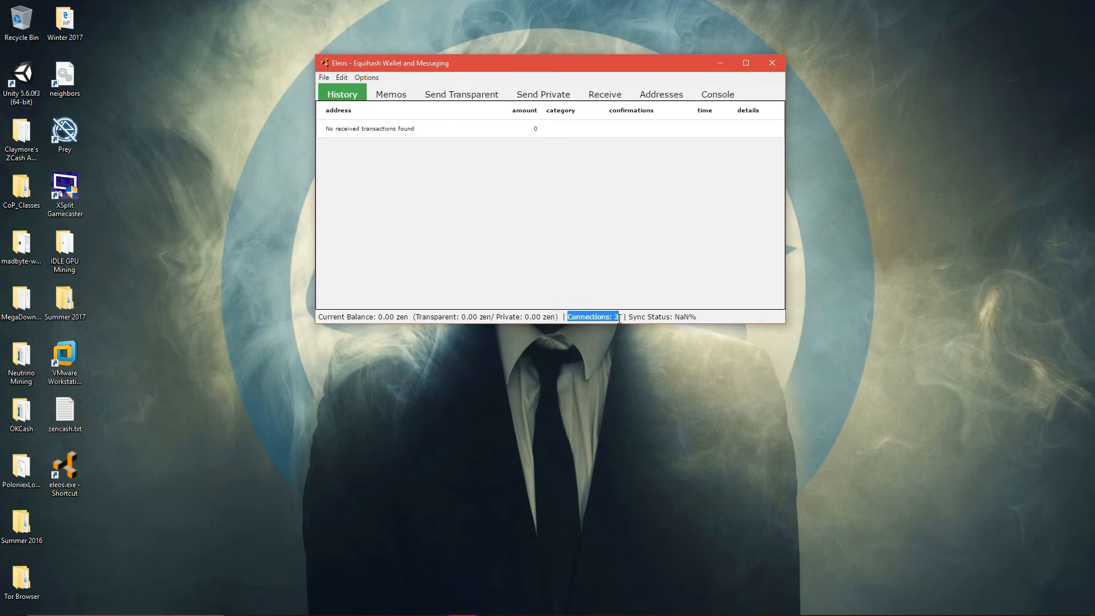
mouse_move(665, 219)
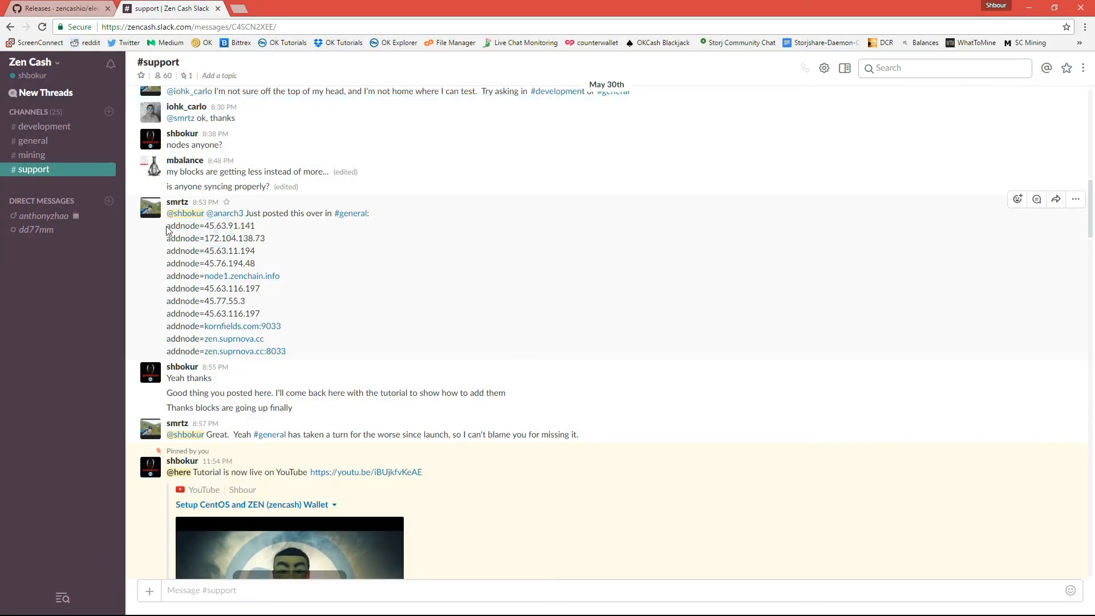
Highlight the first addnode server line in #support and scan the replies about 8 connections.
double_click(210, 225)
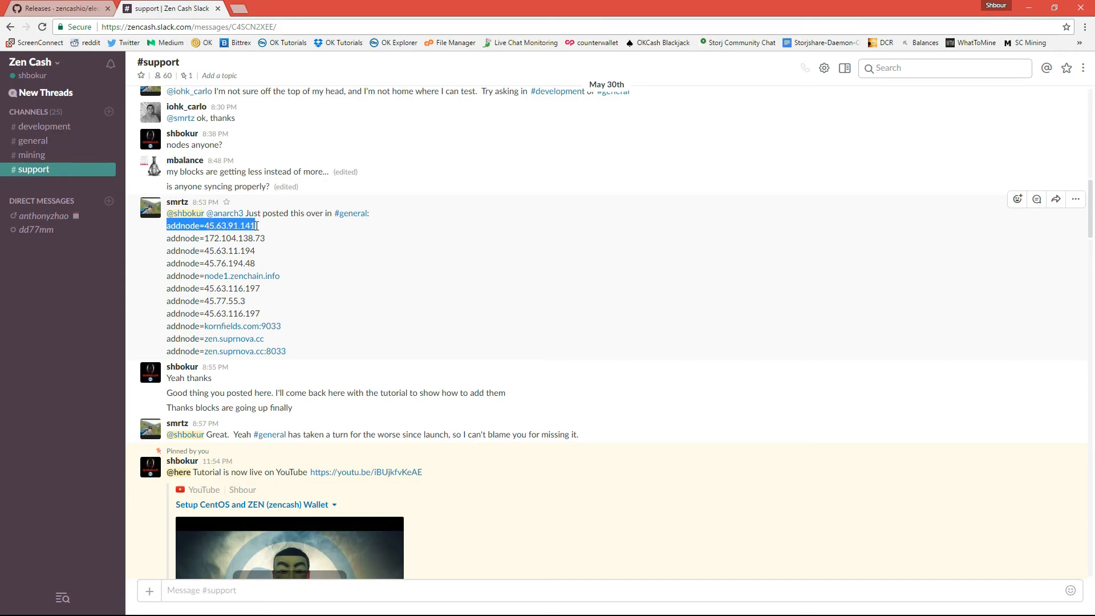
click(257, 226)
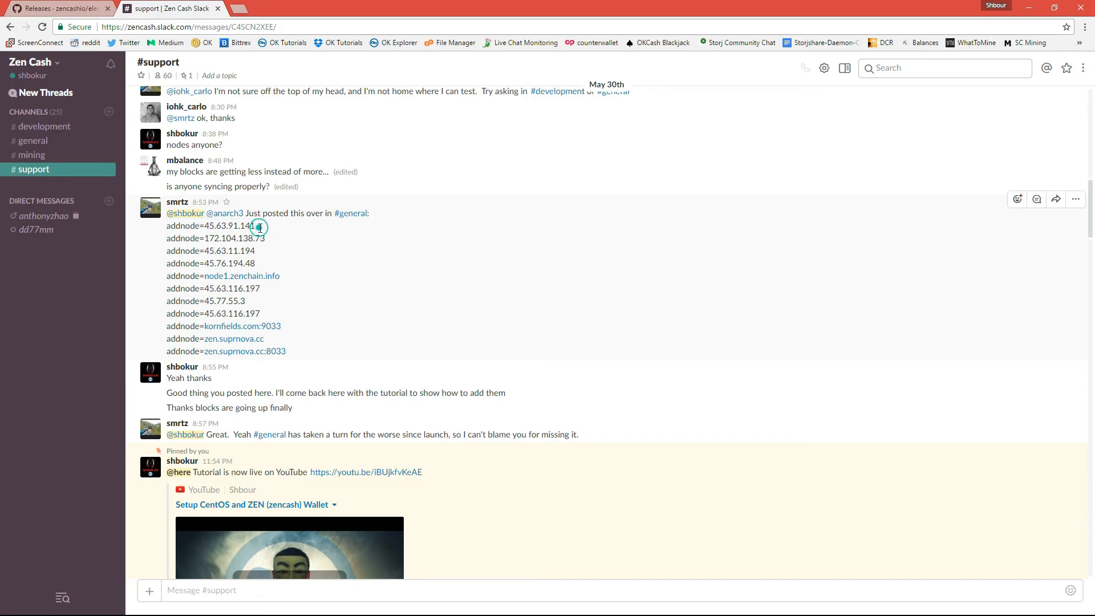
scroll(down, 3)
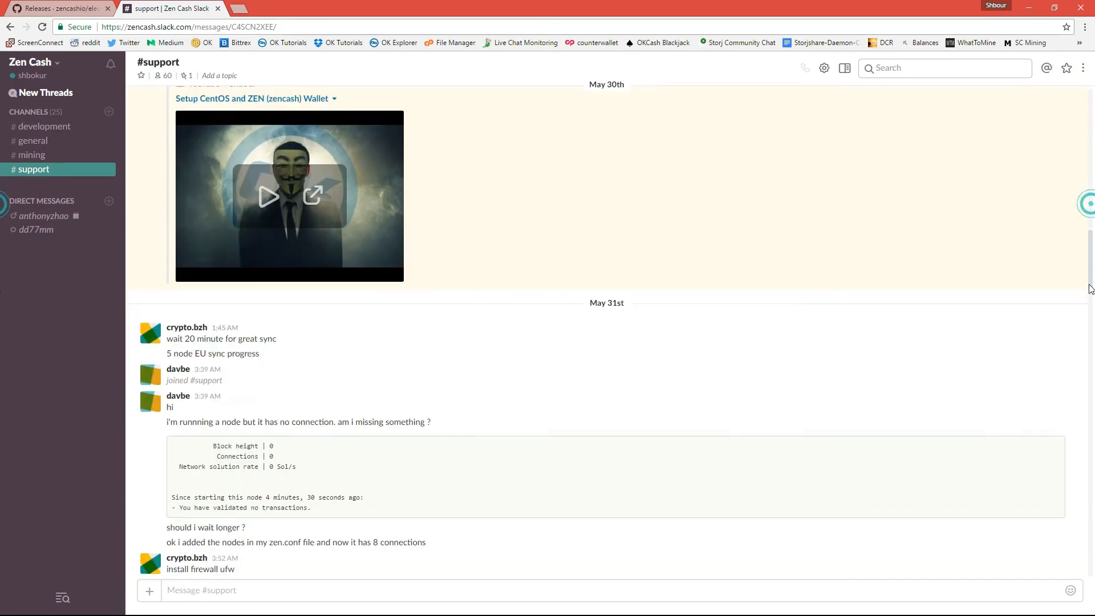
scroll(up, 3)
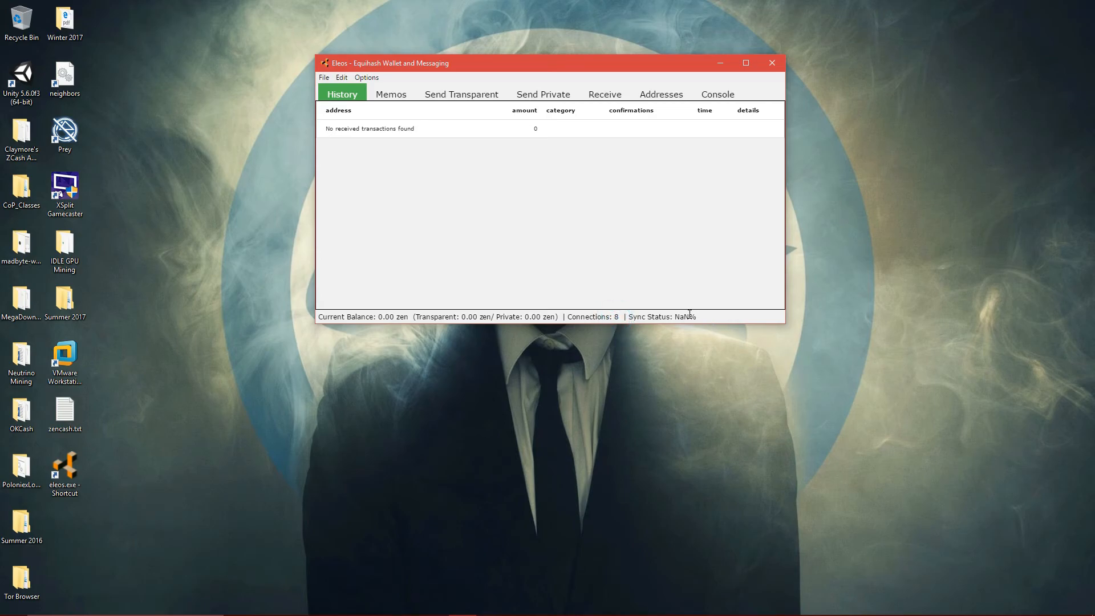
Confirm 100% sync with 8 connections, view the four transparent addresses, then show the Receive address.
double_click(662, 316)
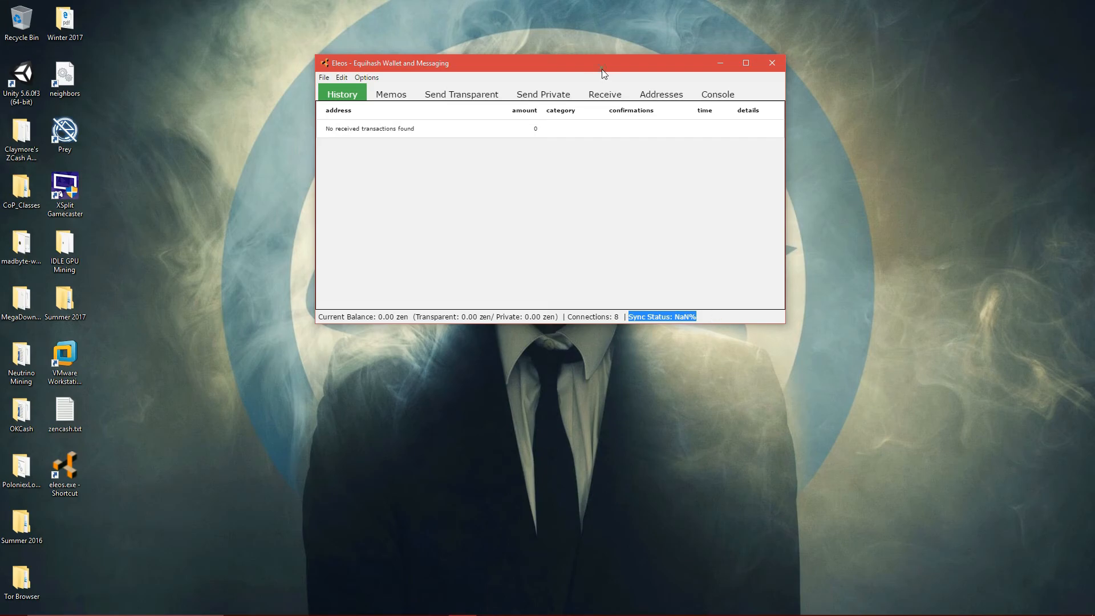
click(661, 95)
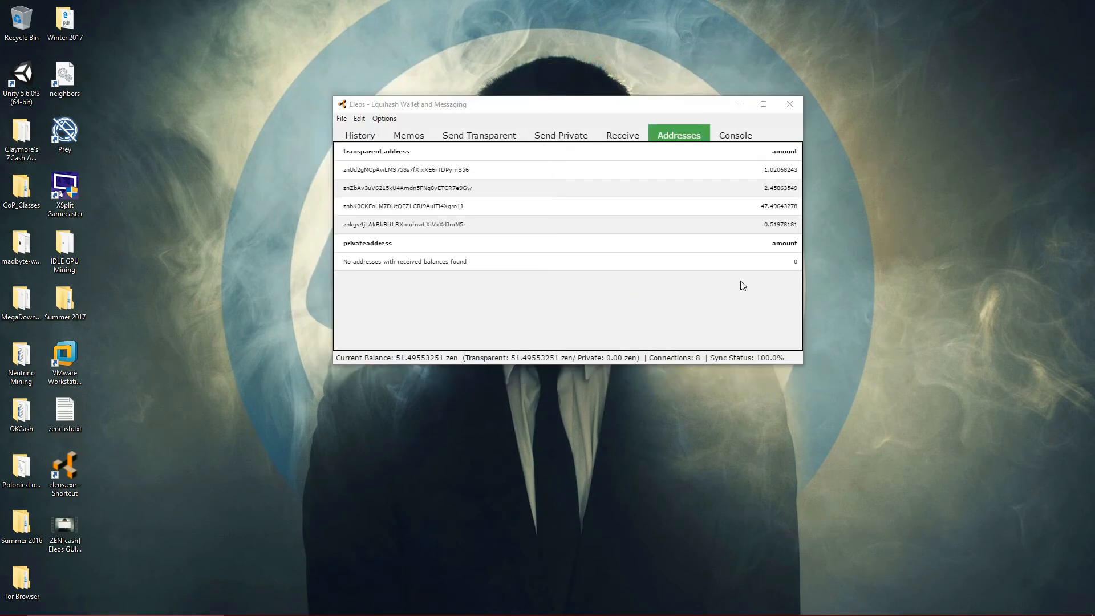
mouse_move(750, 342)
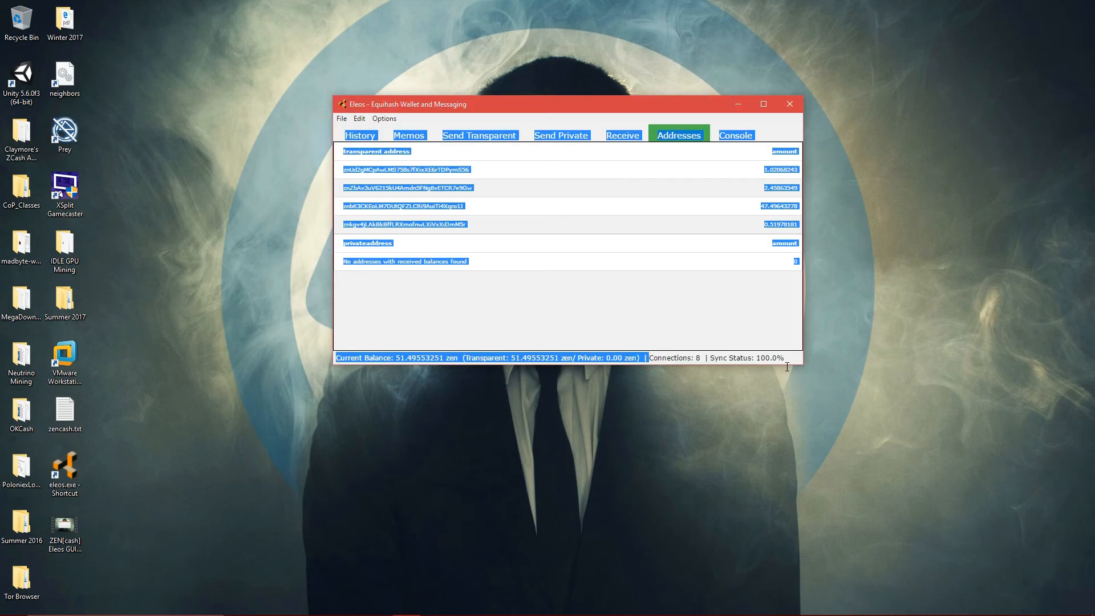
click(772, 310)
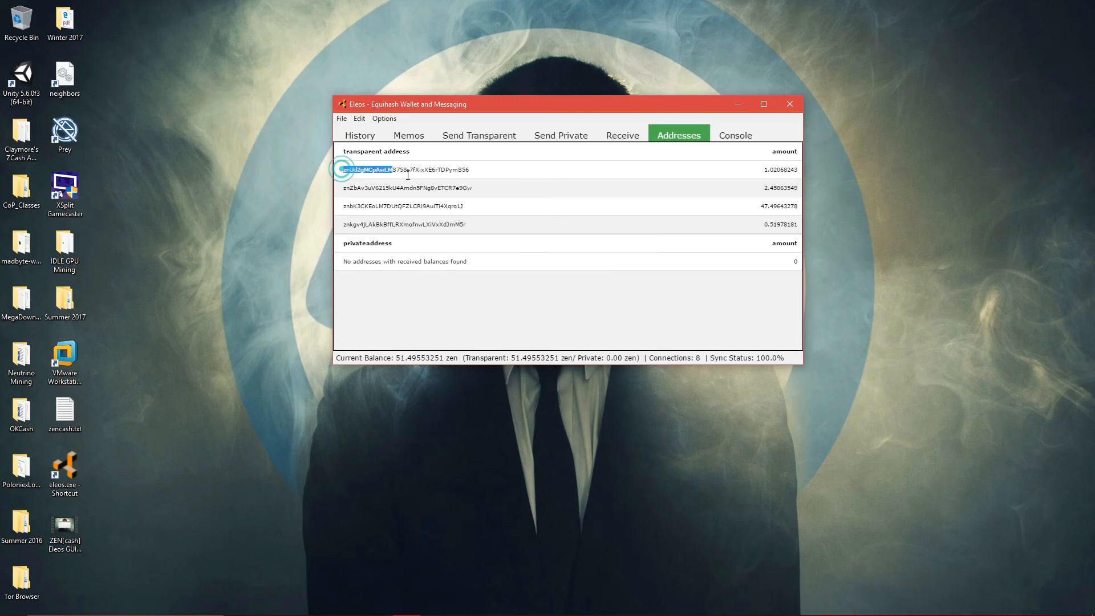
click(621, 135)
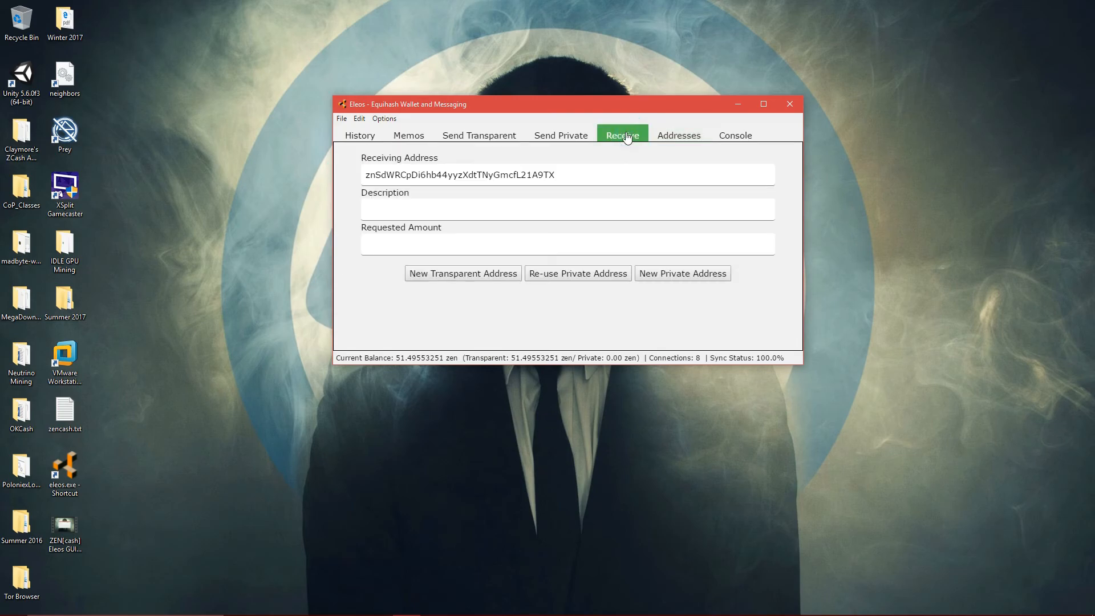
Review the Send Private form: From address dropdown, recipient address and amount fields.
click(560, 134)
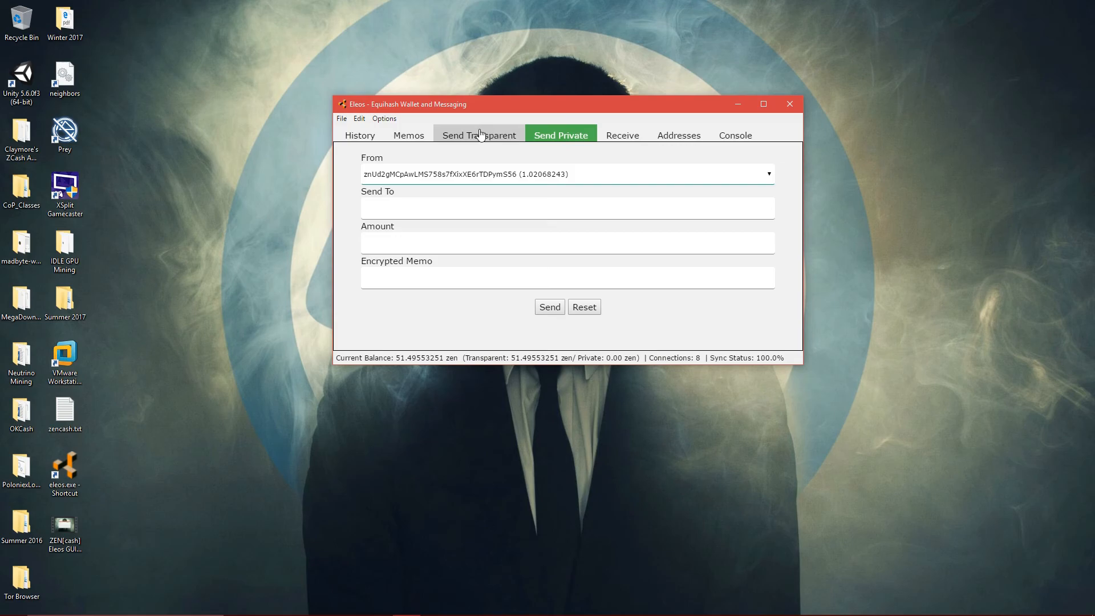
mouse_move(589, 159)
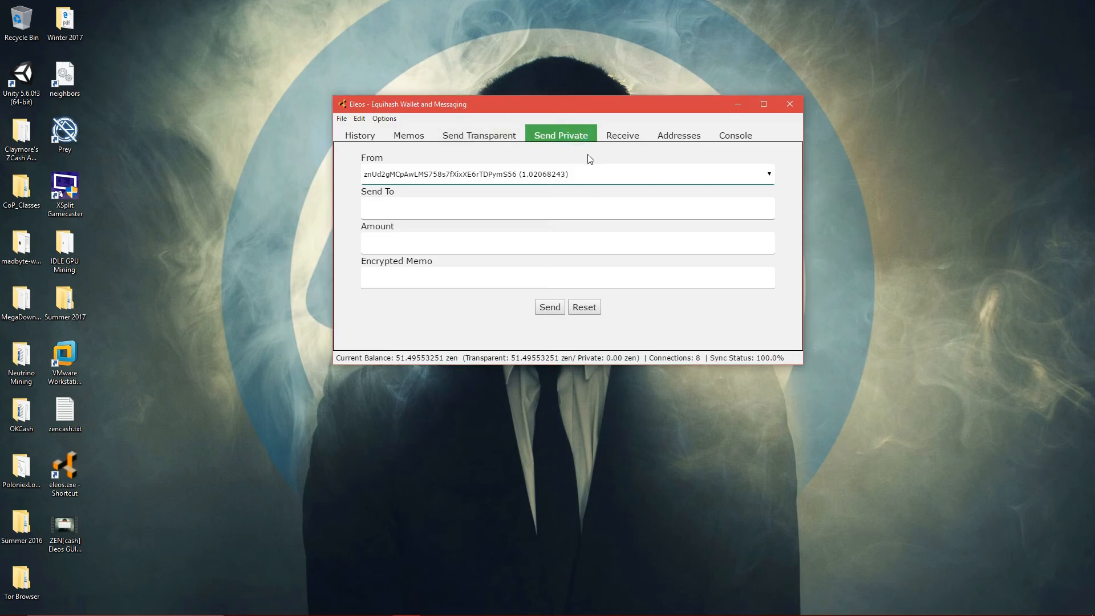
mouse_move(528, 166)
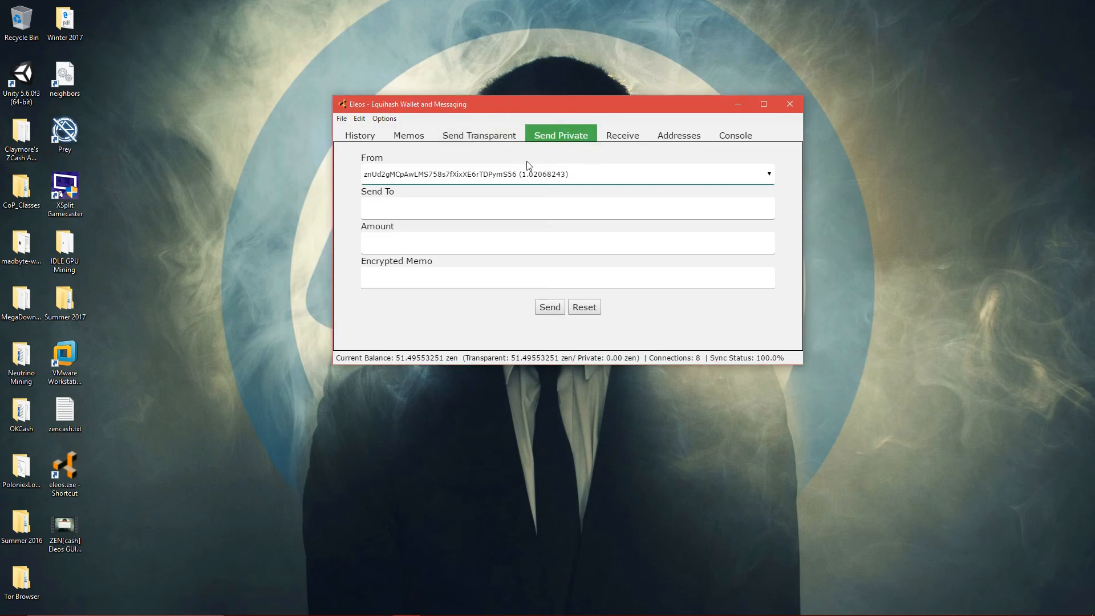
mouse_move(761, 190)
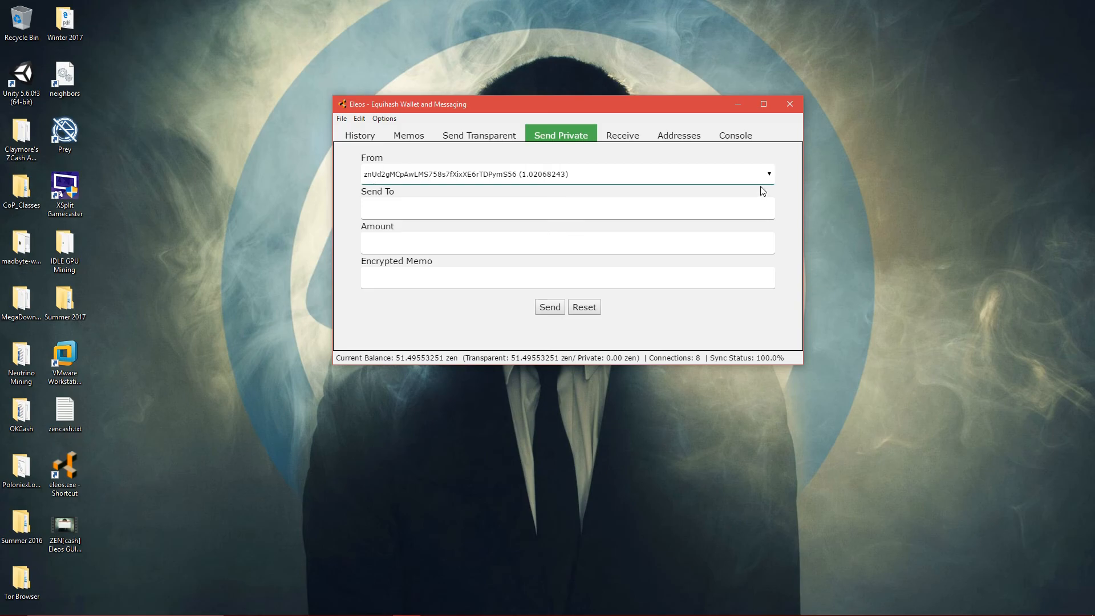
click(766, 173)
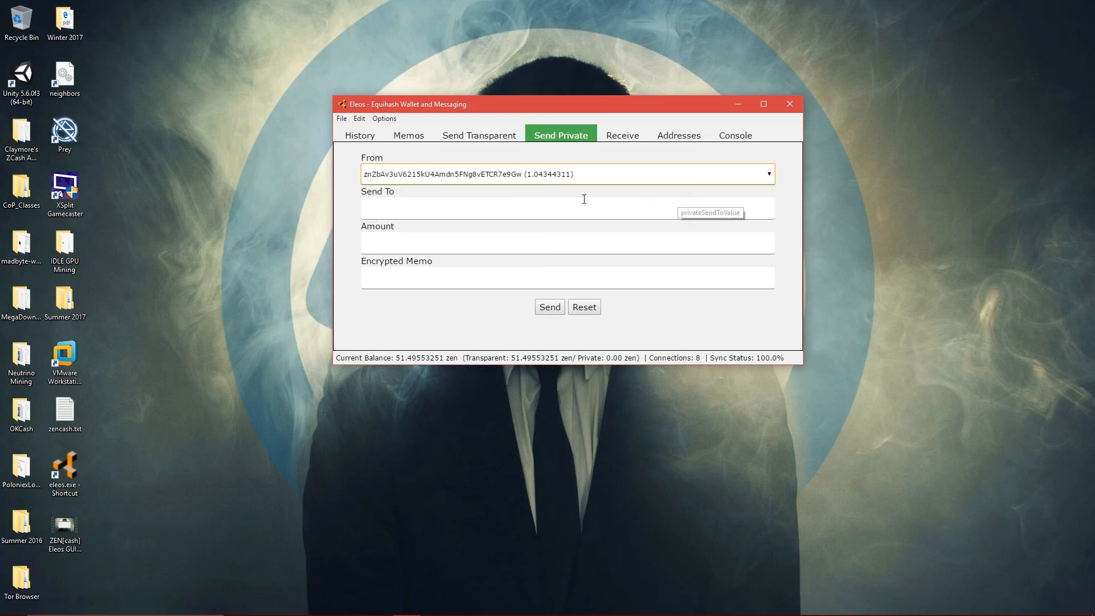
click(536, 208)
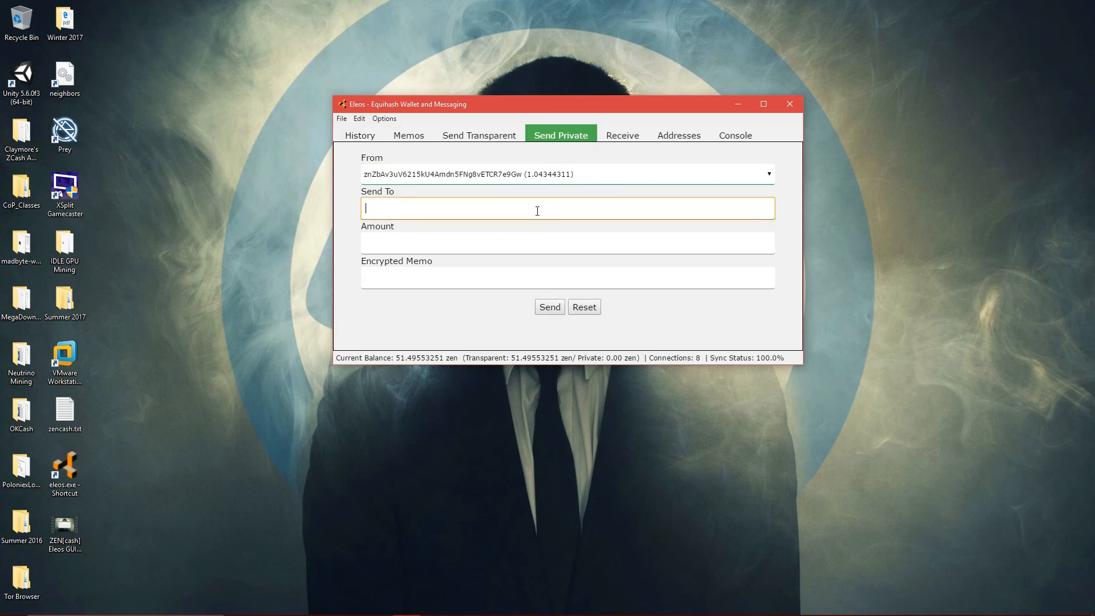
click(514, 242)
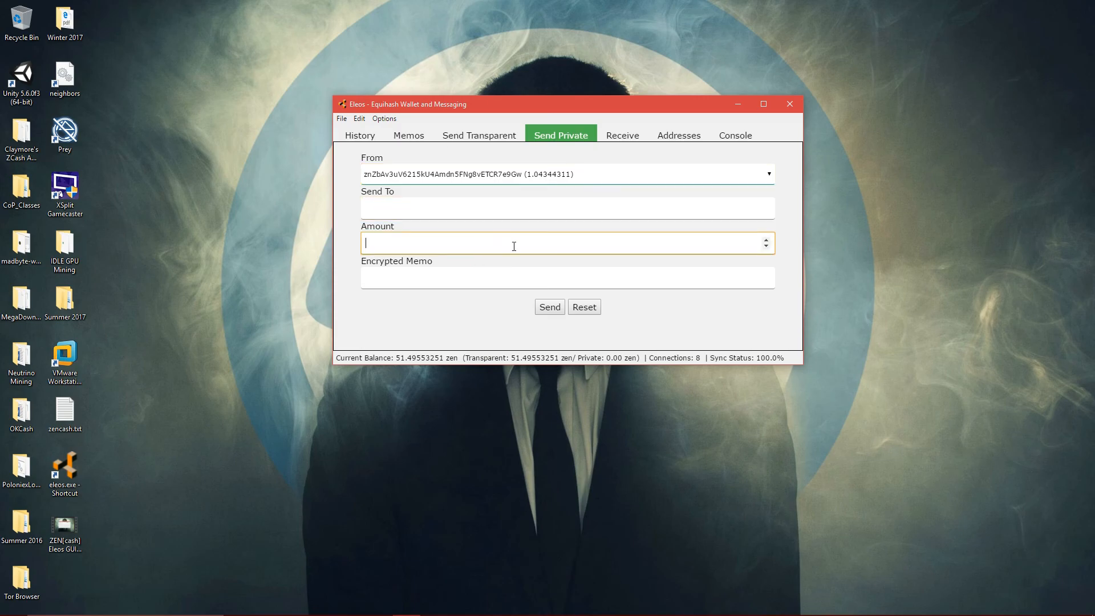
Glance at the Send Transparent form, then show the transaction history with confirmations.
click(479, 134)
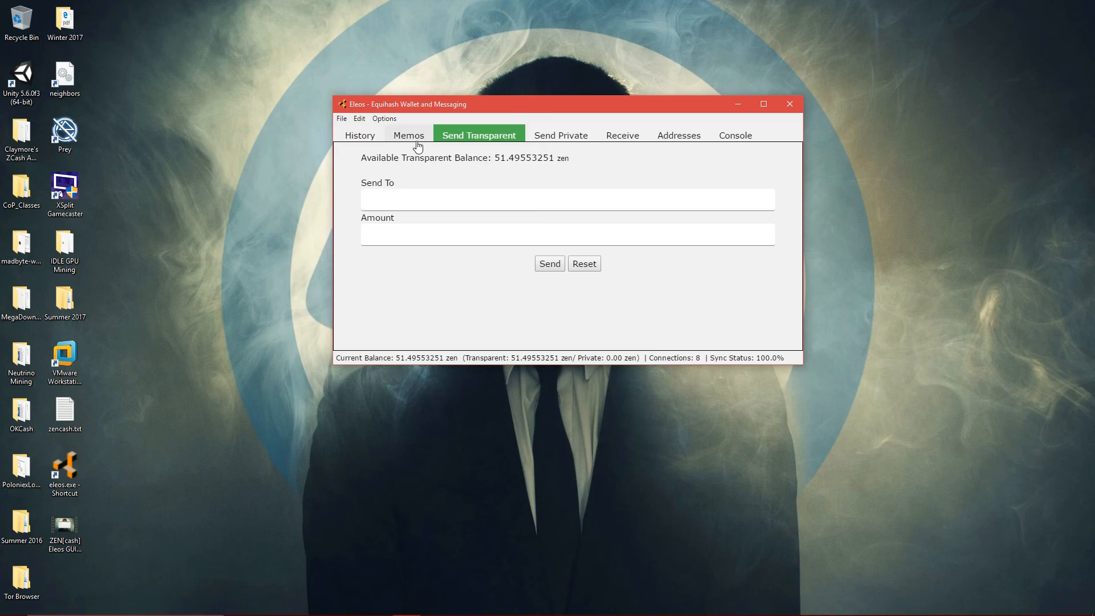
click(360, 134)
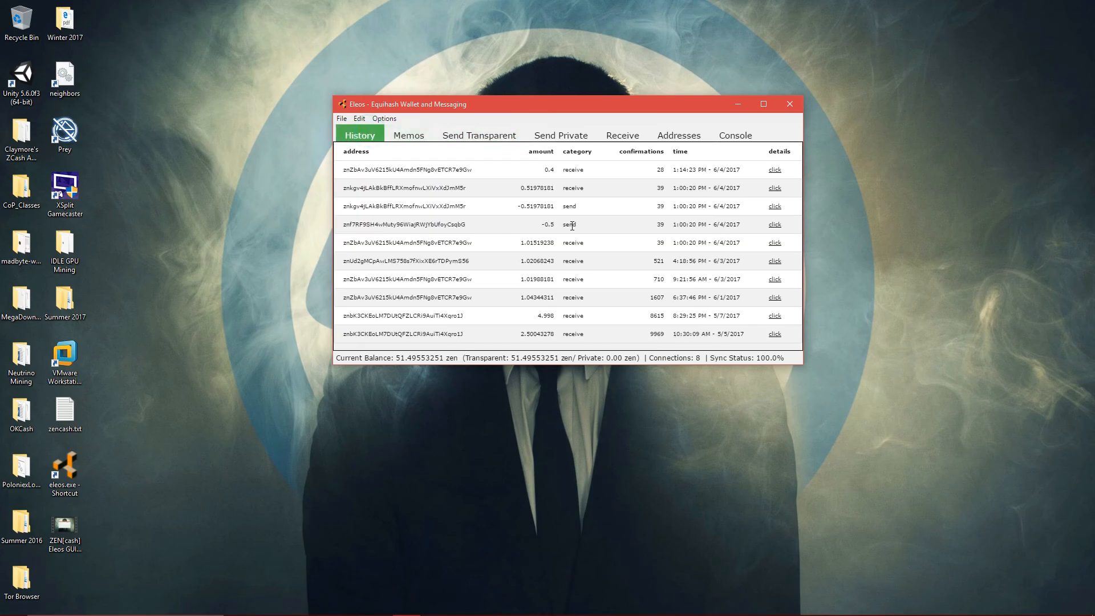
mouse_move(615, 287)
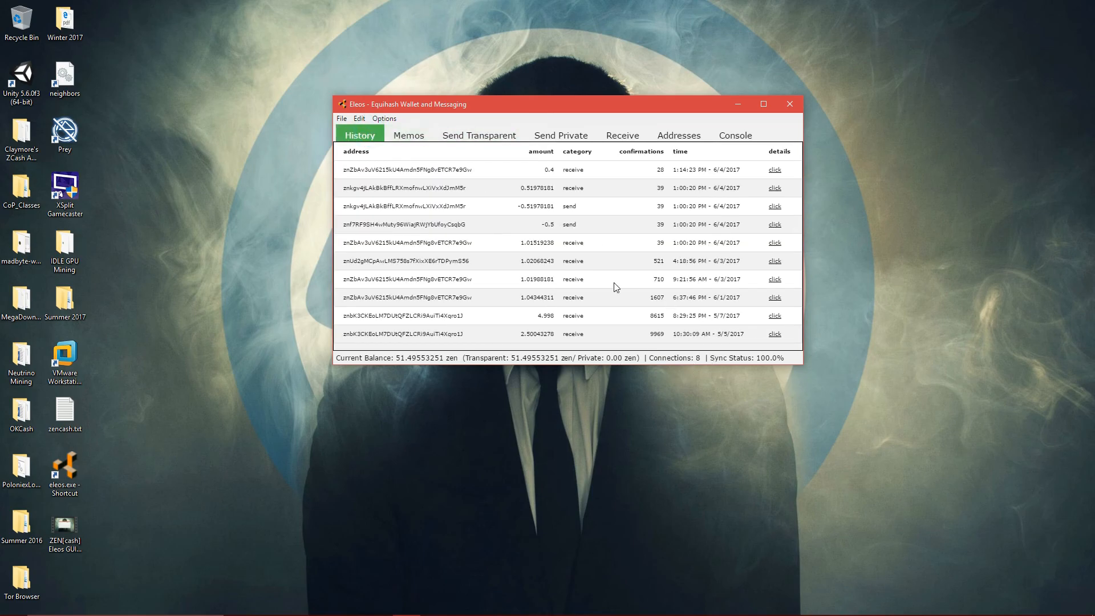
mouse_move(571, 366)
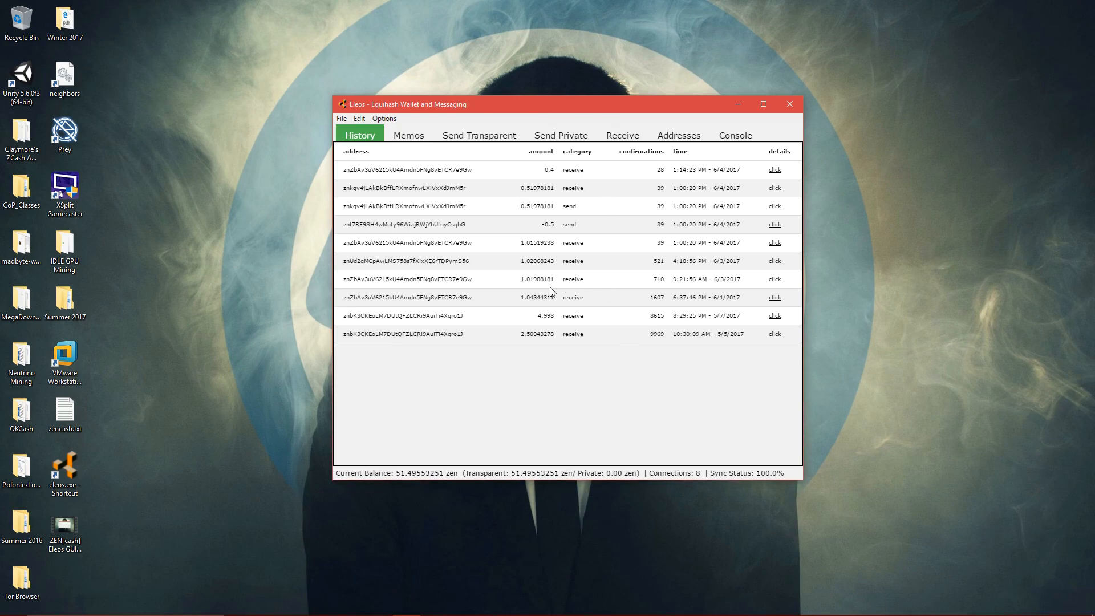
mouse_move(518, 356)
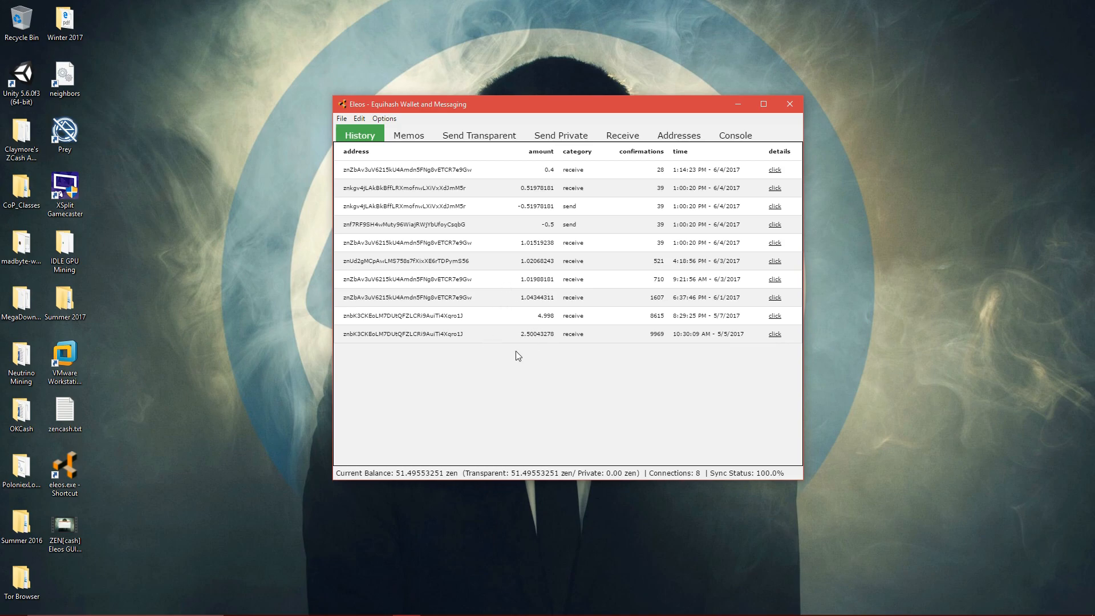
click(773, 333)
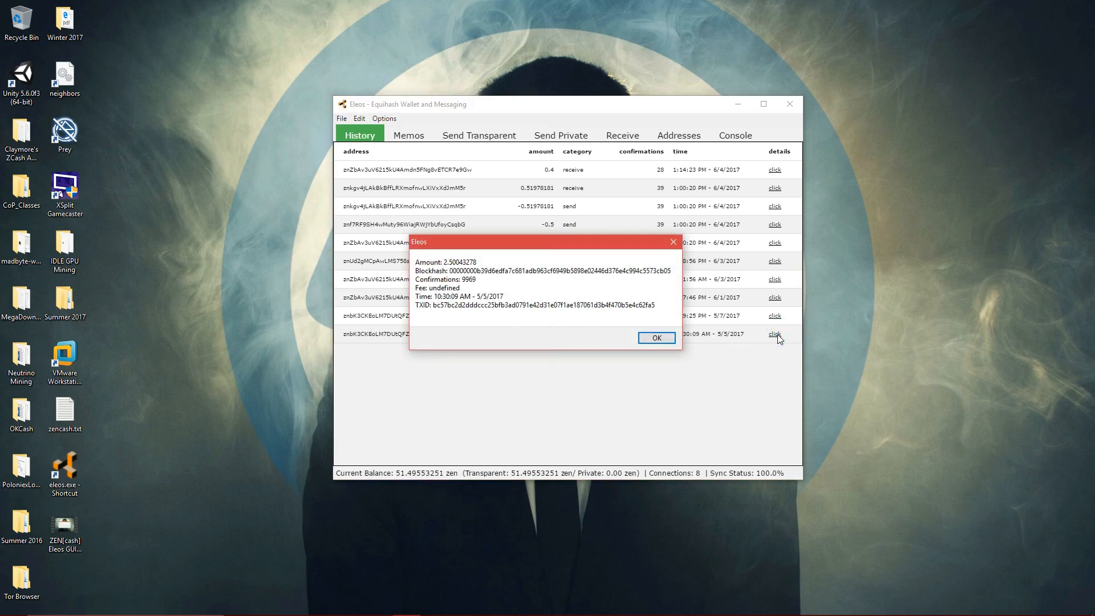
mouse_move(463, 272)
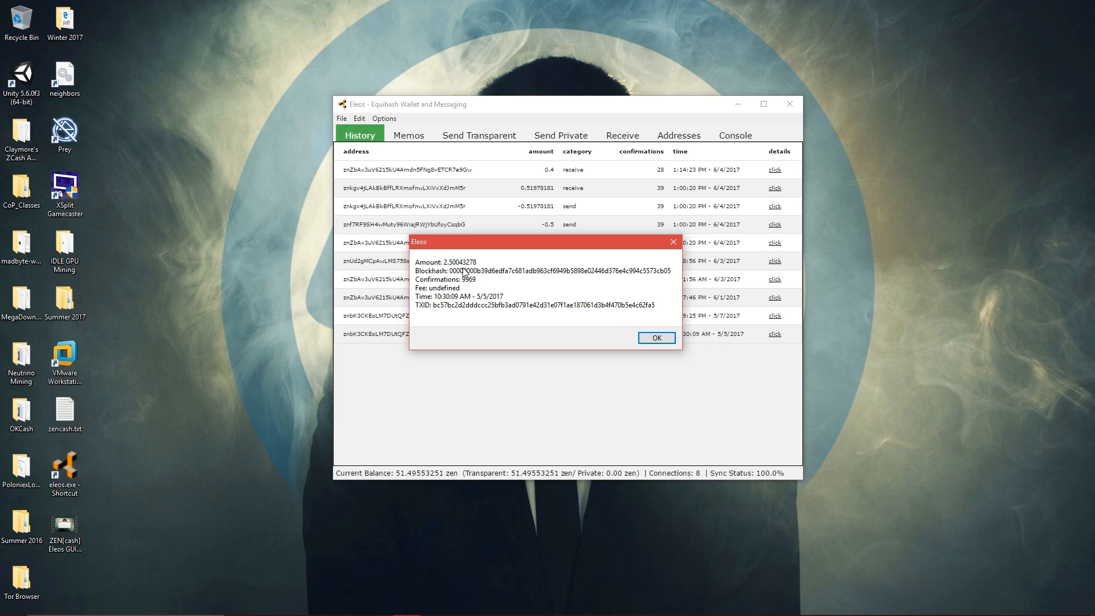
mouse_move(475, 285)
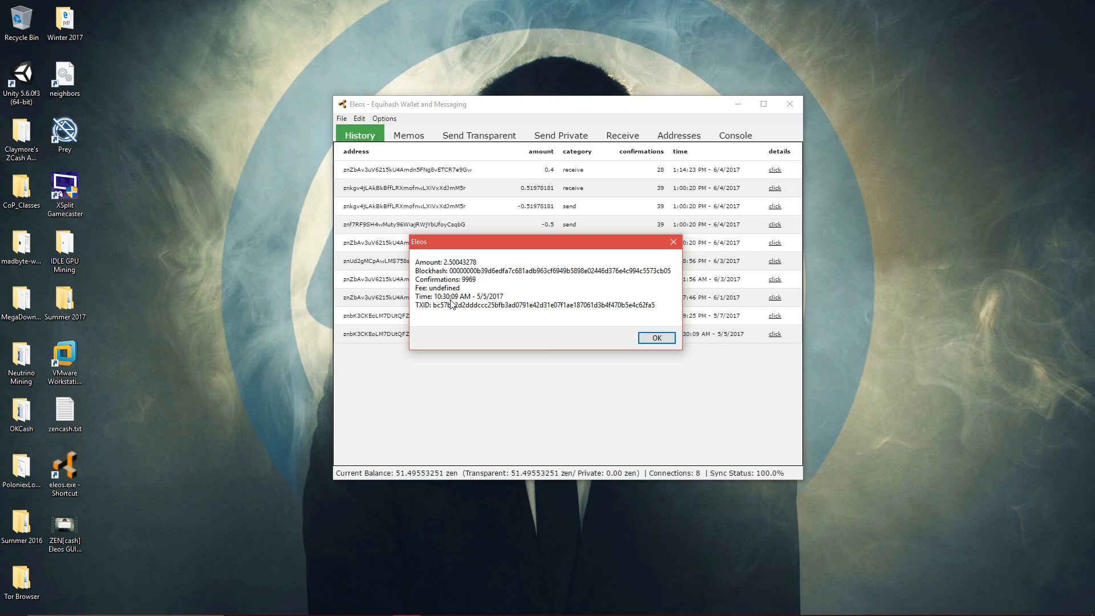
mouse_move(503, 322)
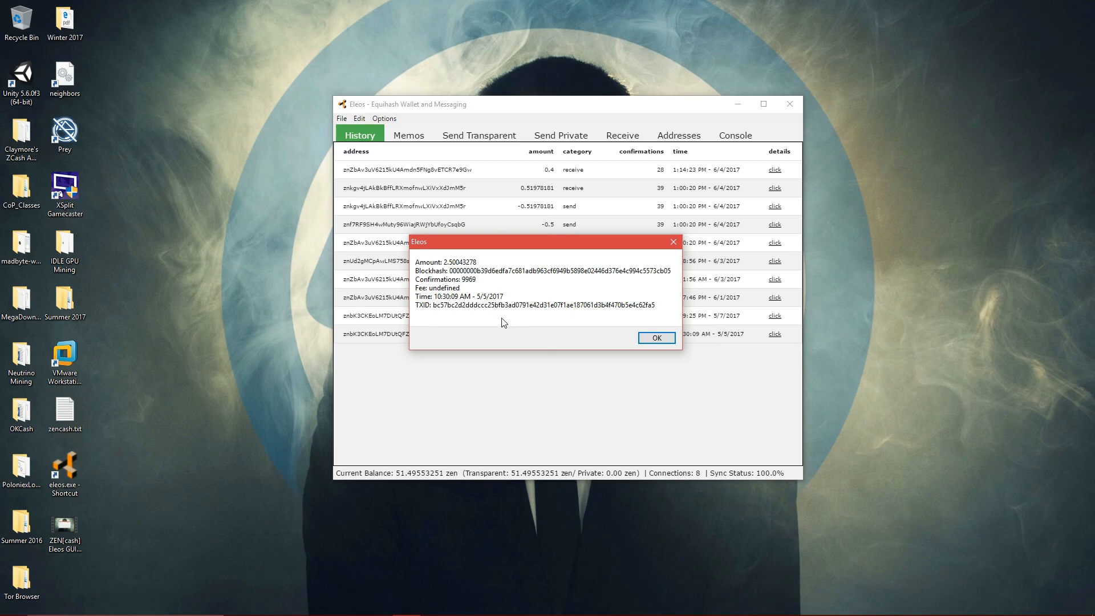
click(654, 337)
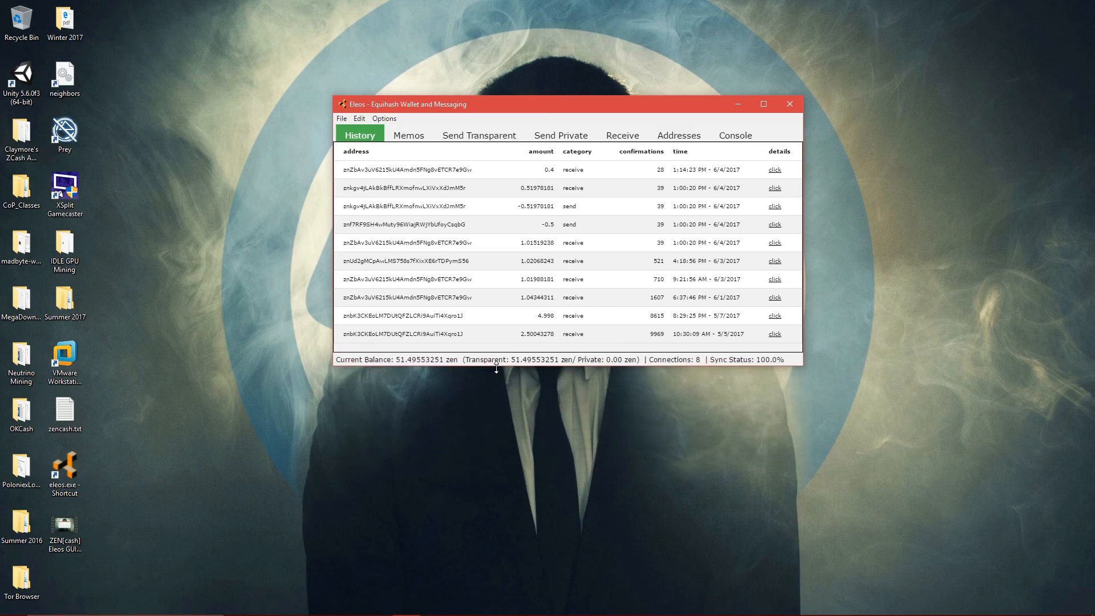
mouse_move(625, 281)
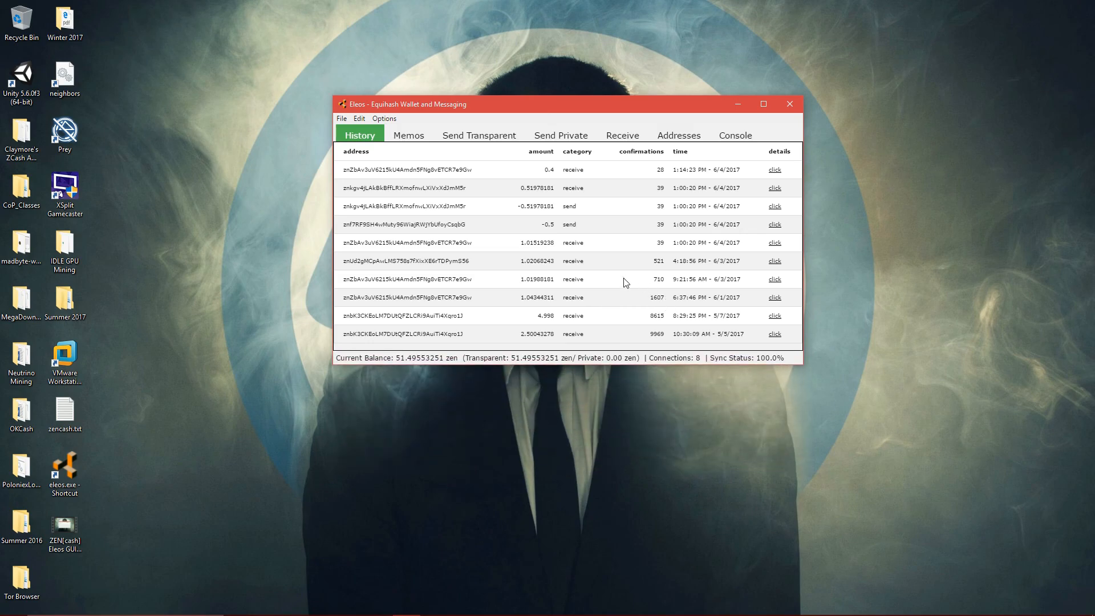